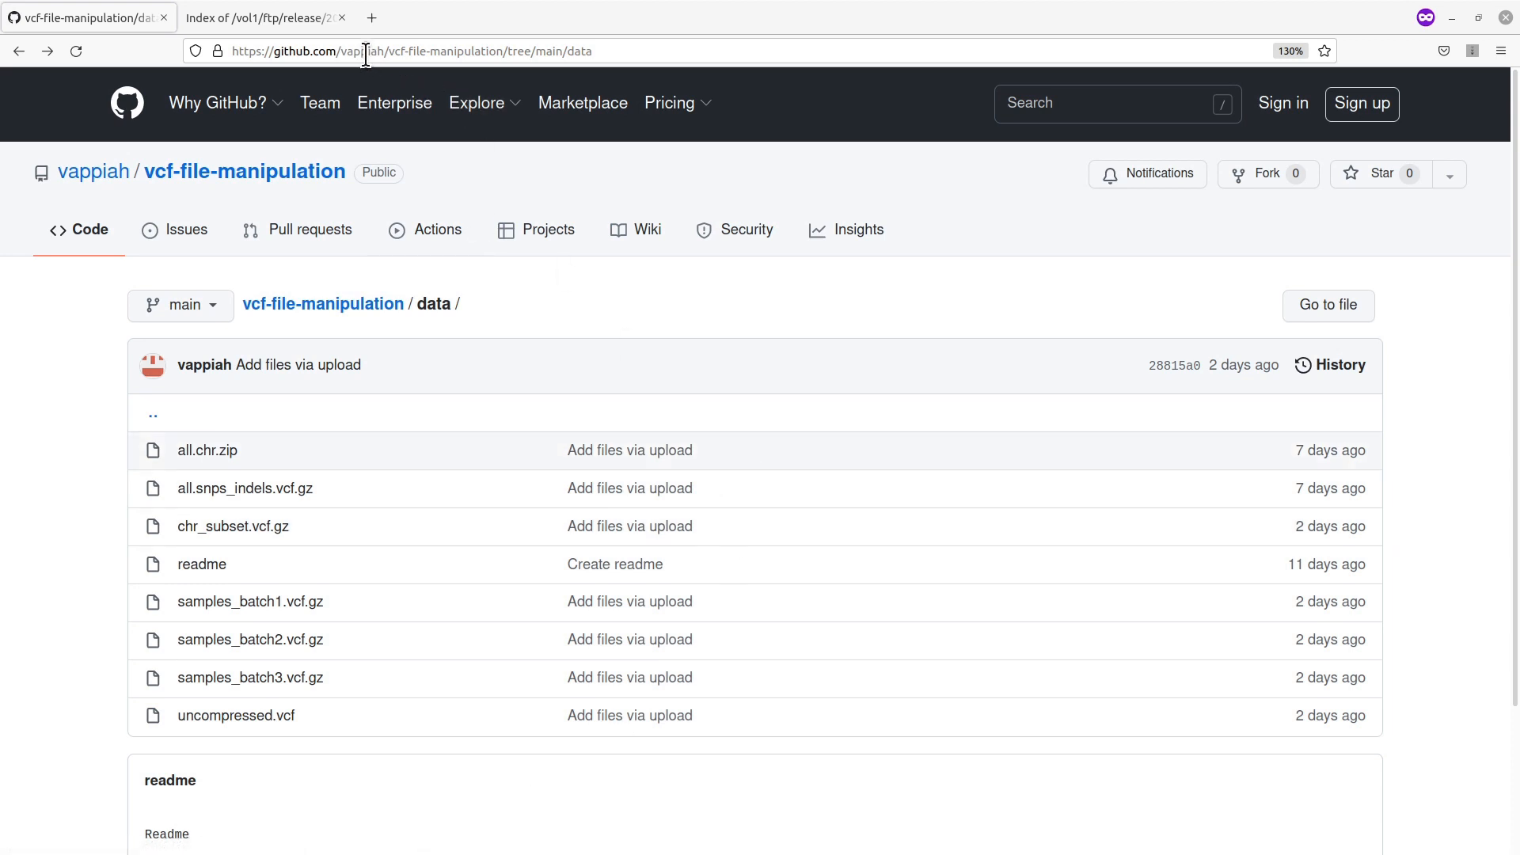
mouse_move(284, 714)
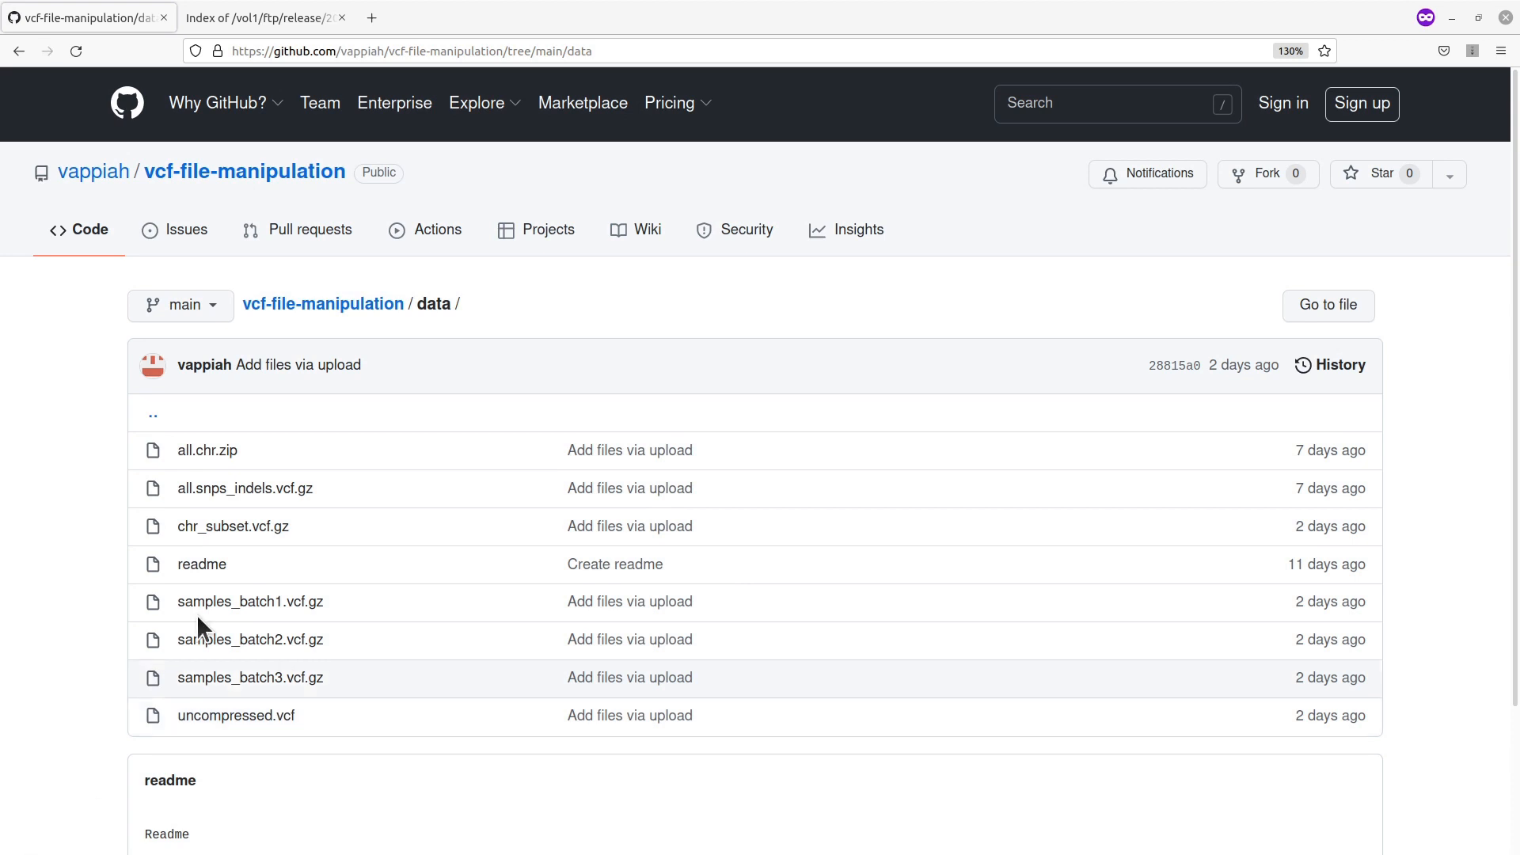
mouse_move(257, 493)
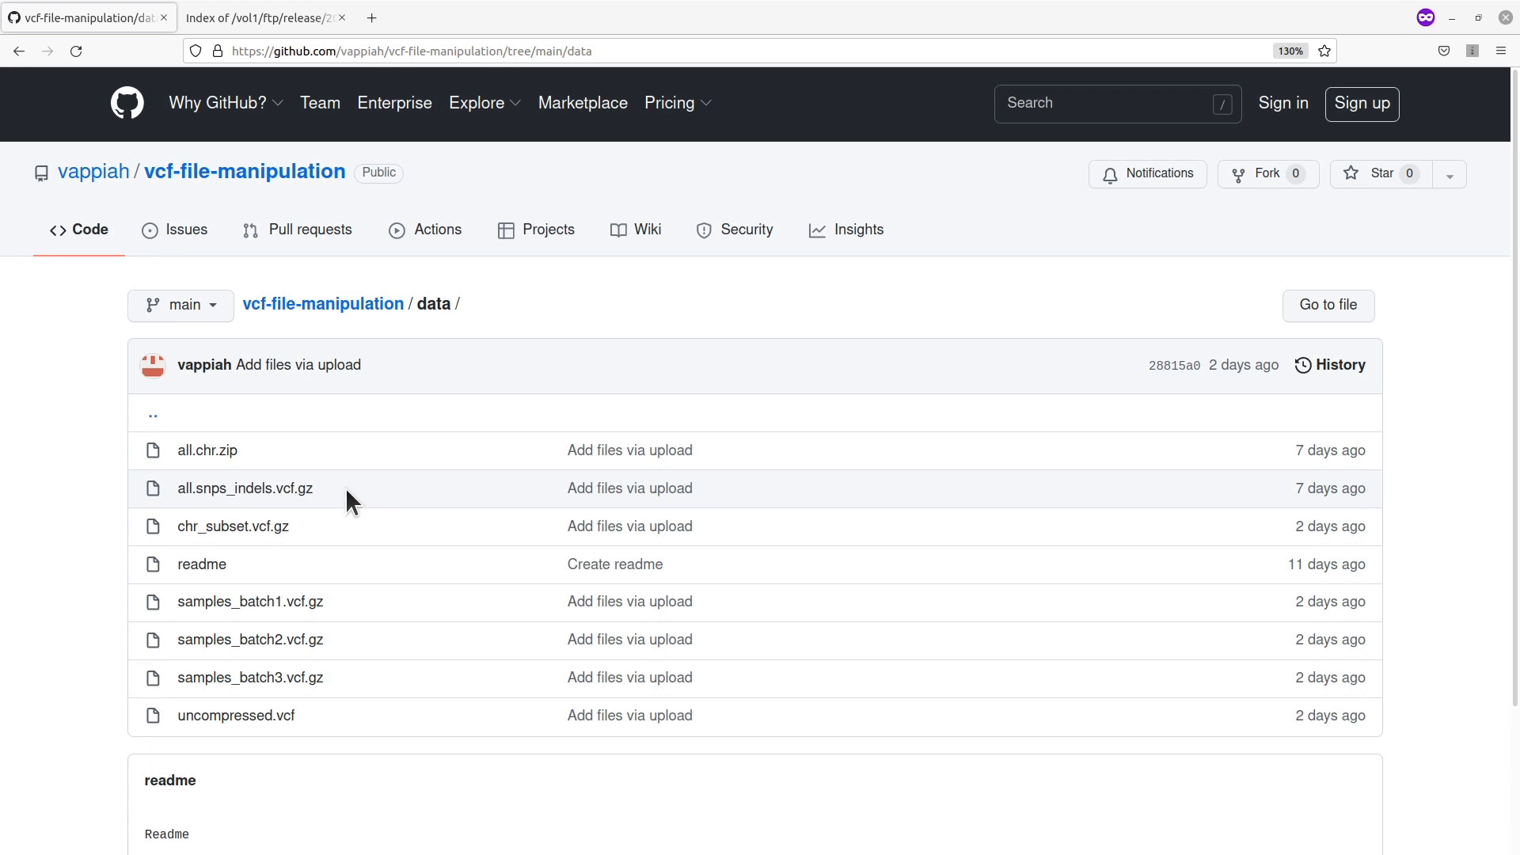
mouse_move(246, 487)
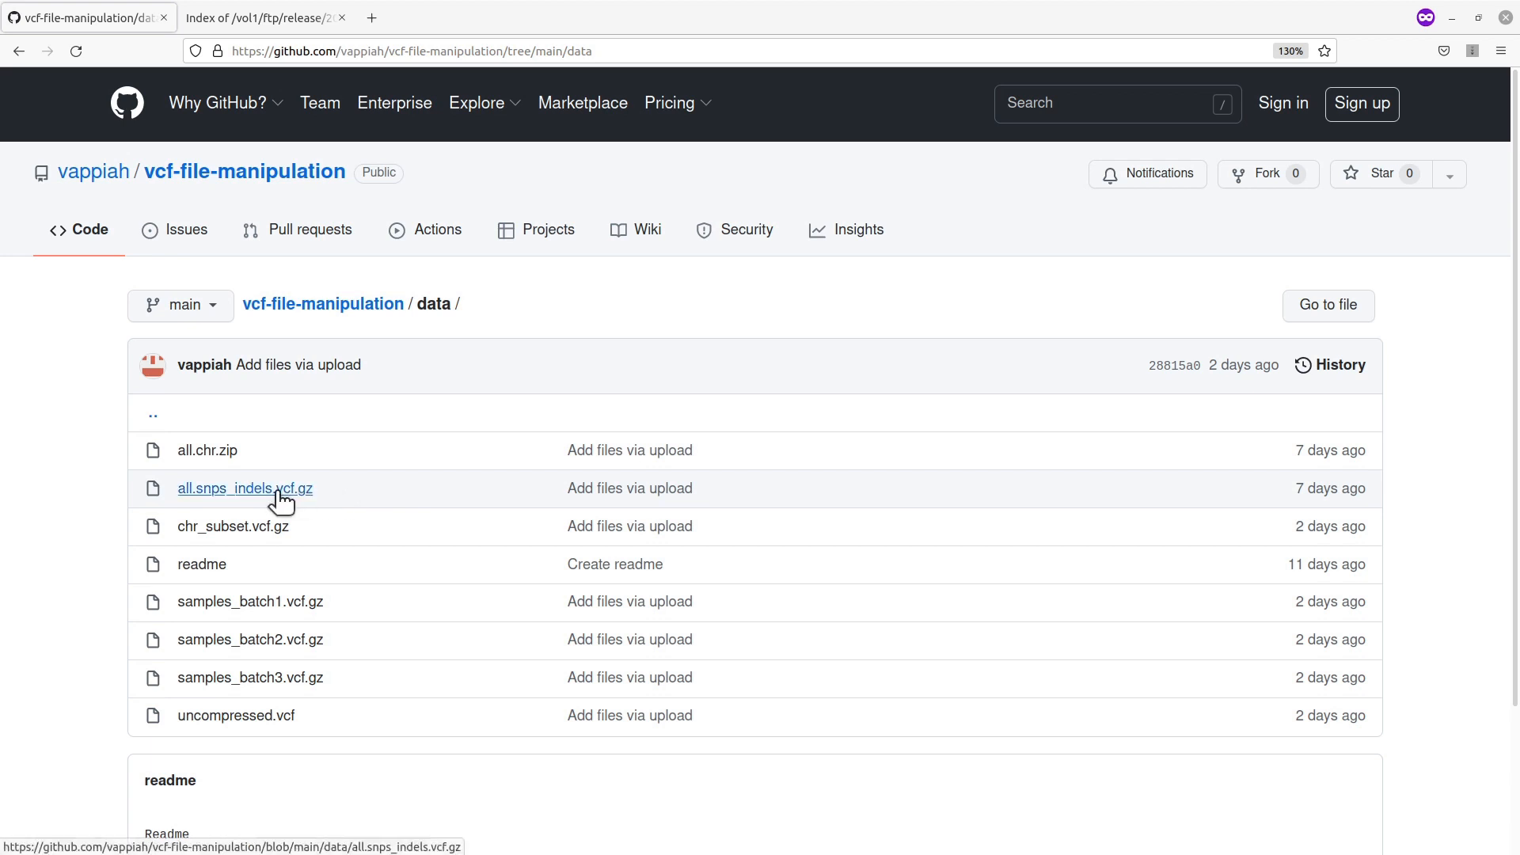
- Open the all.snps_indels.vcf.gz file page from the repository's data folder listing
click(245, 487)
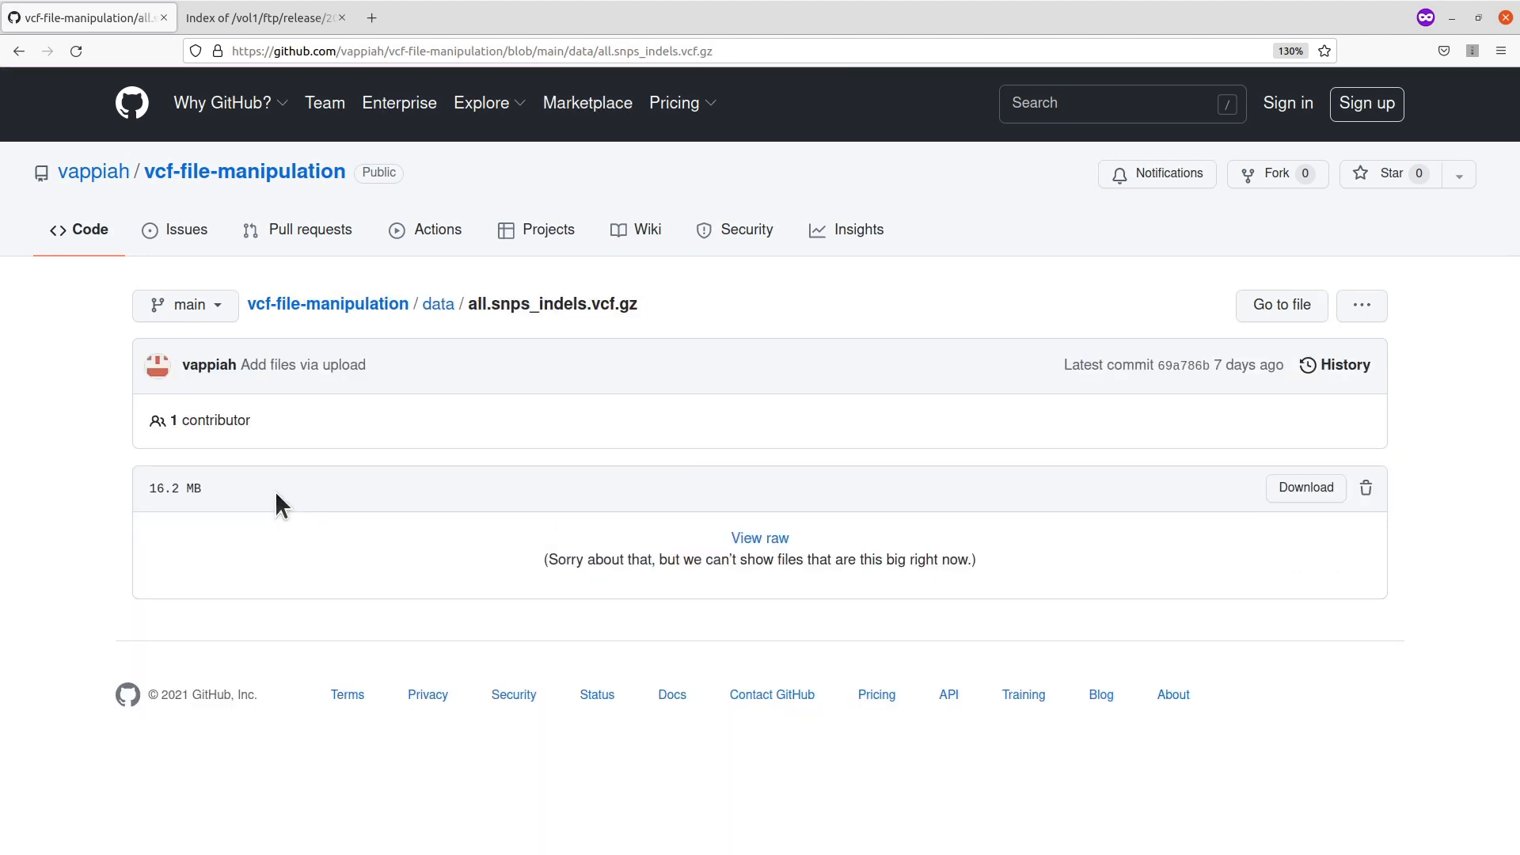
mouse_move(1371, 580)
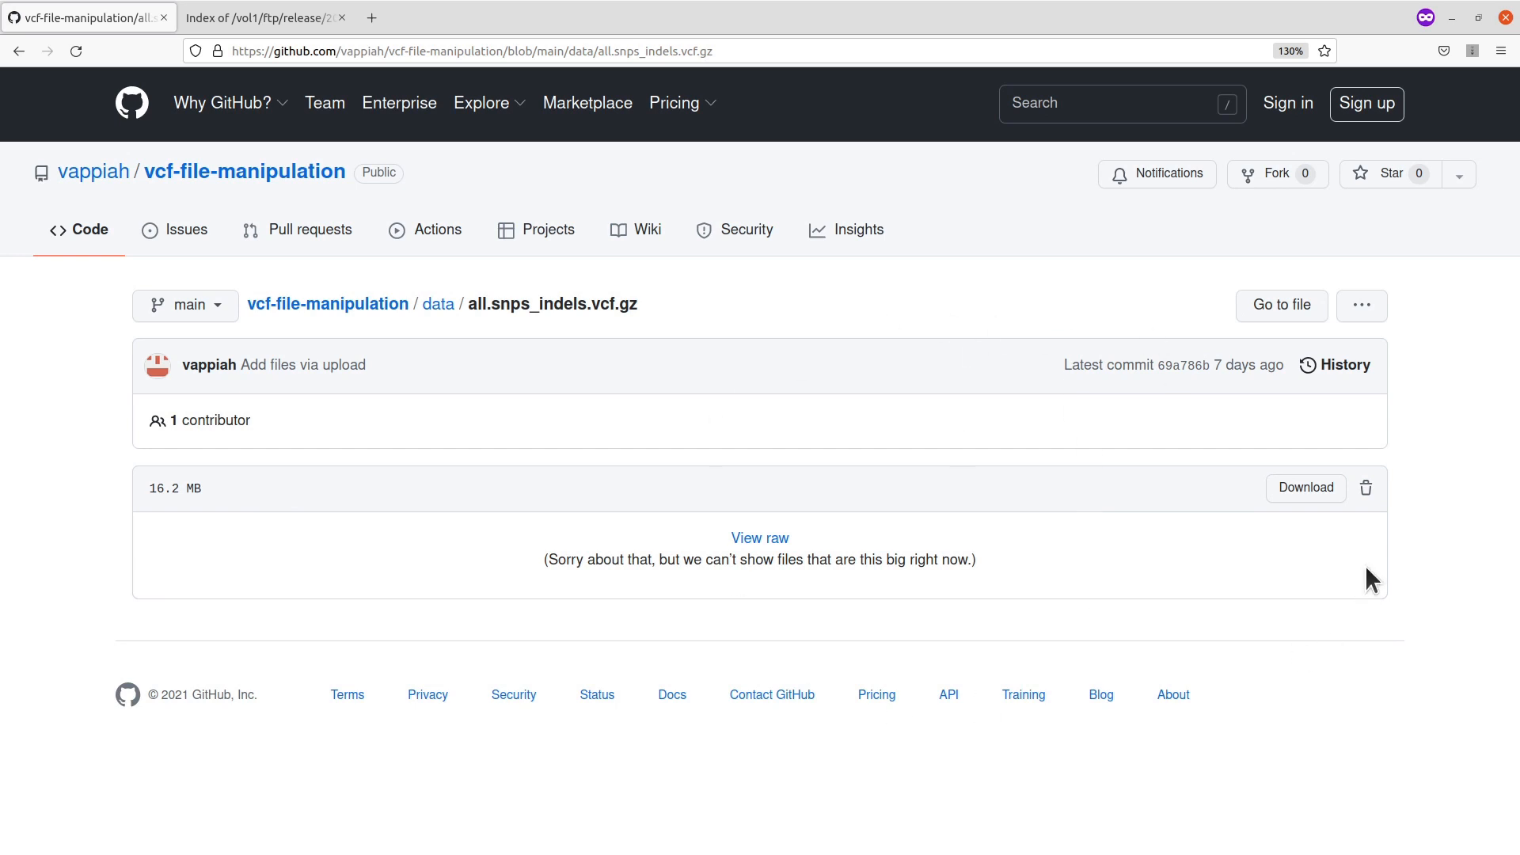
mouse_move(1246, 510)
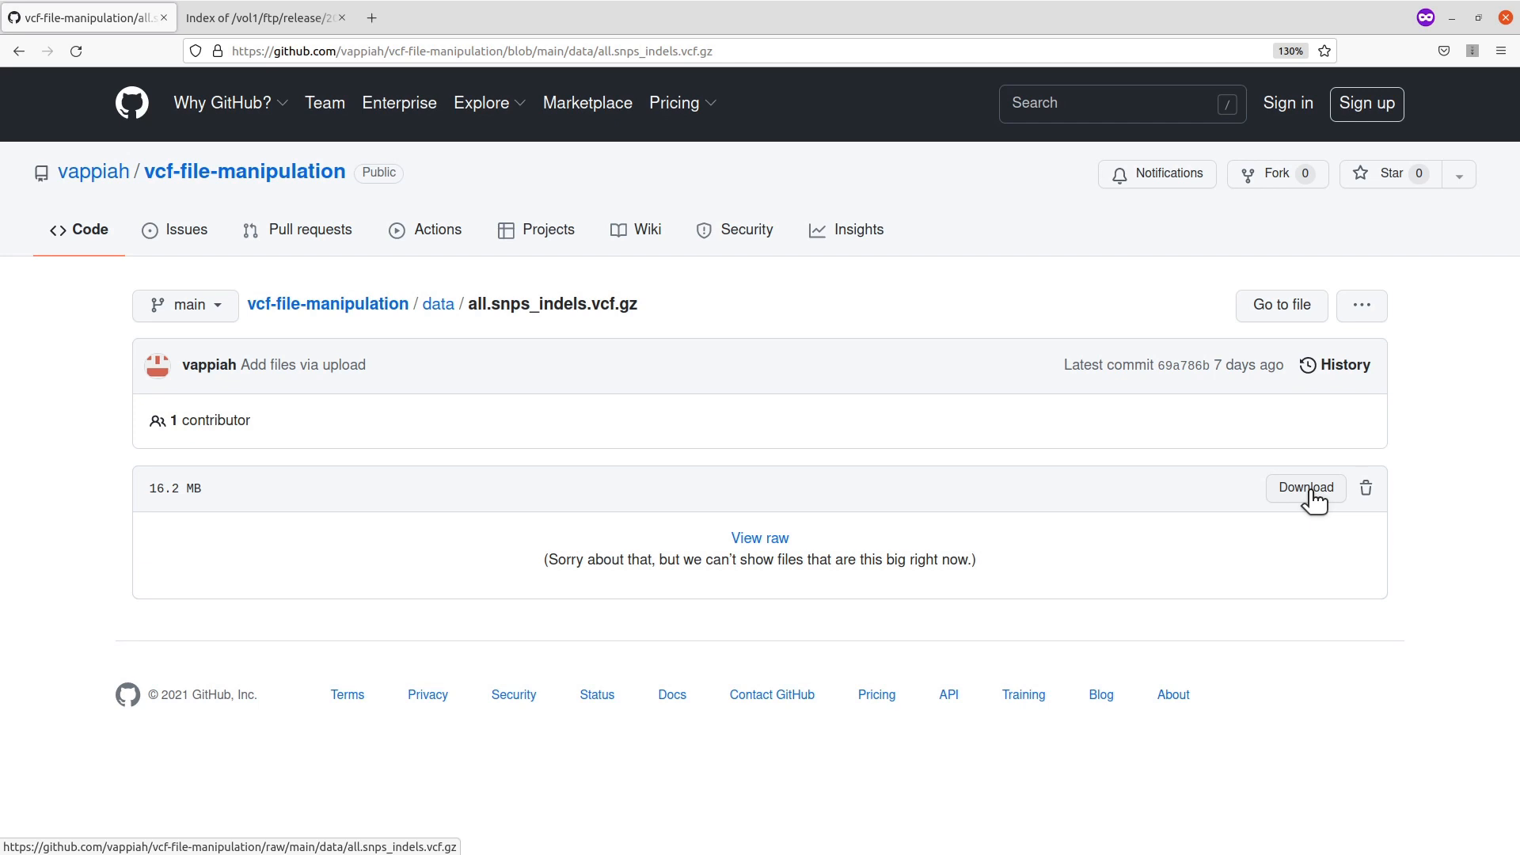
click(1303, 488)
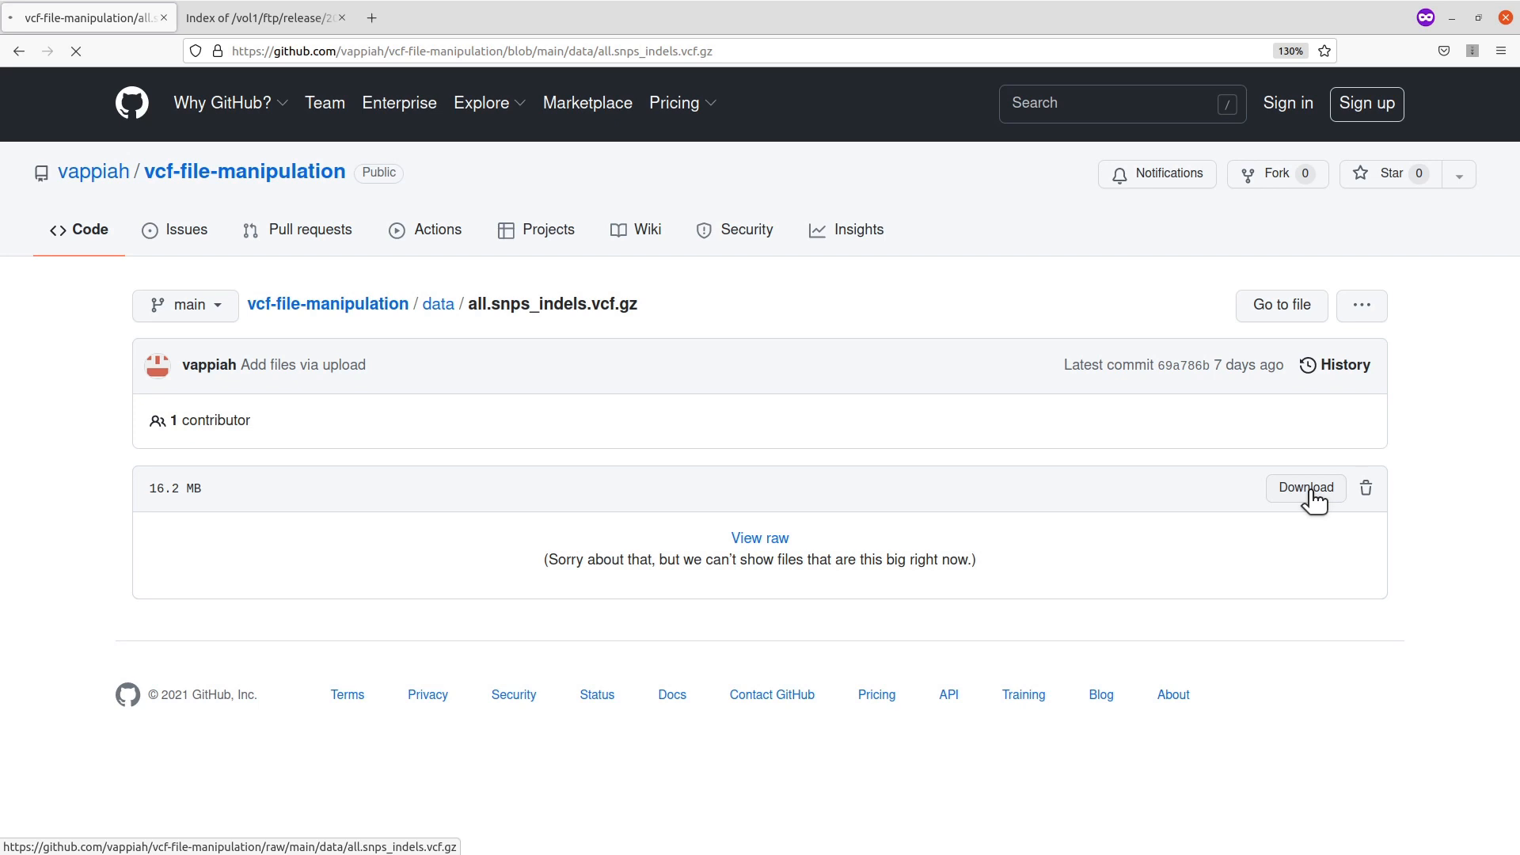
click(1302, 488)
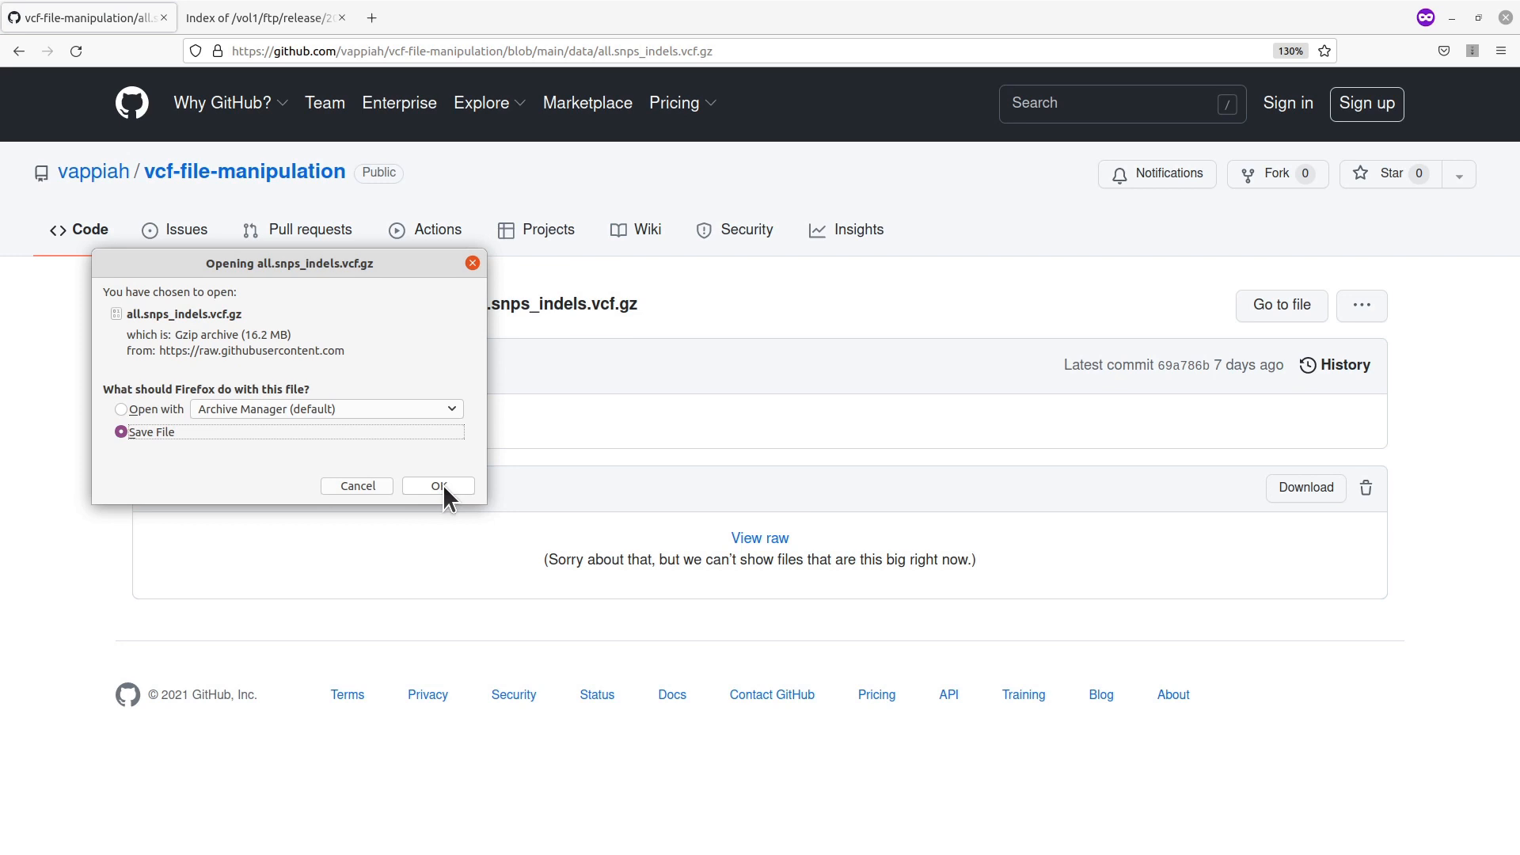
click(437, 486)
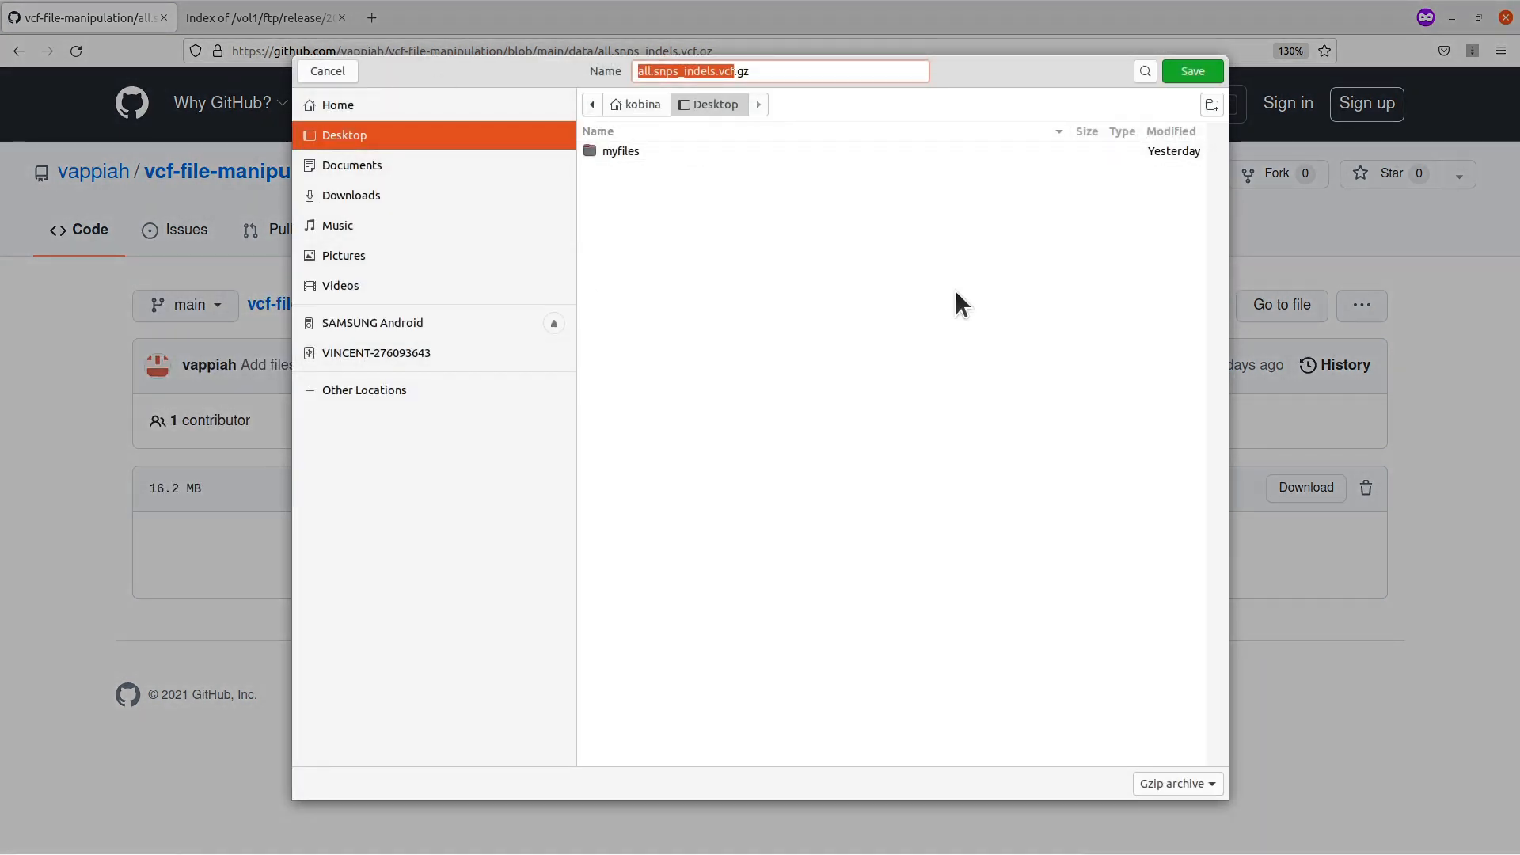
mouse_move(961, 312)
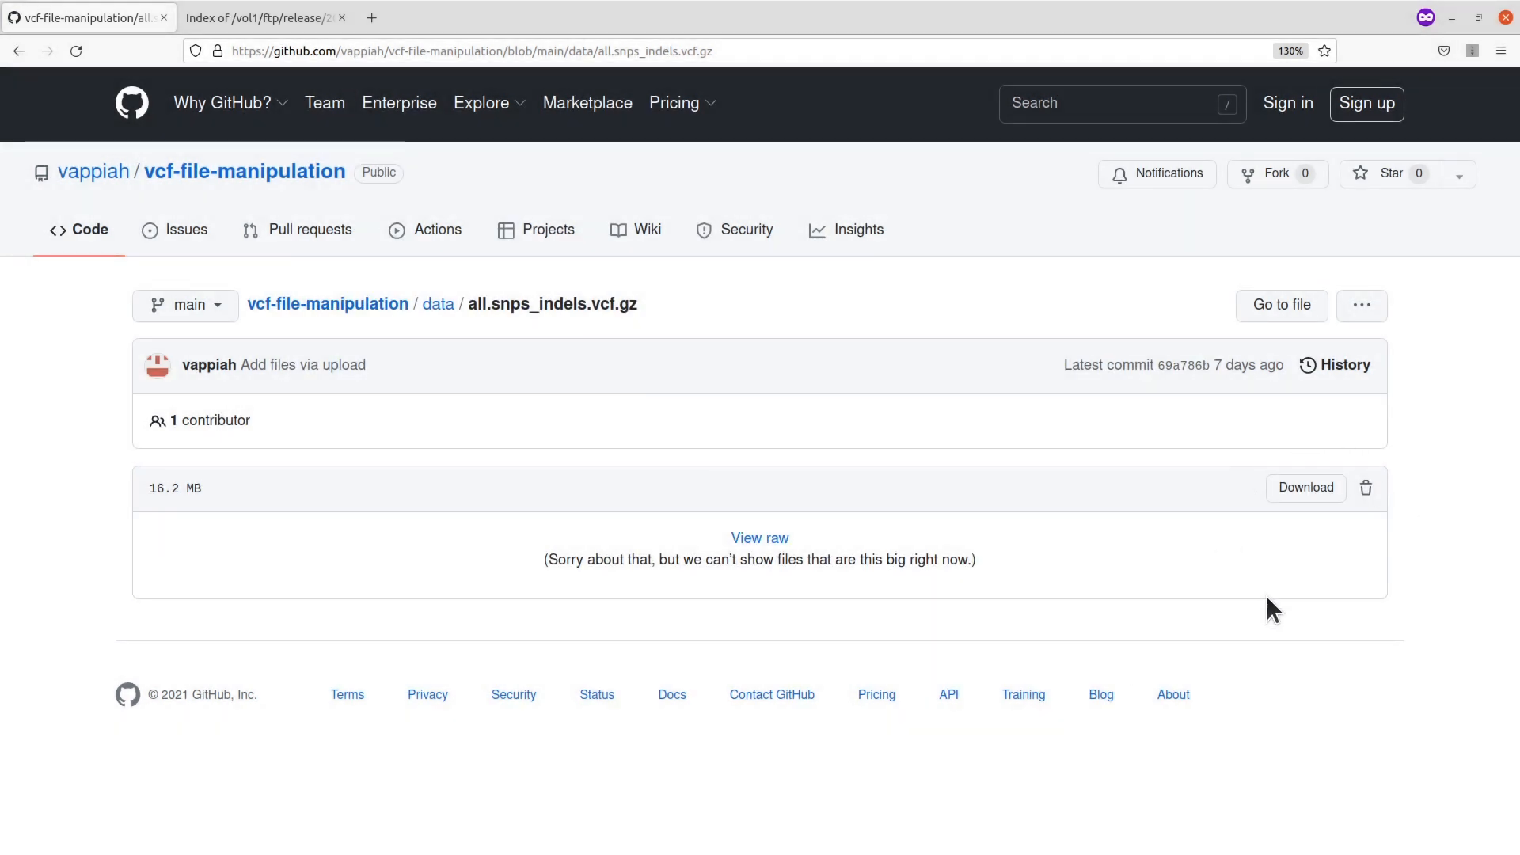
mouse_move(1341, 622)
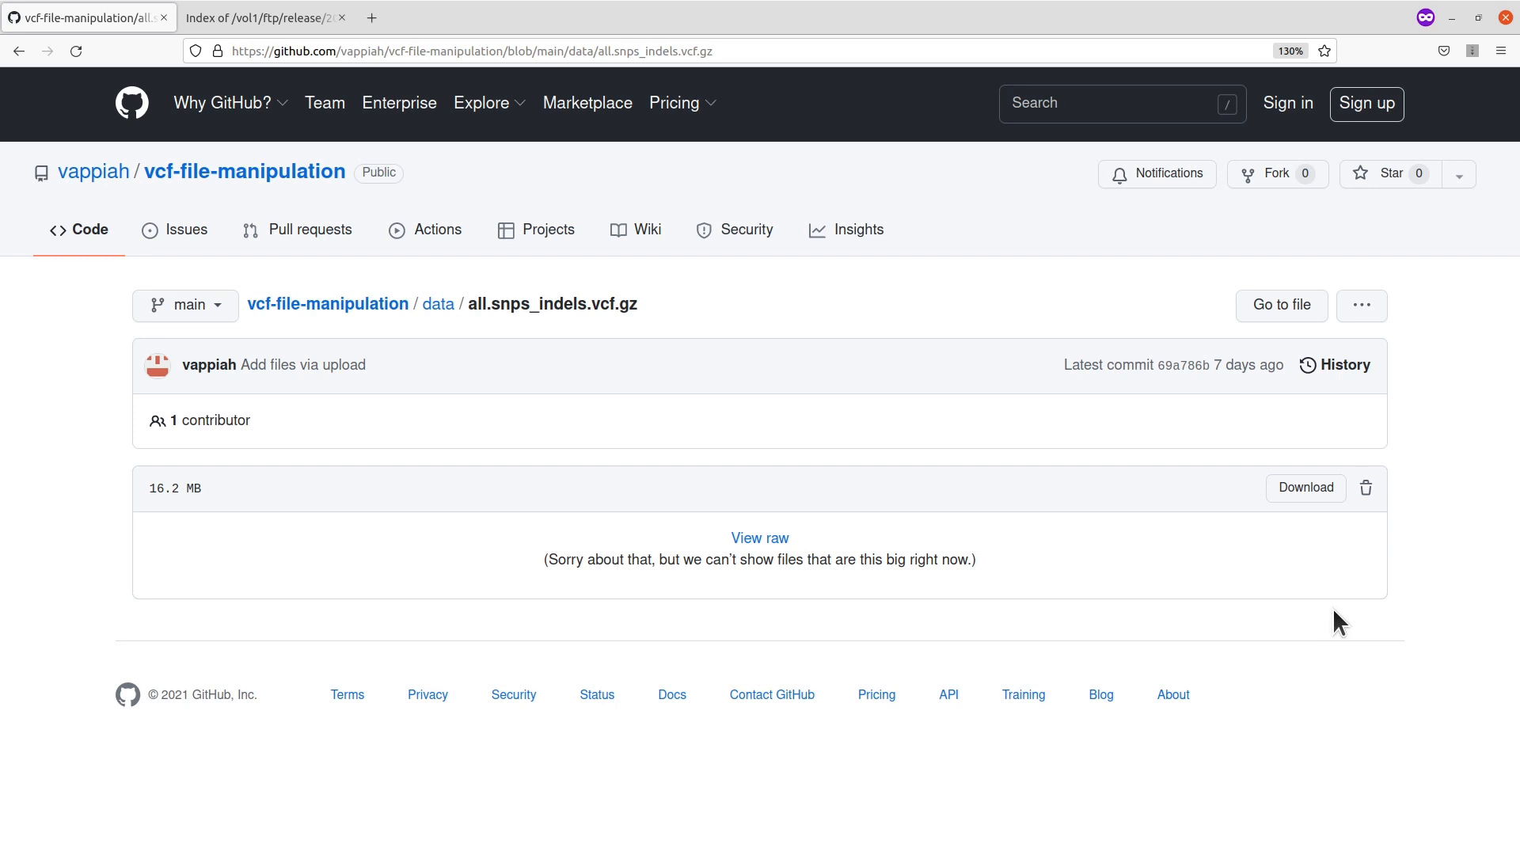
mouse_move(1340, 570)
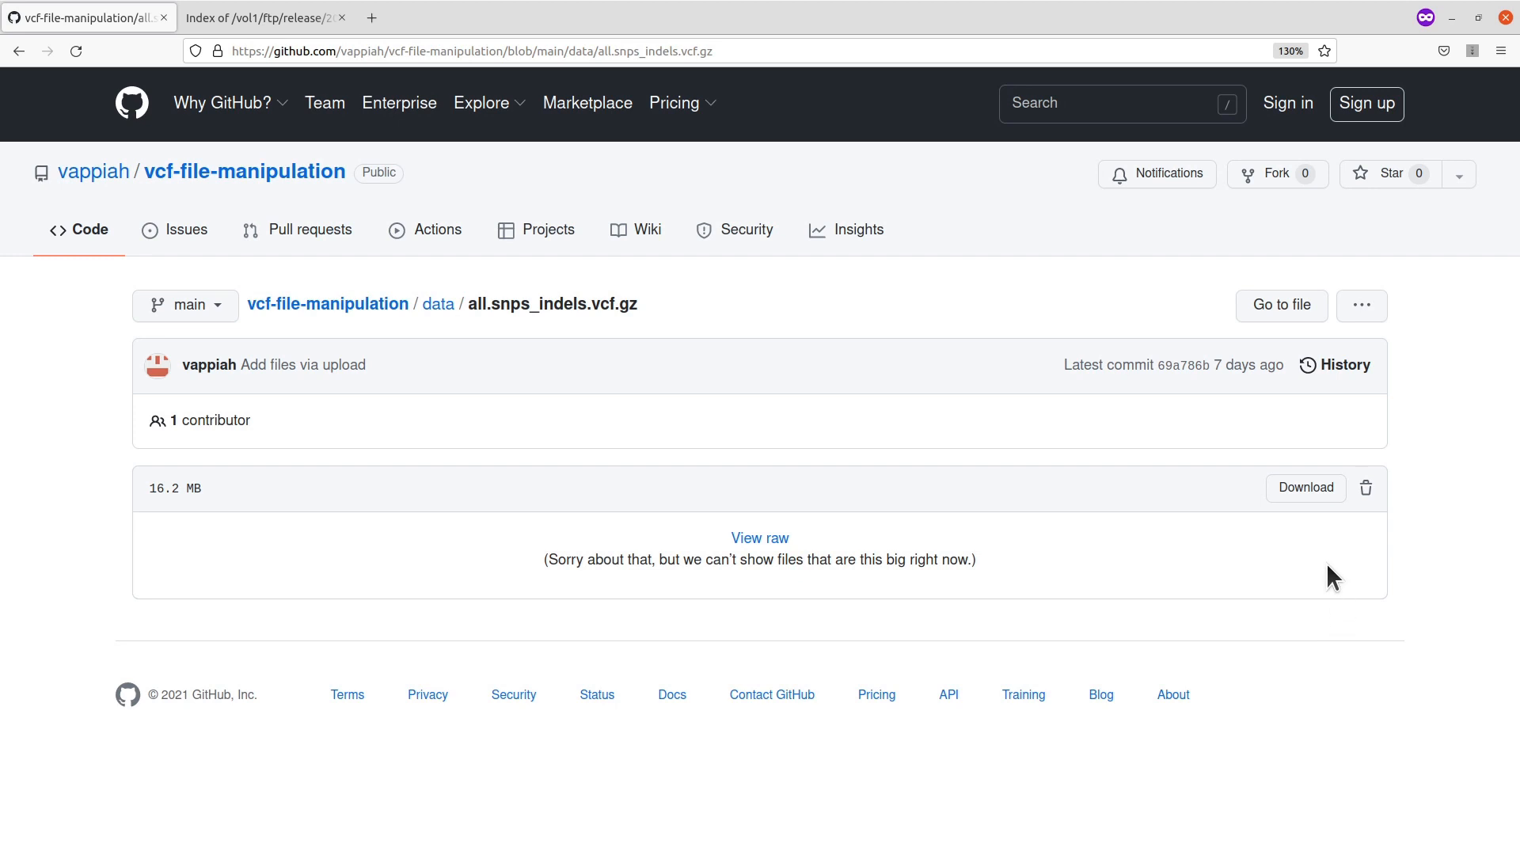
mouse_move(1314, 563)
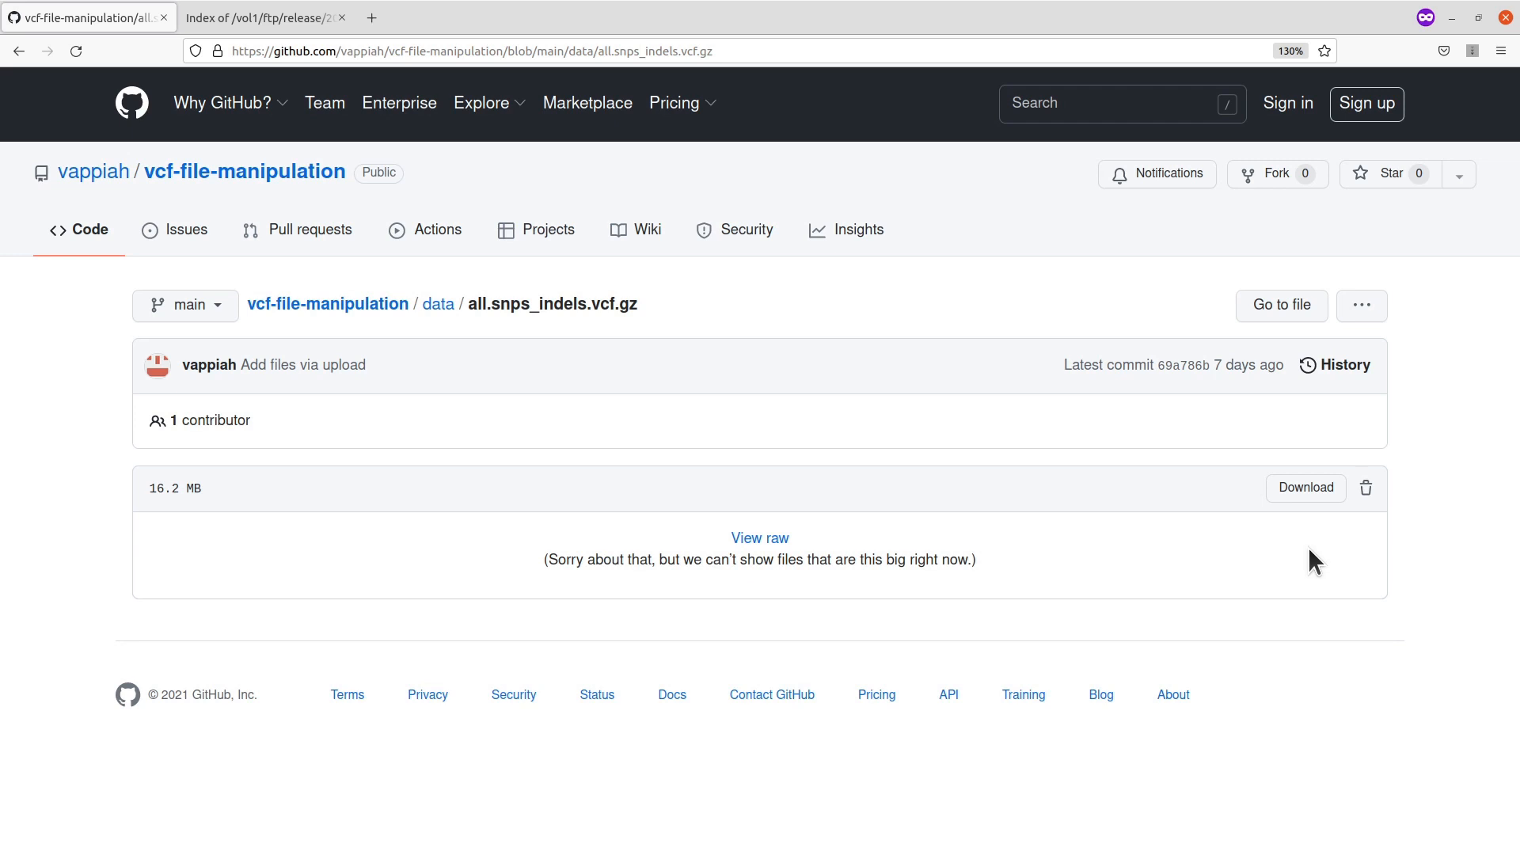
mouse_move(1319, 548)
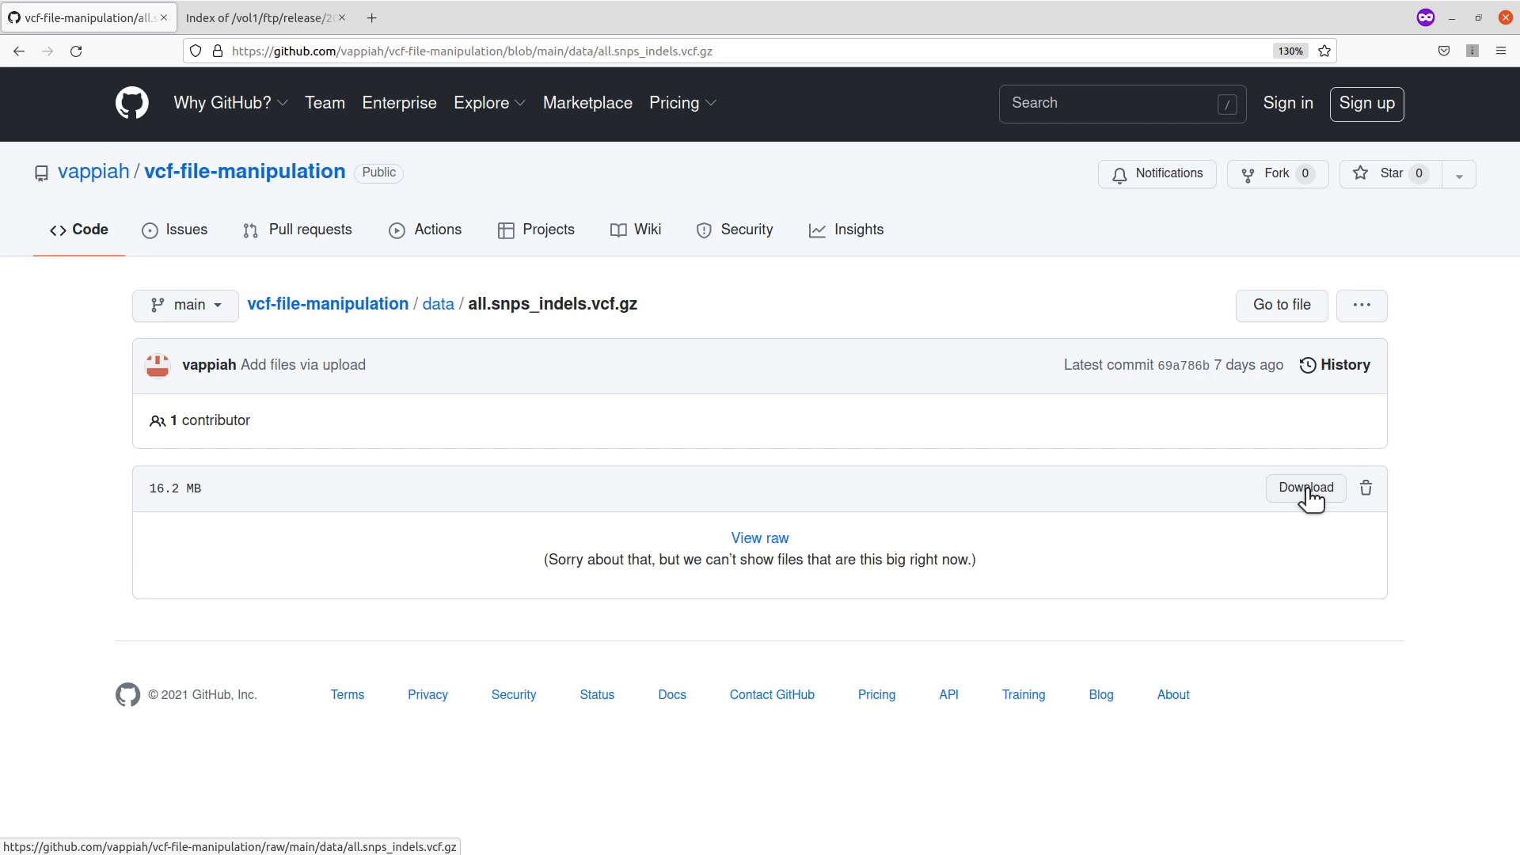
- Copy the Download button's link address for all.snps_indels.vcf.gz
right_click(1303, 488)
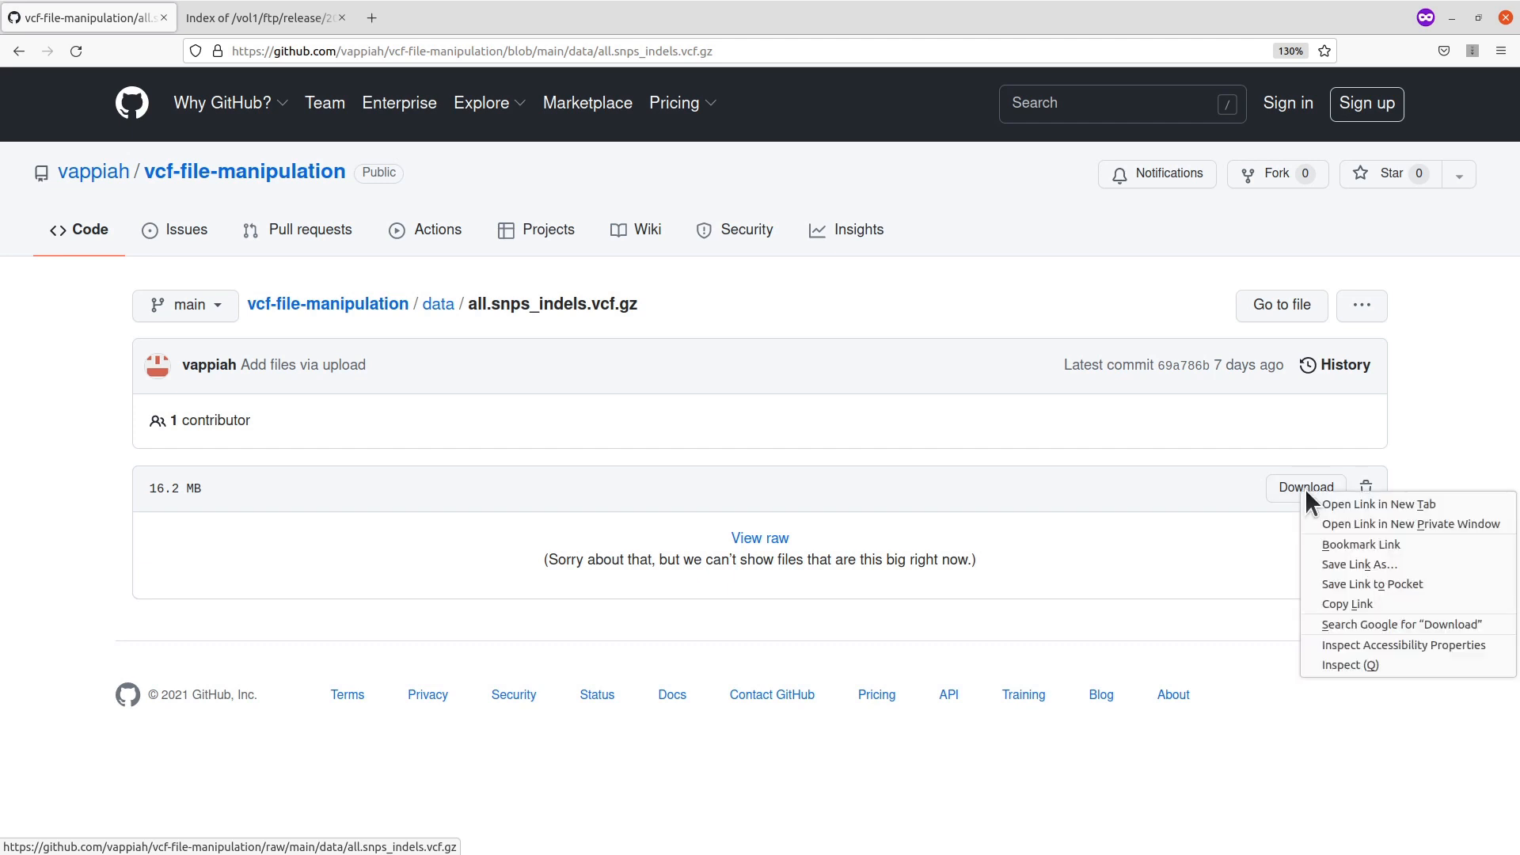
mouse_move(1345, 603)
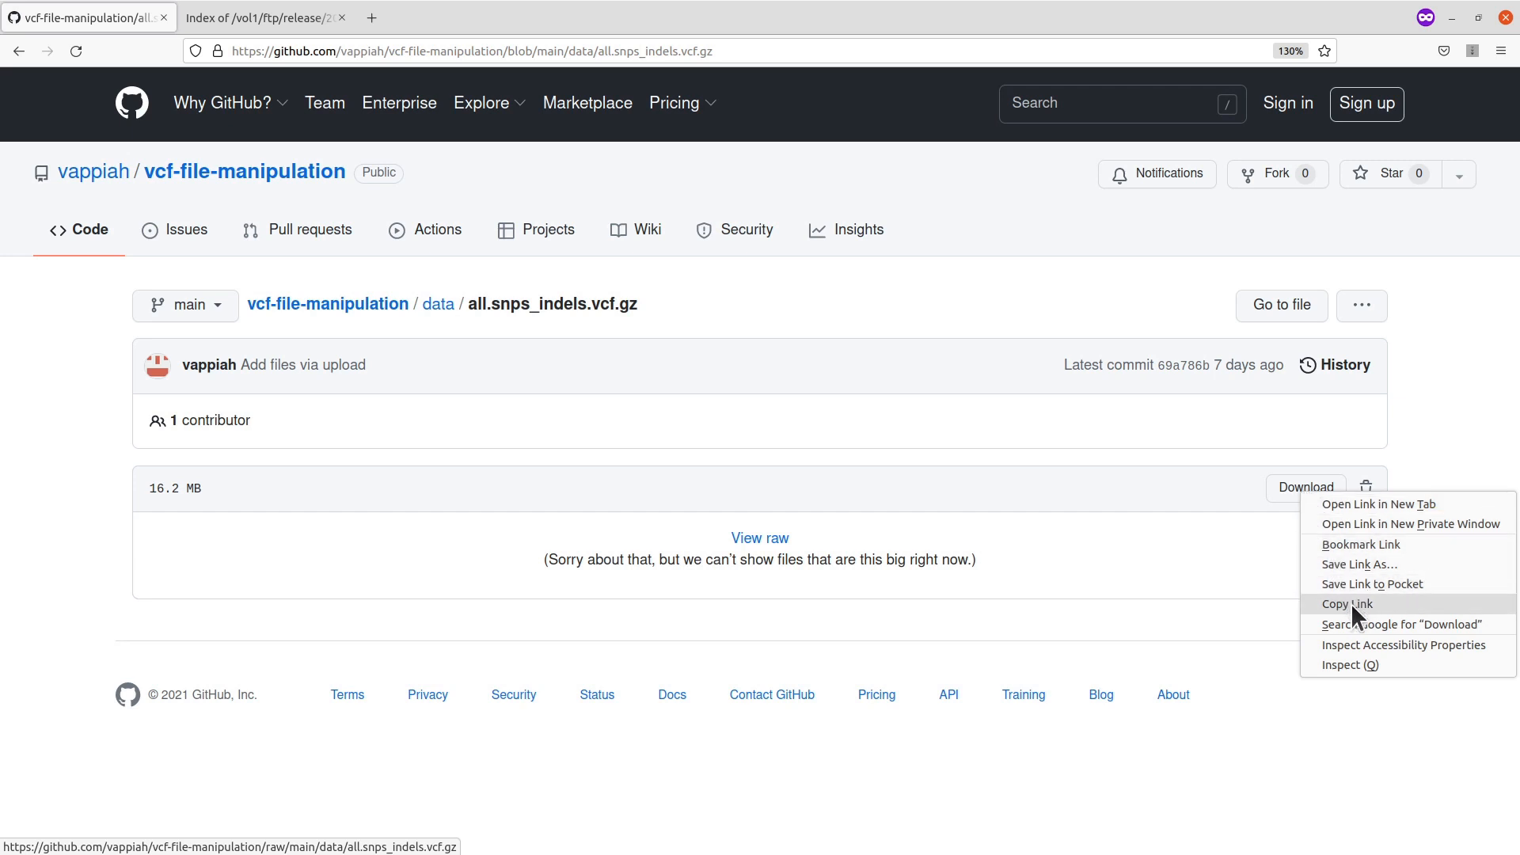
mouse_move(1356, 619)
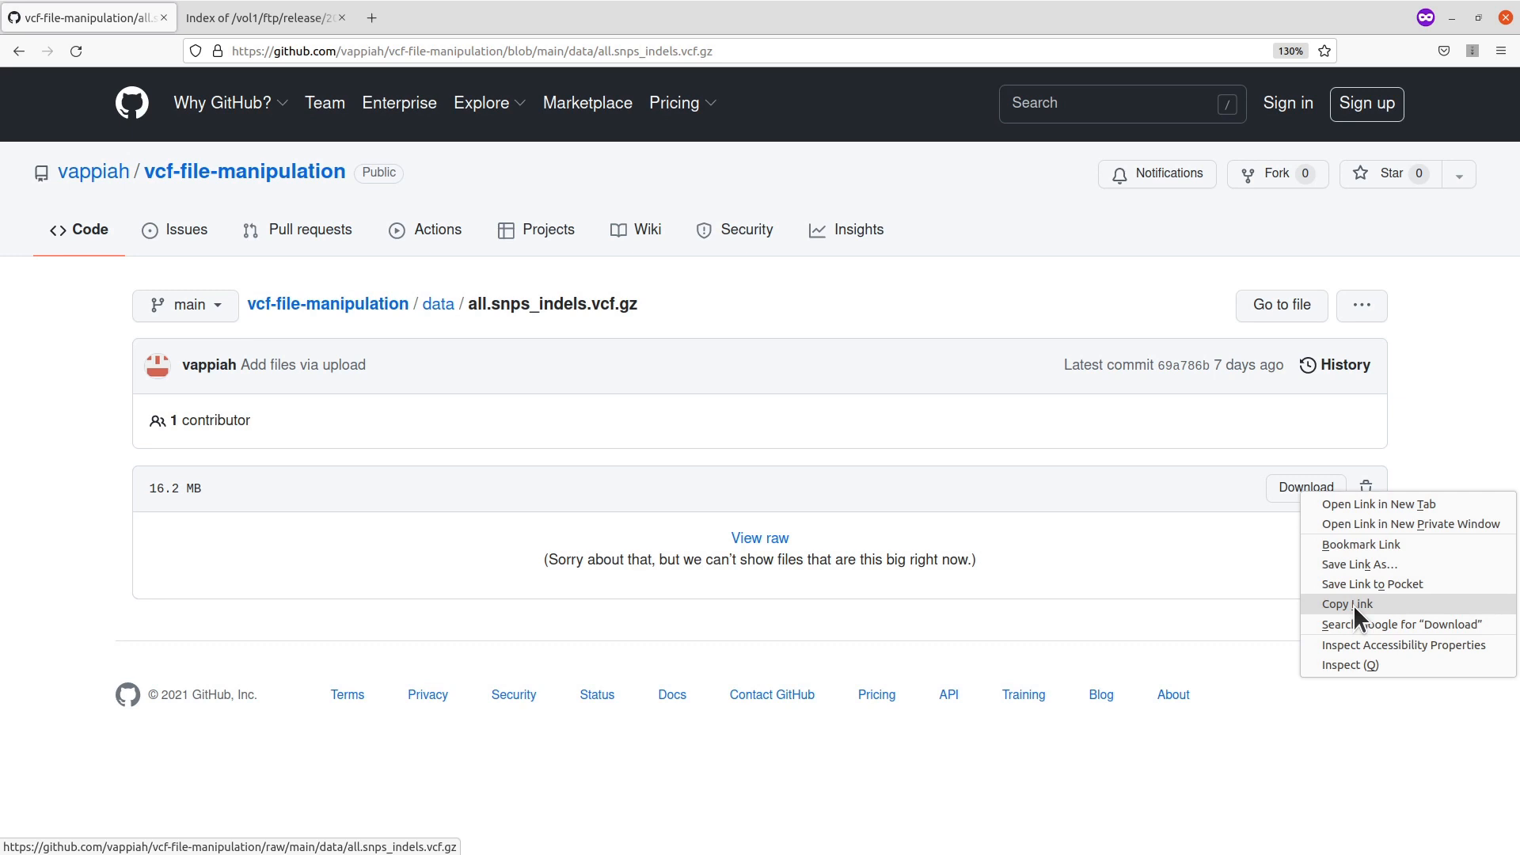
click(1347, 603)
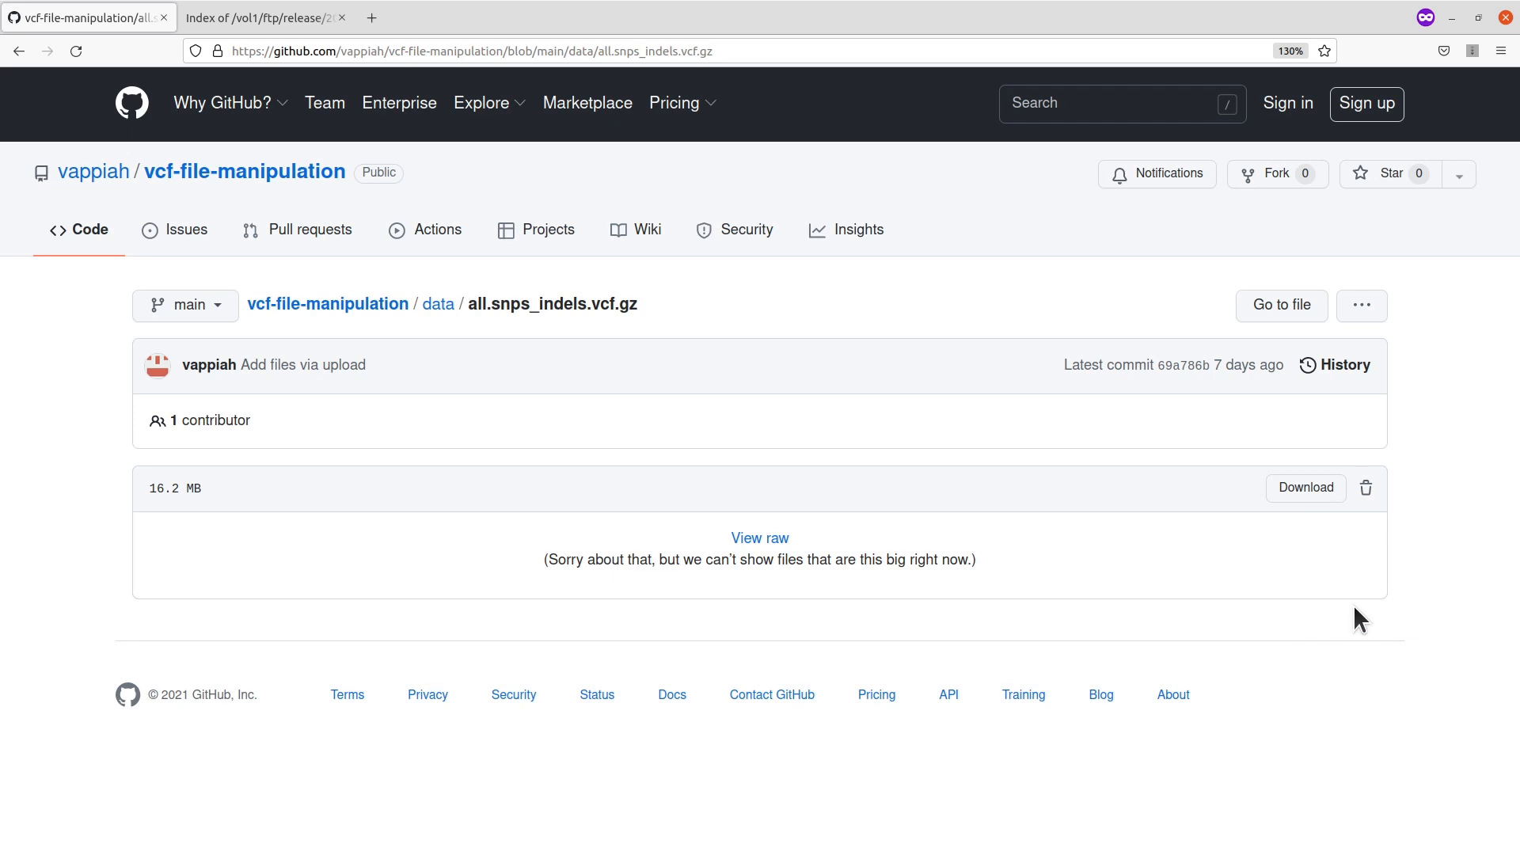
mouse_move(1349, 577)
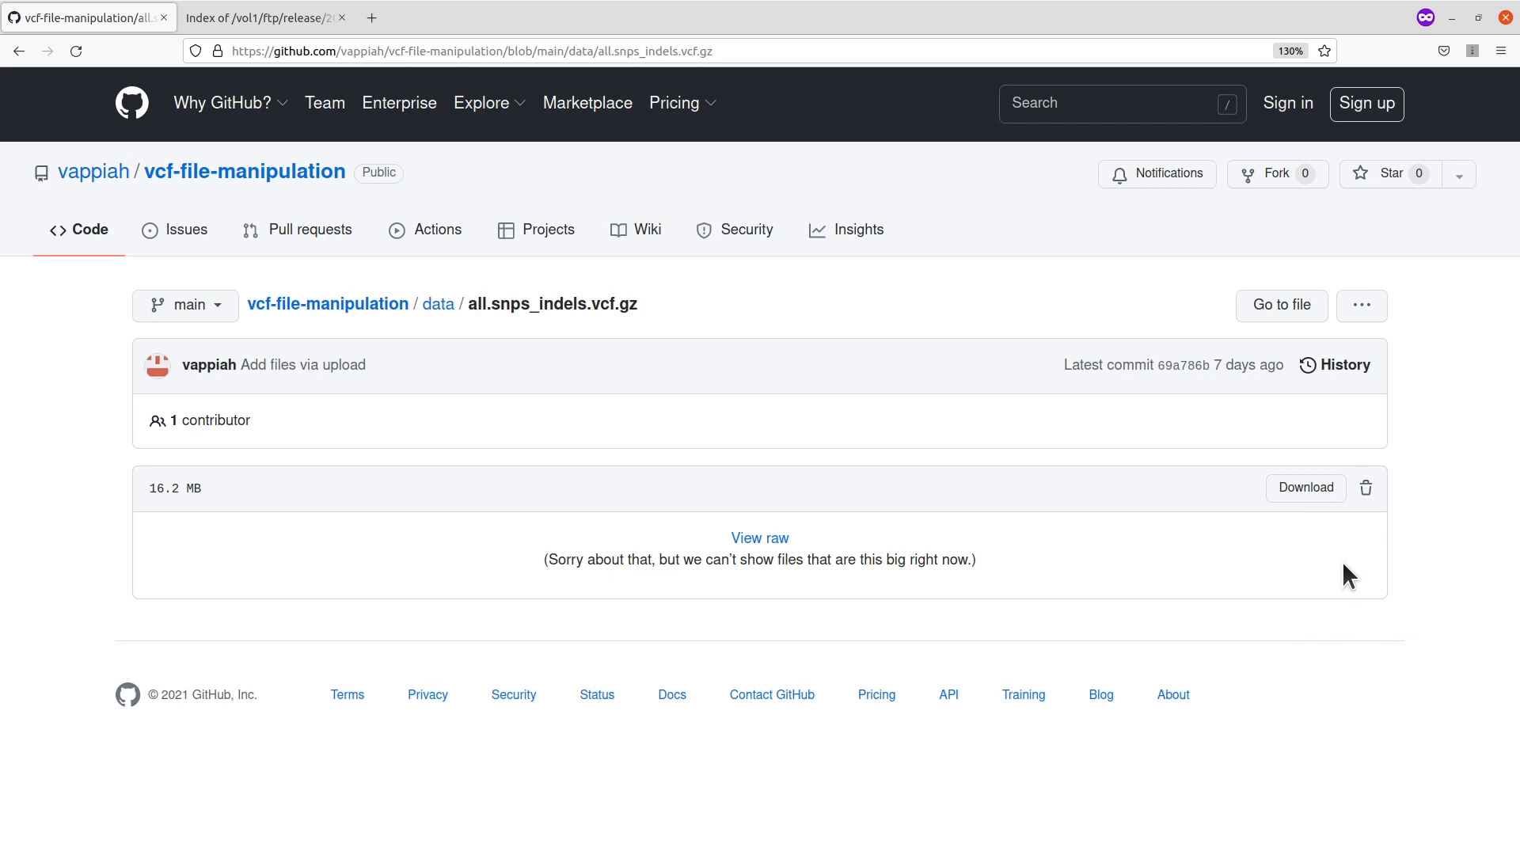
mouse_move(1333, 586)
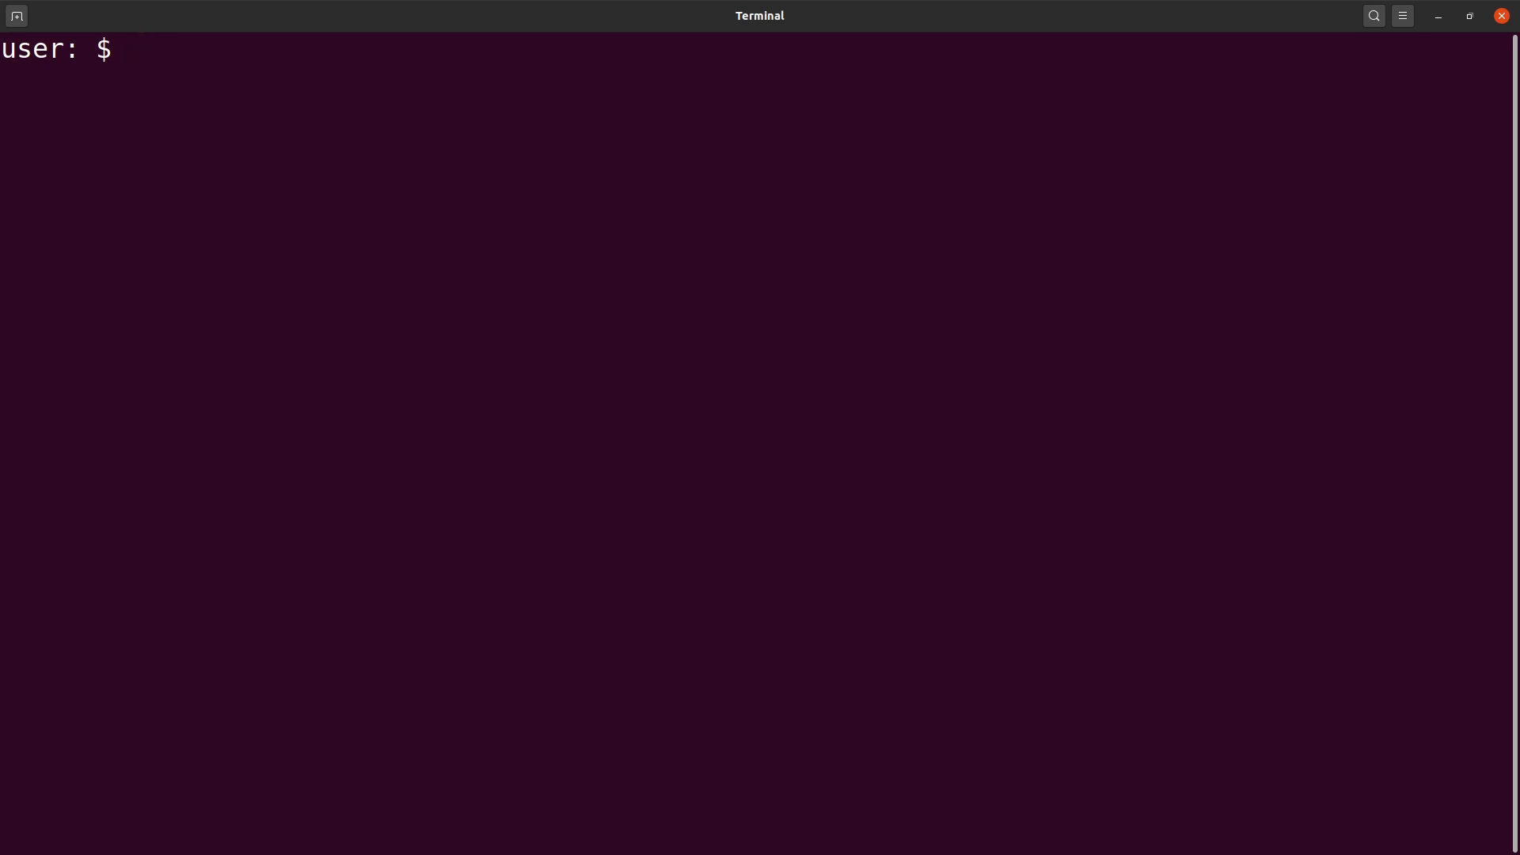
- Make a vcfs directory, cd into it, and begin a wget command
text(mkdir vcfs)
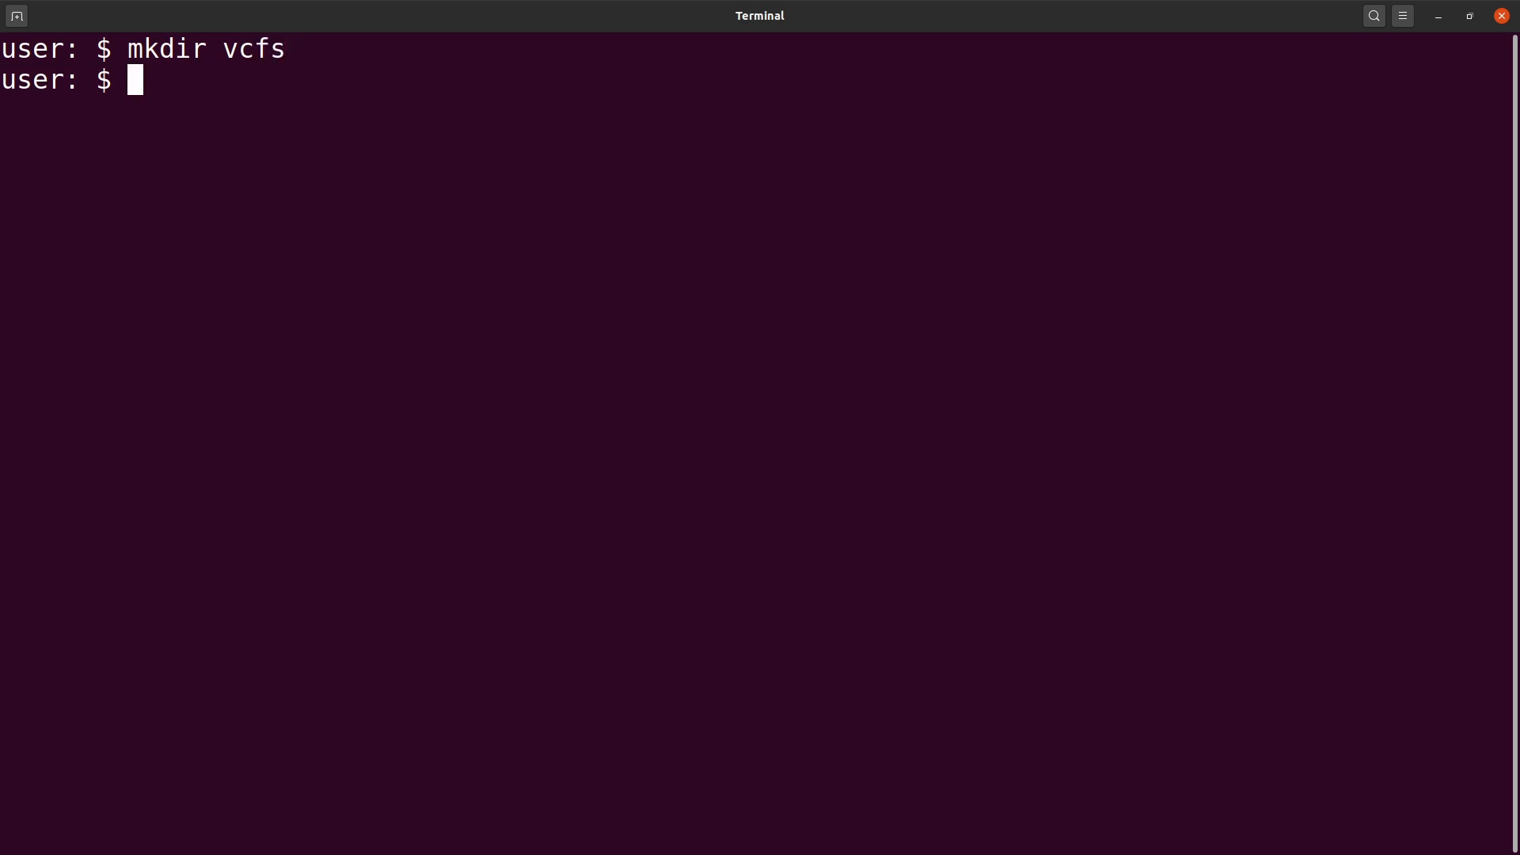
text(cd vcfs/)
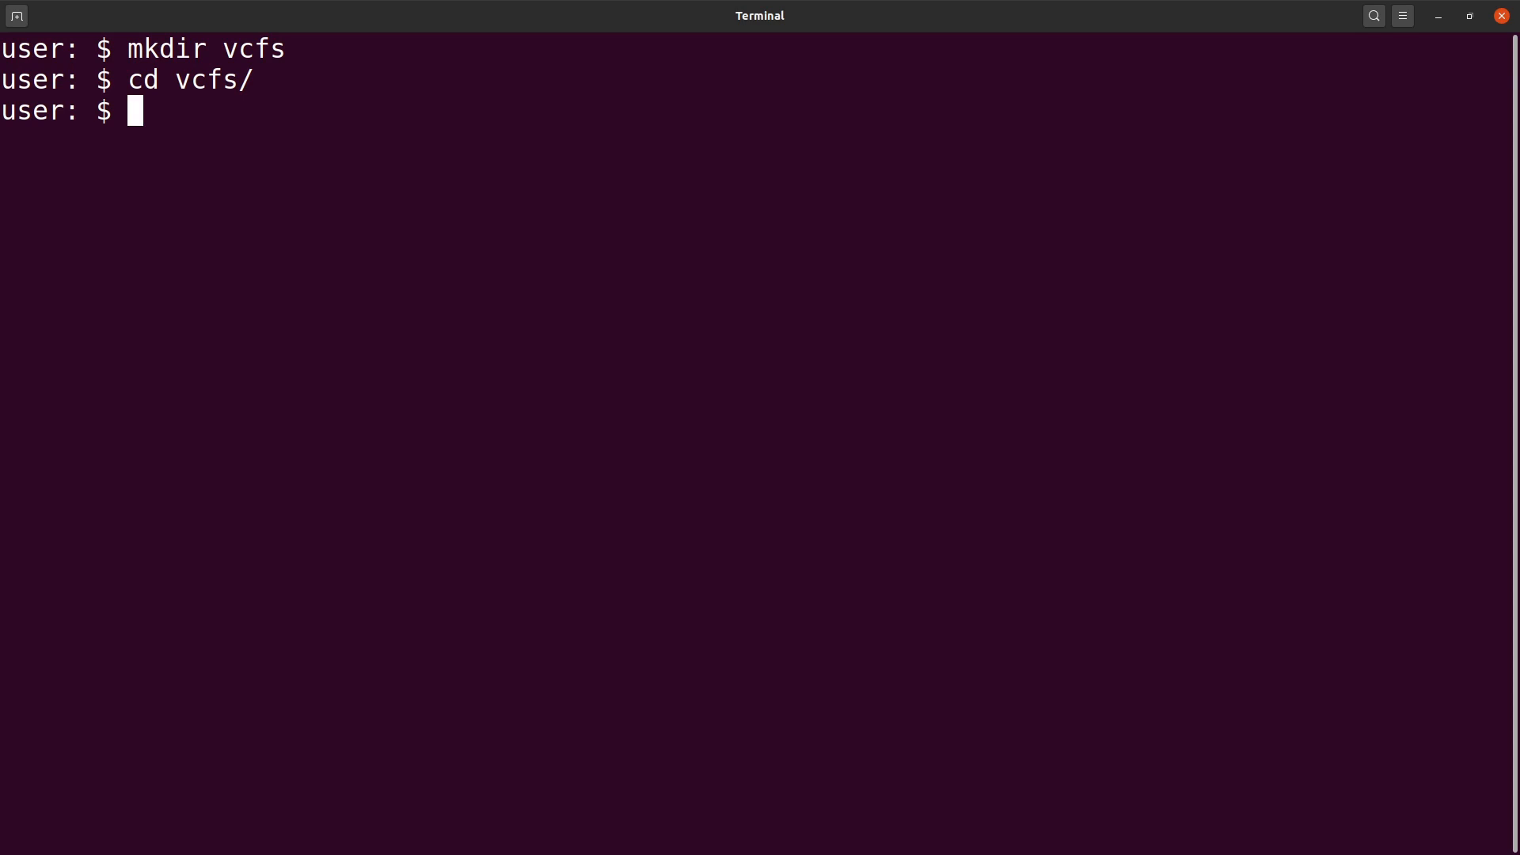
text(wget)
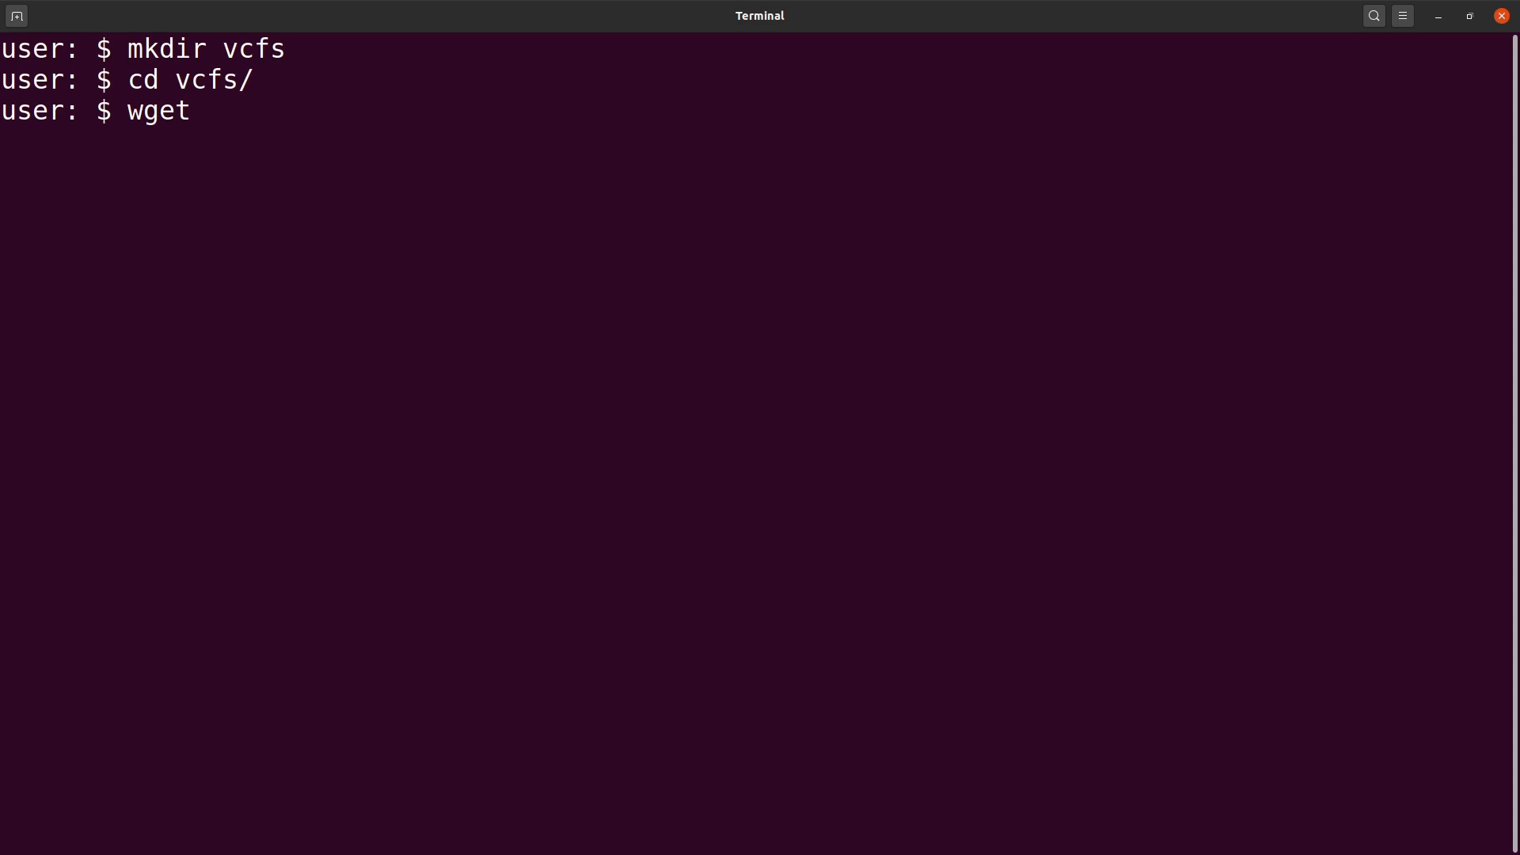
- Run wget on the raw GitHub URL to download all.snps_indels.vcf.gz into vcfs
text(https://github.com/vappiah/vcf-file-manipulation/raw/main/data/all.snps_indels.vcf.gz)
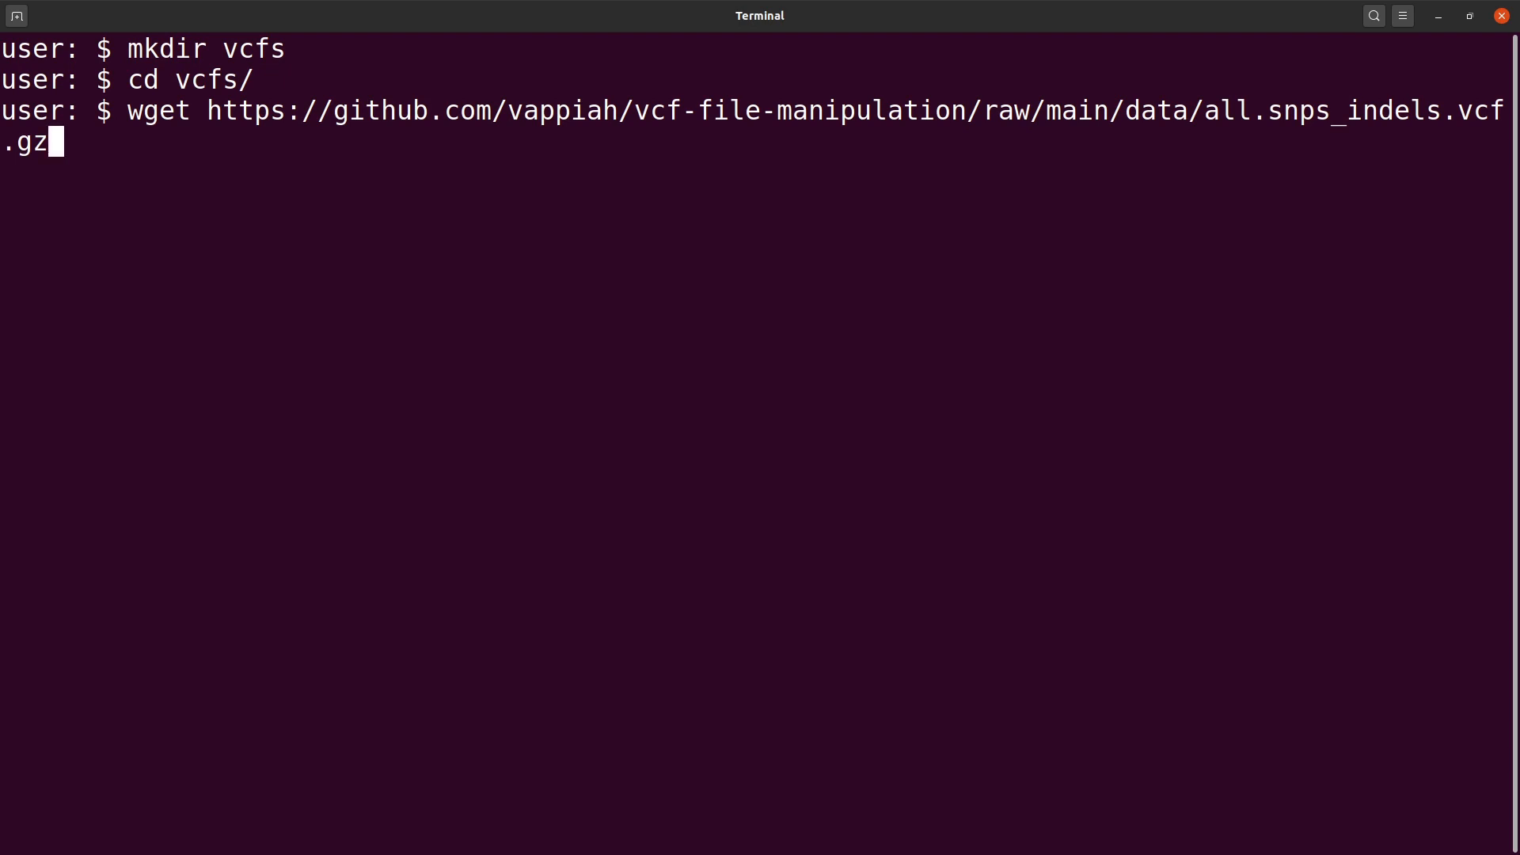
key(Return)
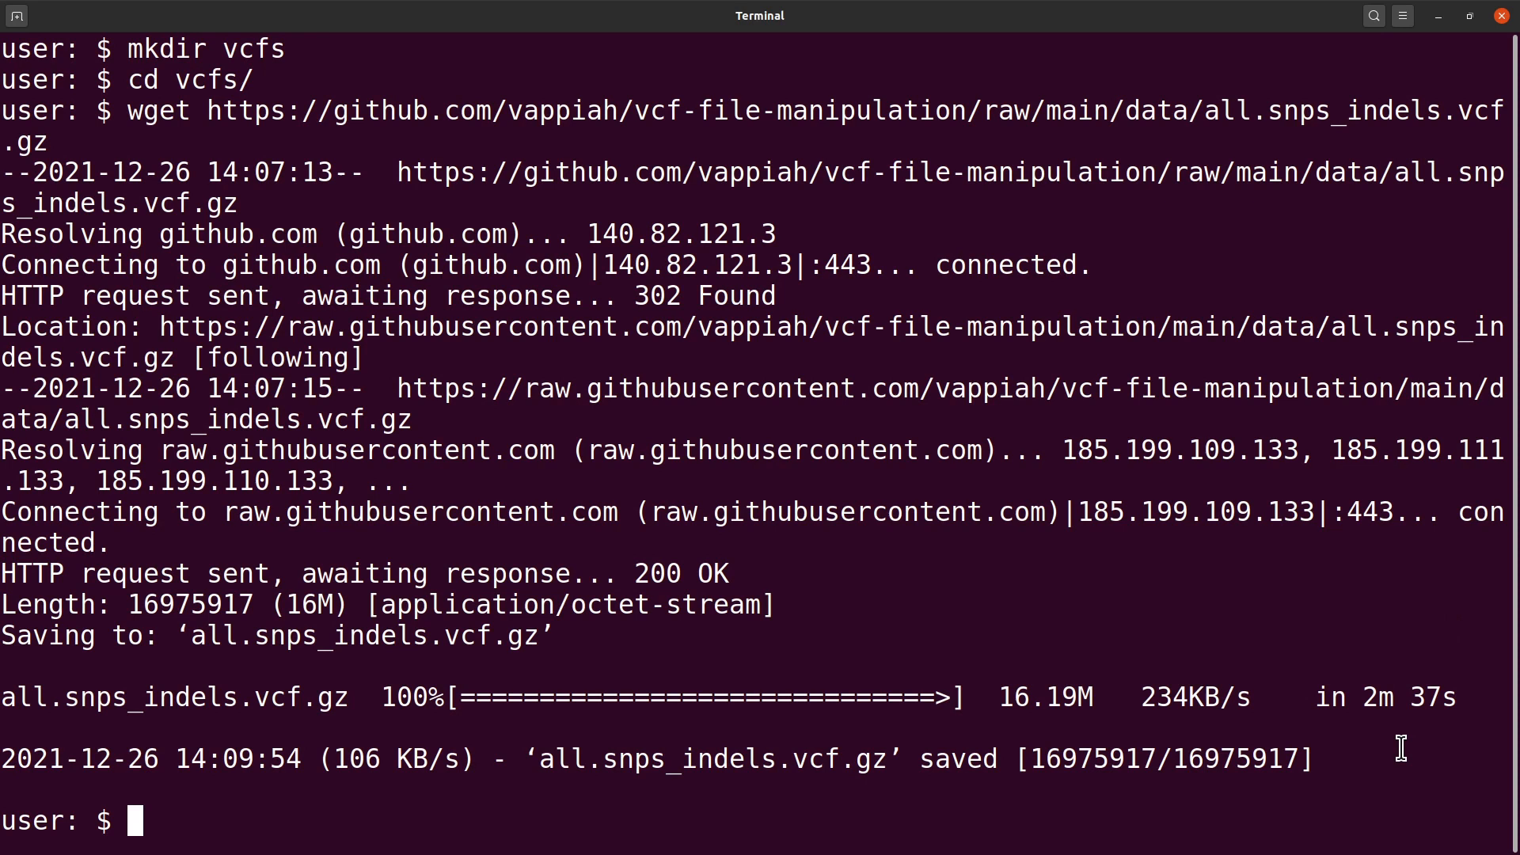
- Clear the screen and select the all.snps_indels.vcf.gz name in the listing
text(cle)
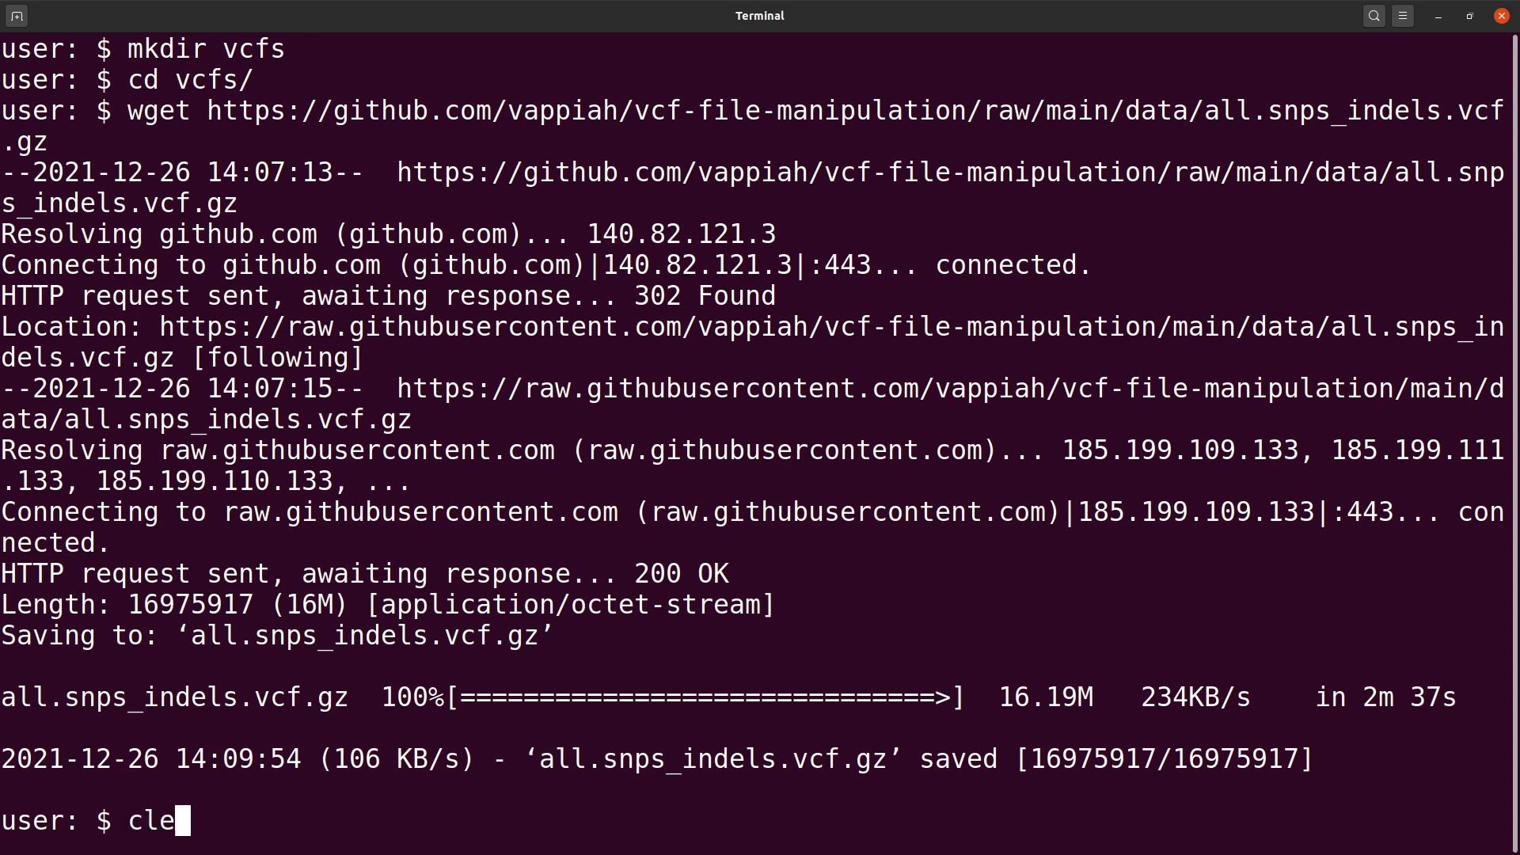
key(Return)
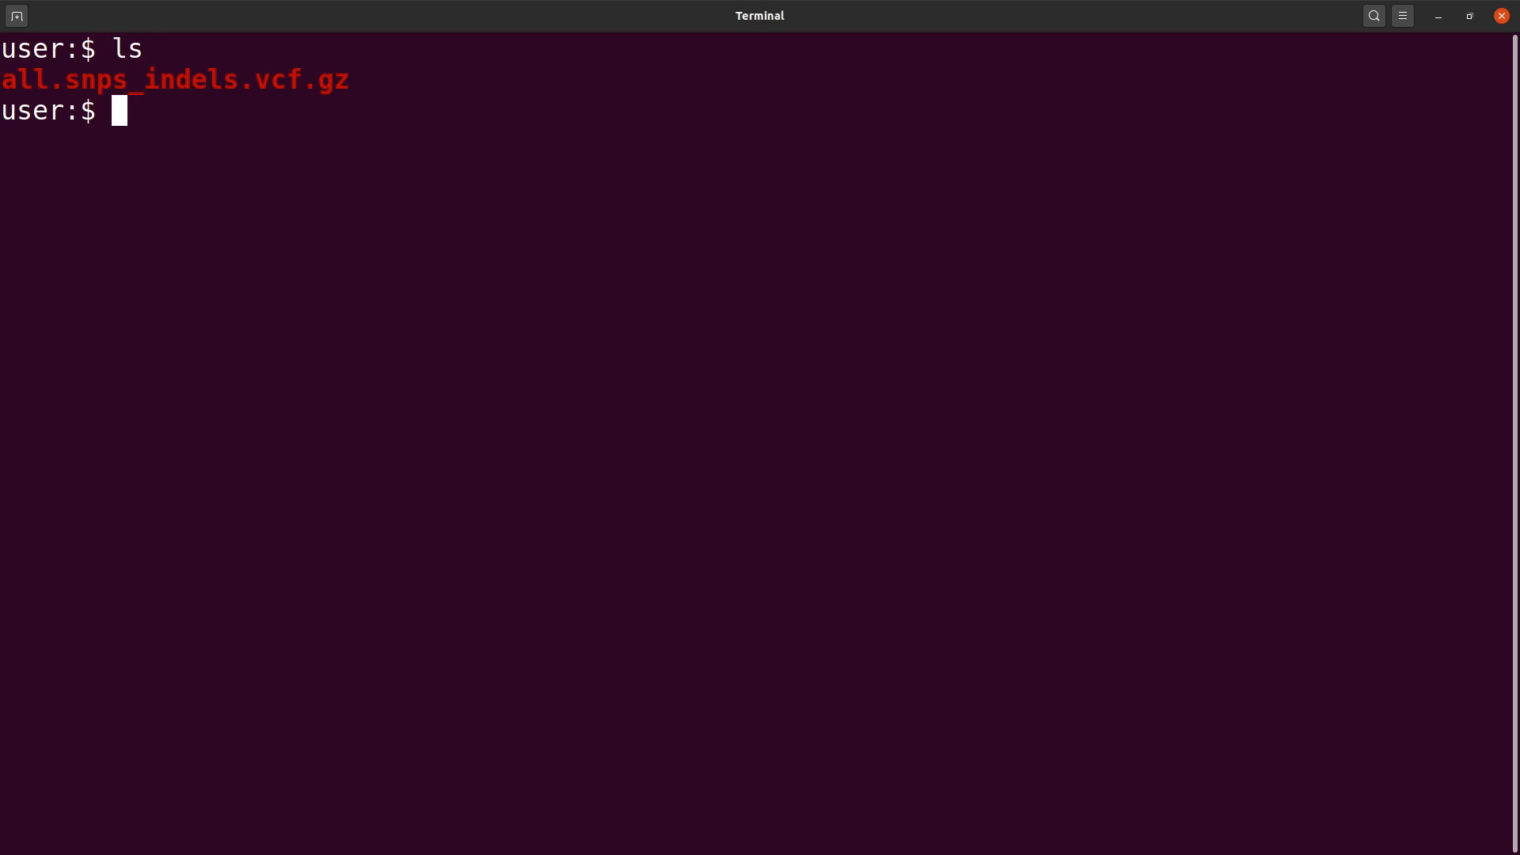
double_click(174, 79)
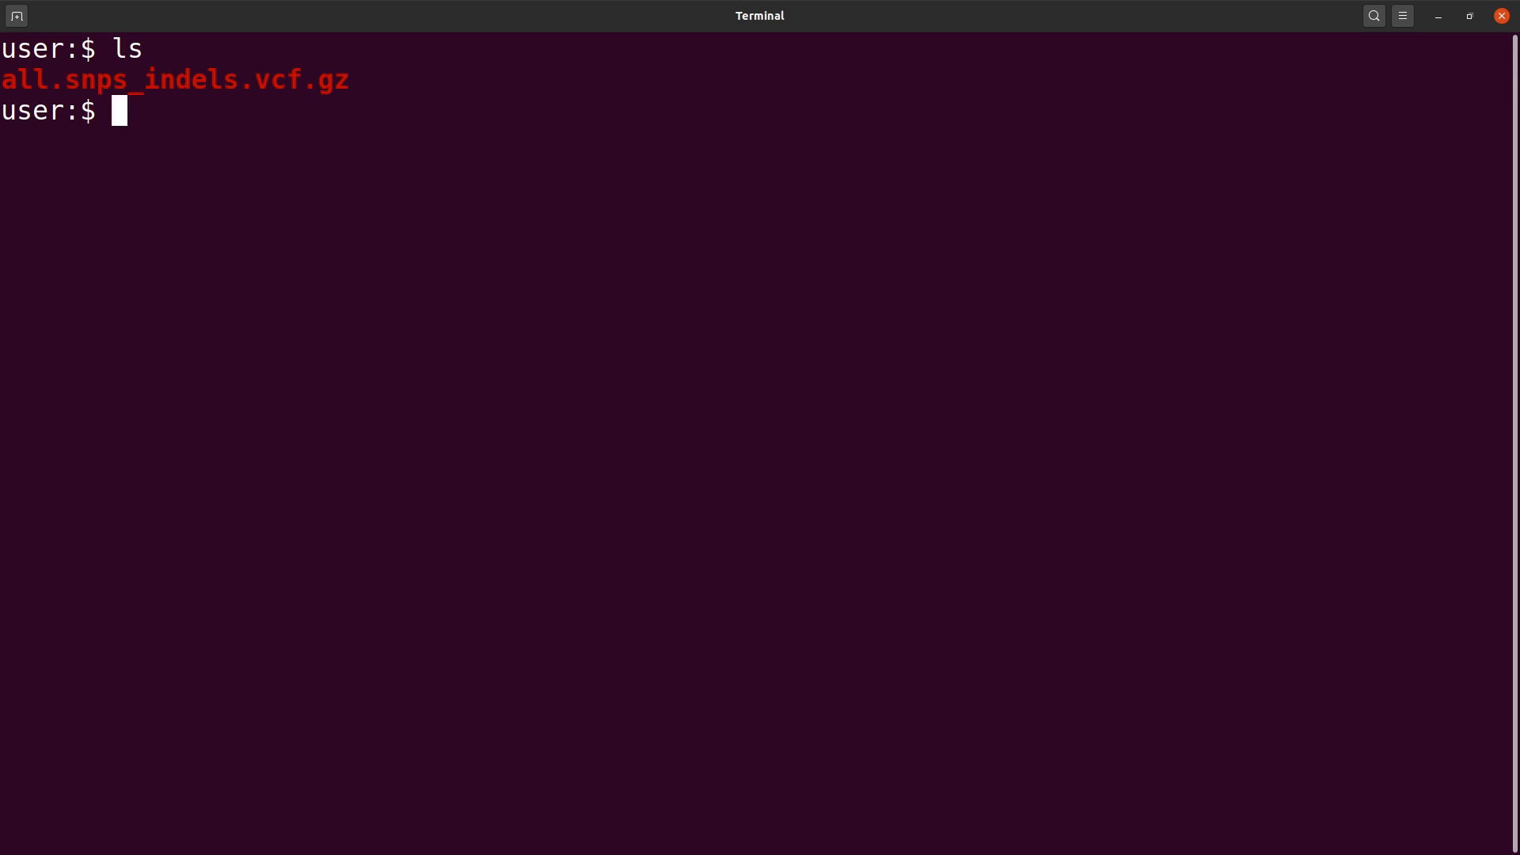
- Run bcftools index all.snps_indels.vcf.gz and list the folder to see the new .csi index
text(bcftoo)
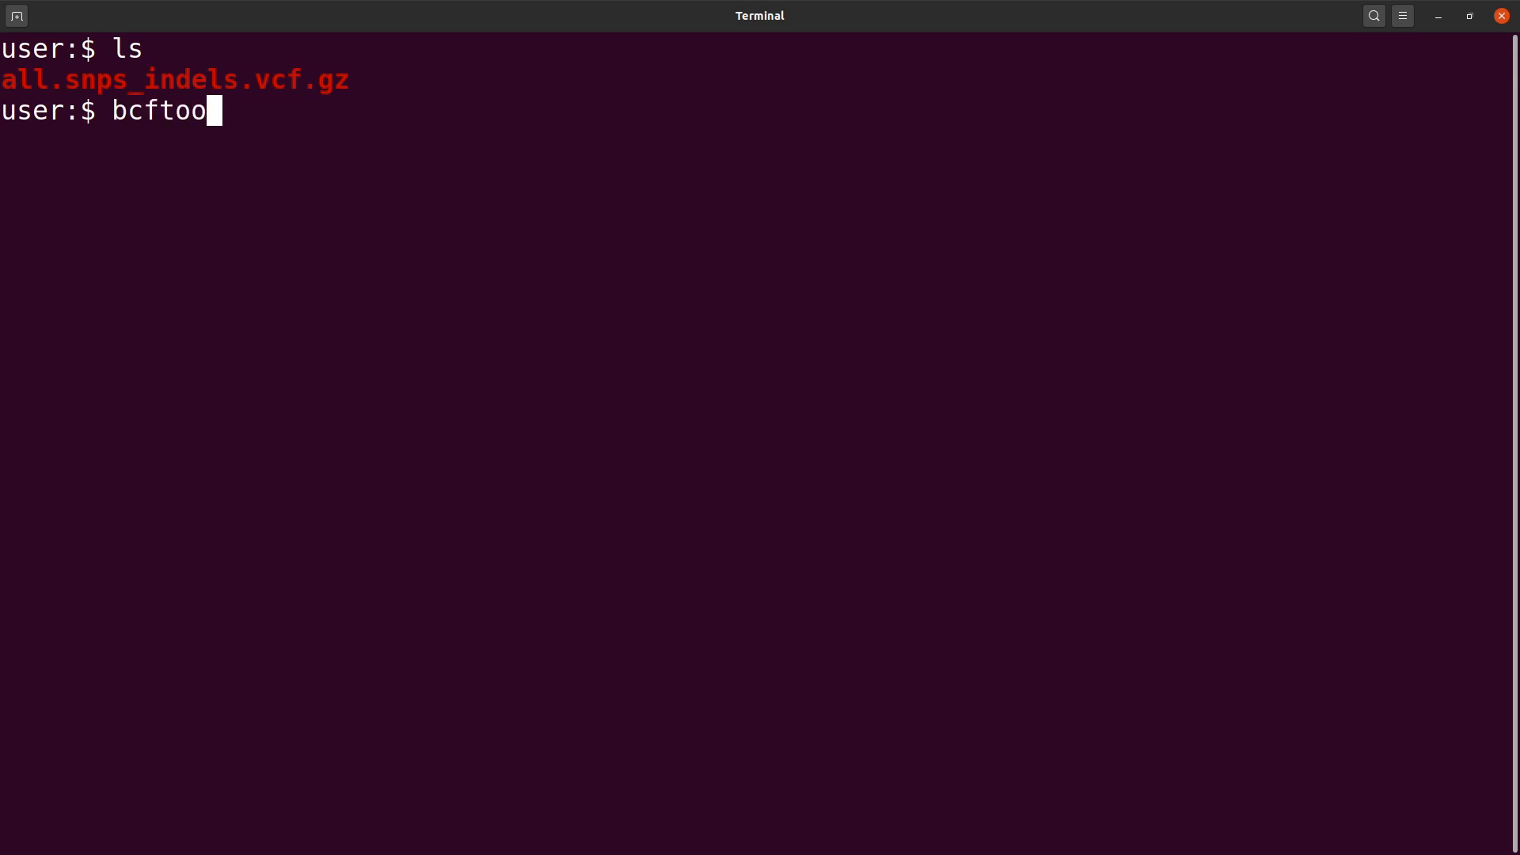
text(ls index)
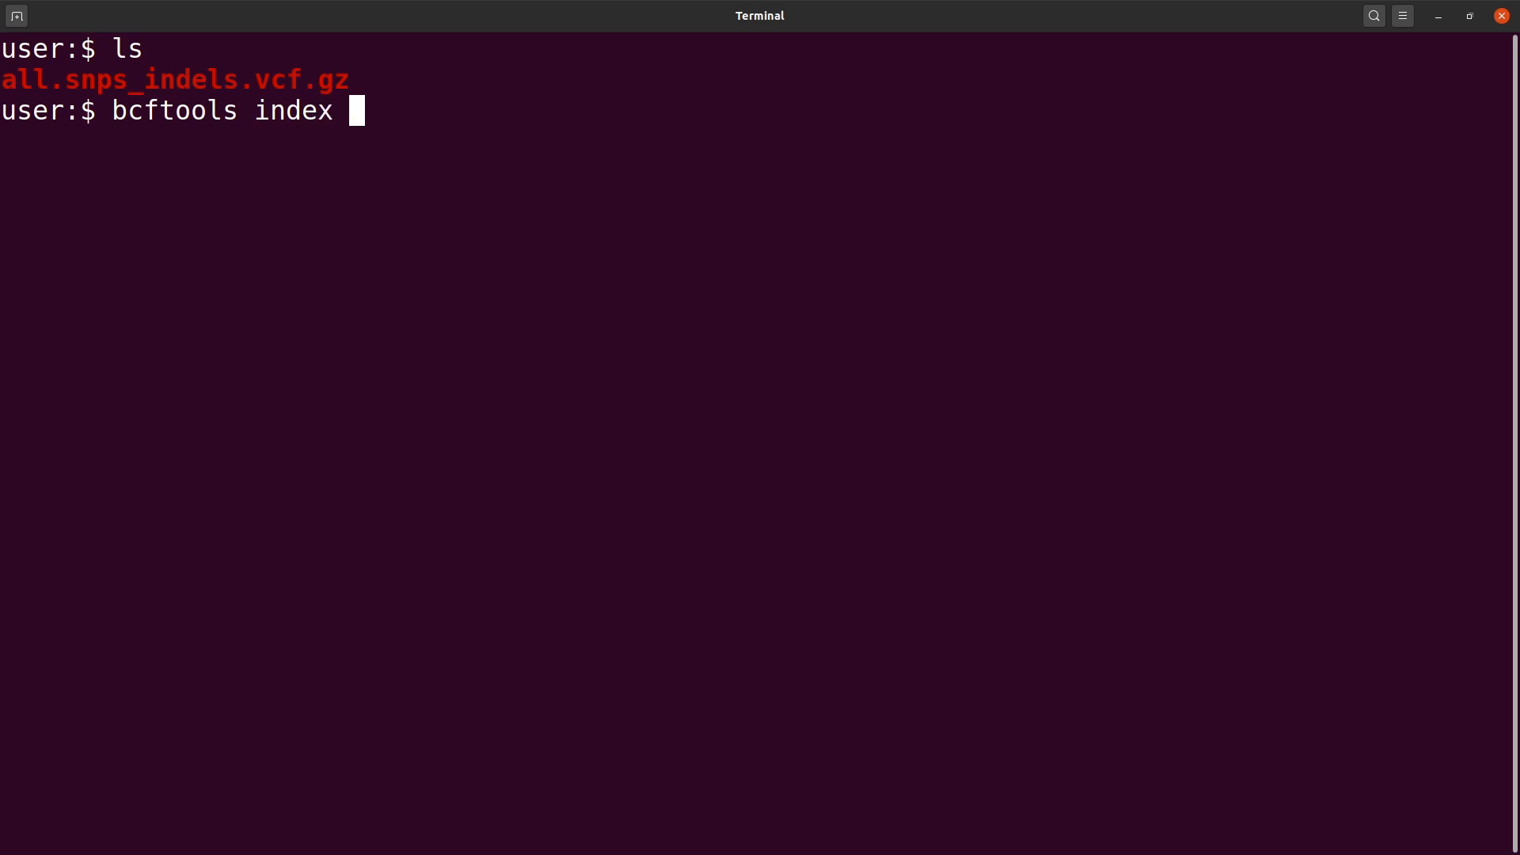
text(all.snps_indels.vcf.gz)
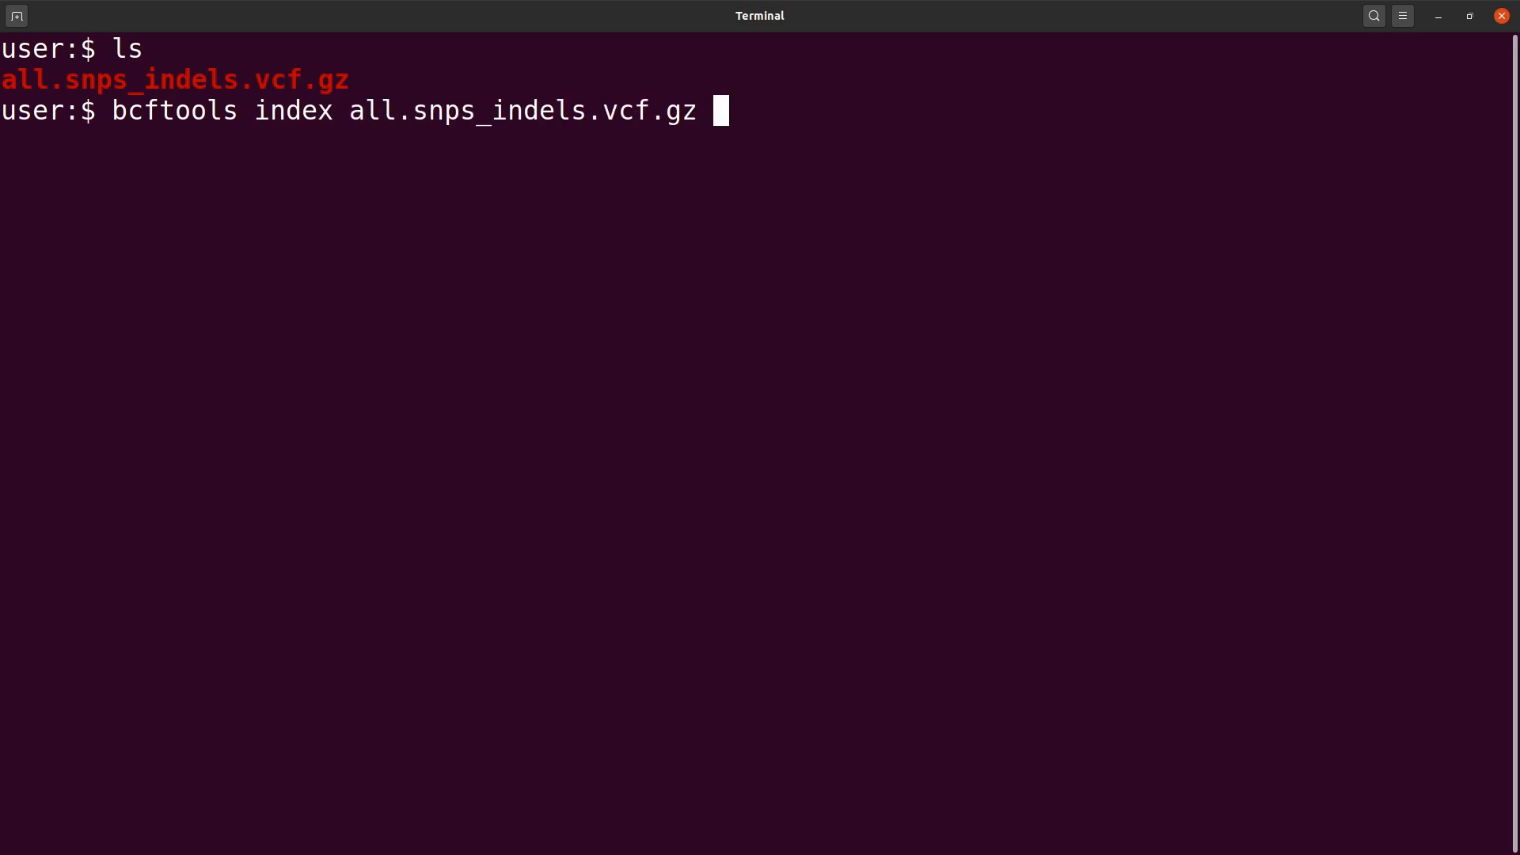
double_click(521, 111)
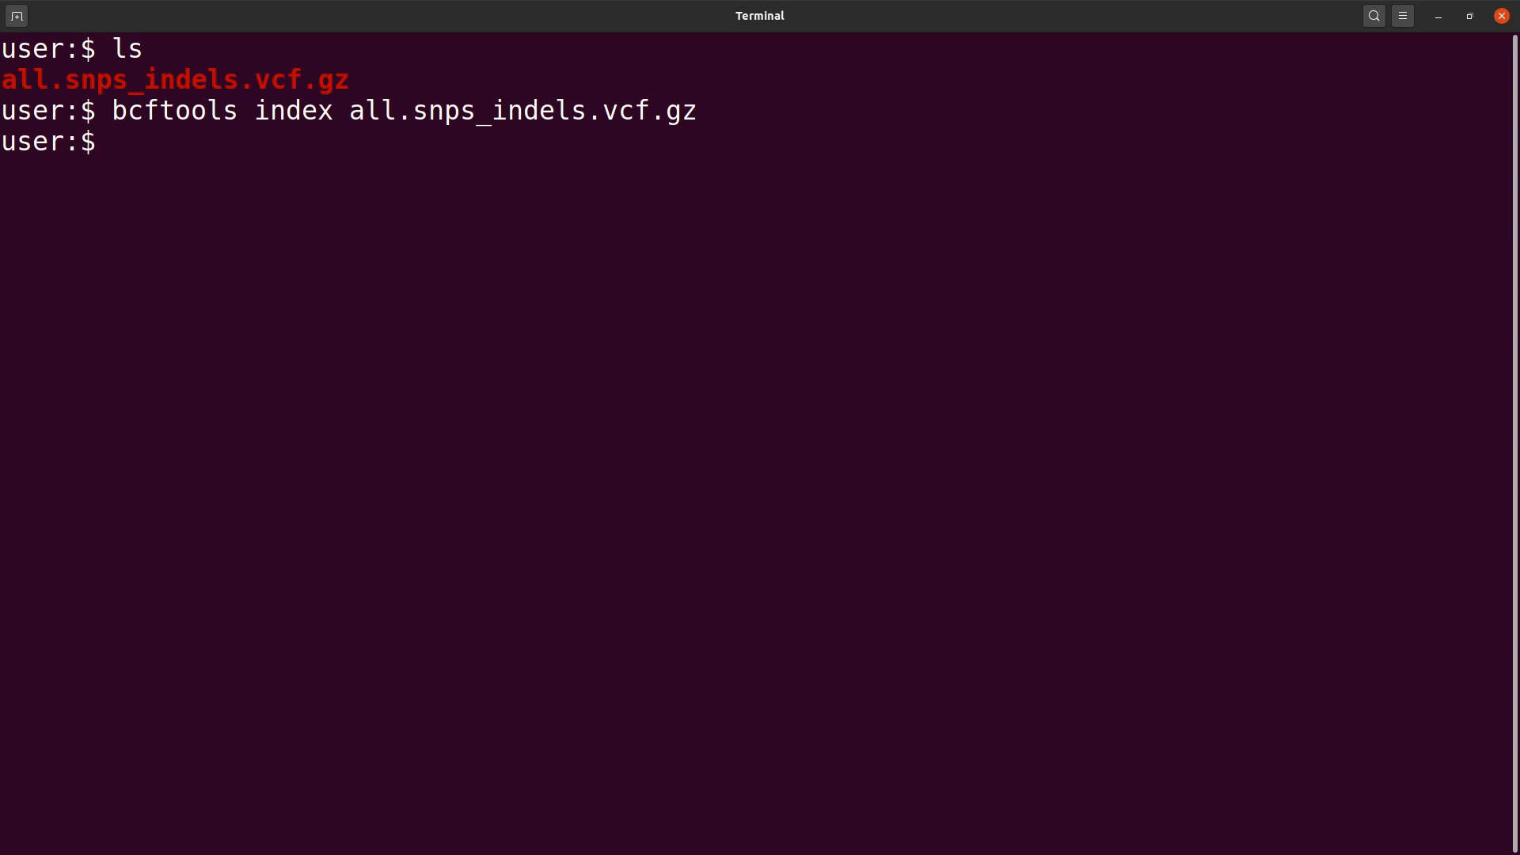
text(ls)
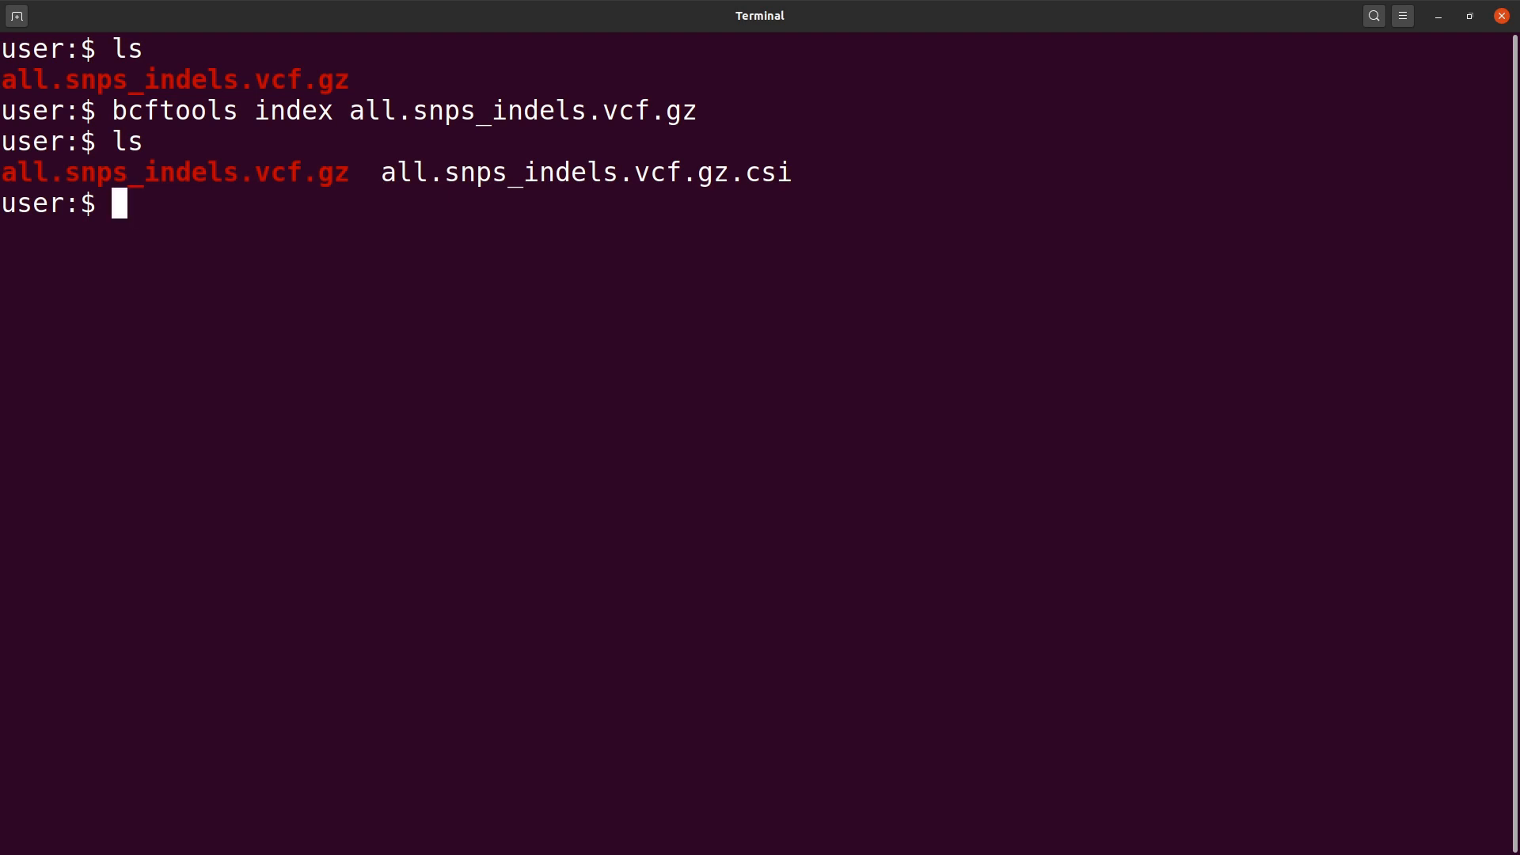
- Compose bcftools view -v snps all.snps_indels.vcf.gz -Oz -o snps.vcf.gz
text(b)
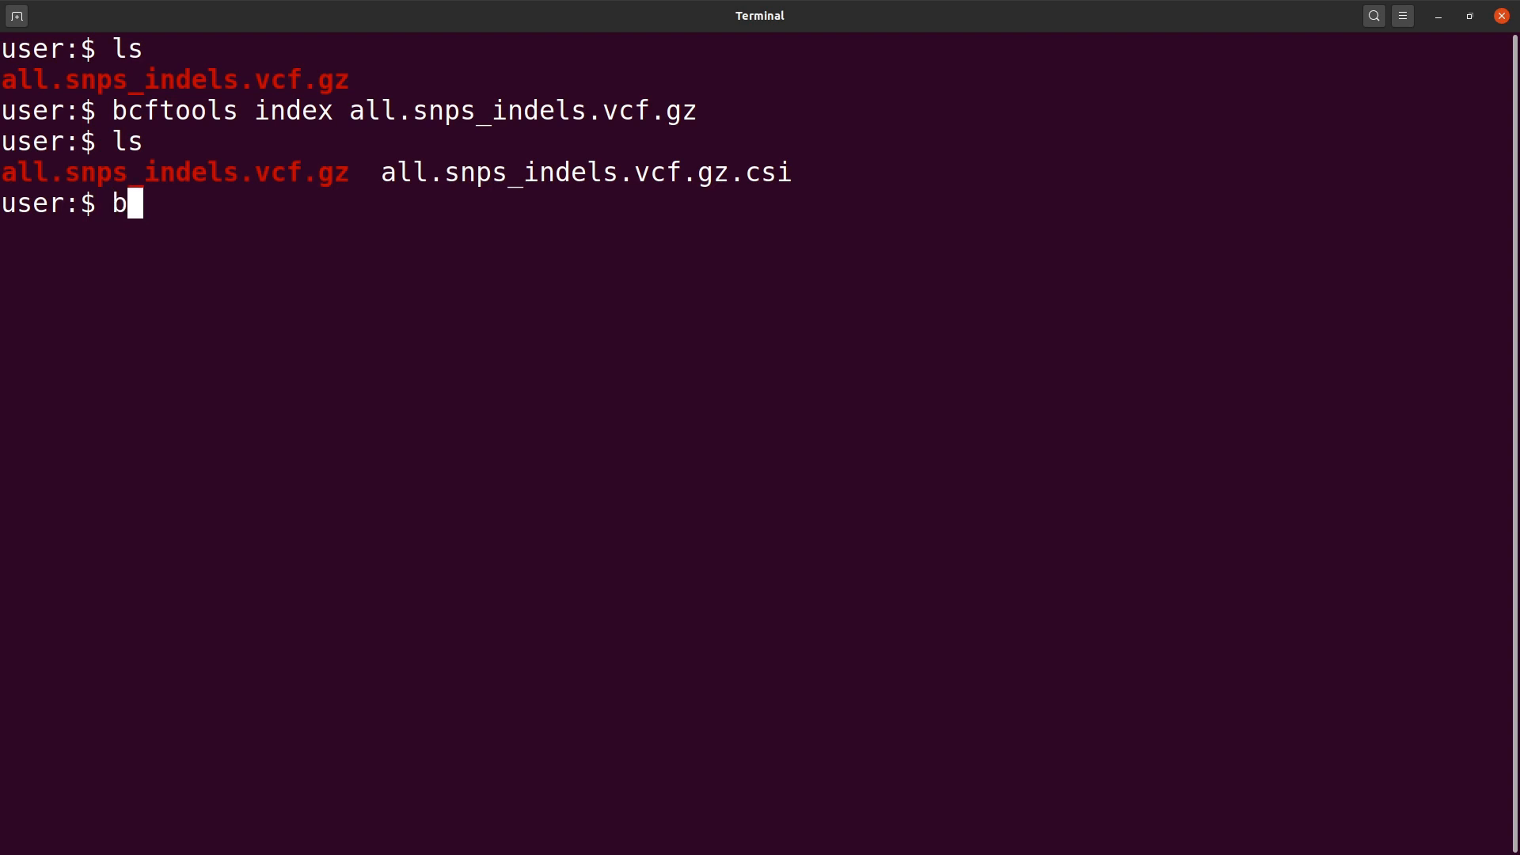
text(cftools view -v)
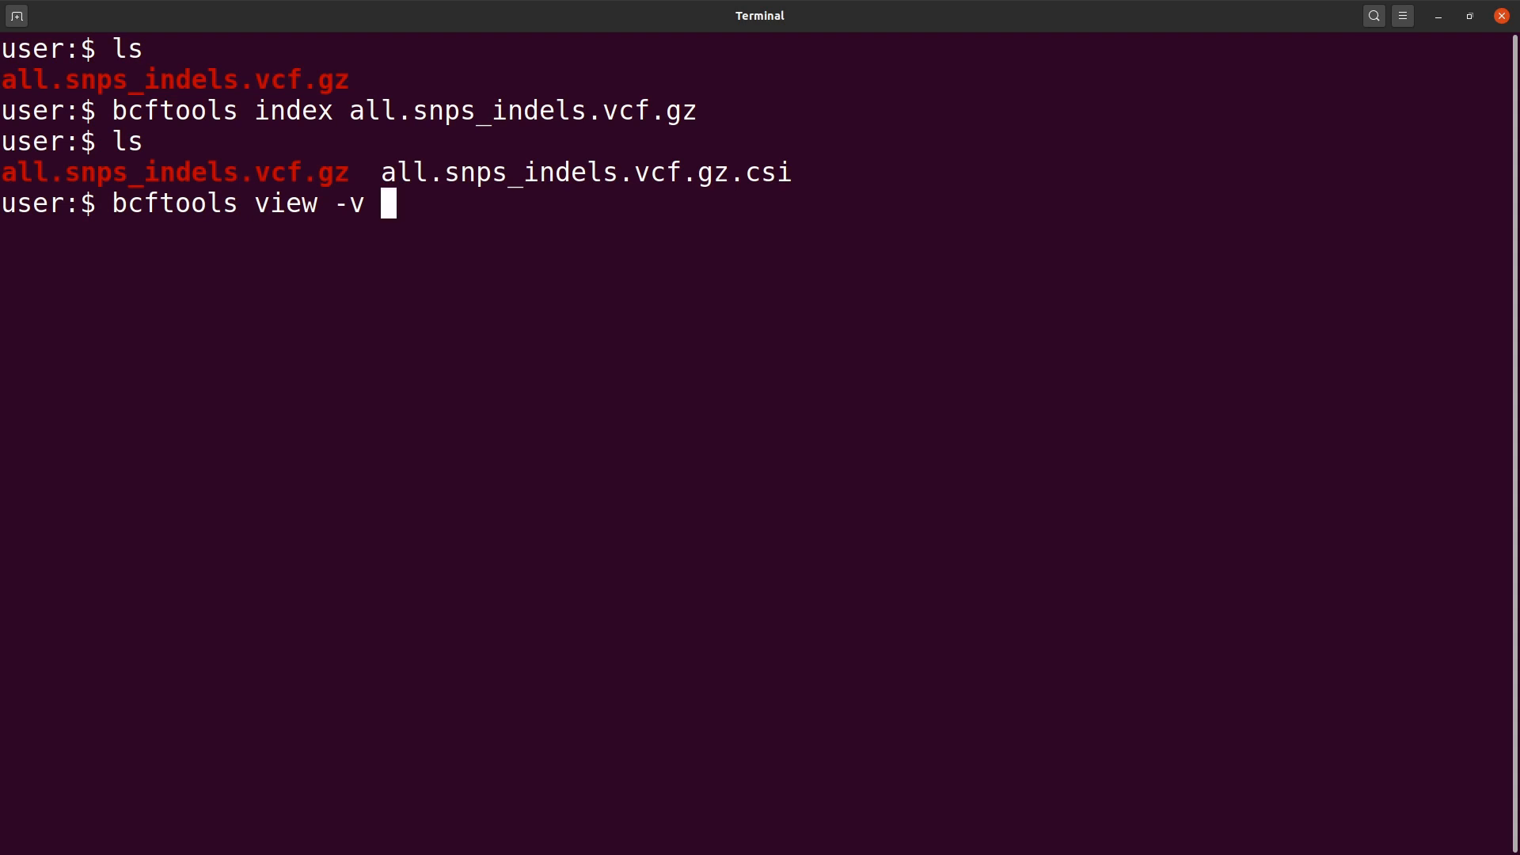
text(snps)
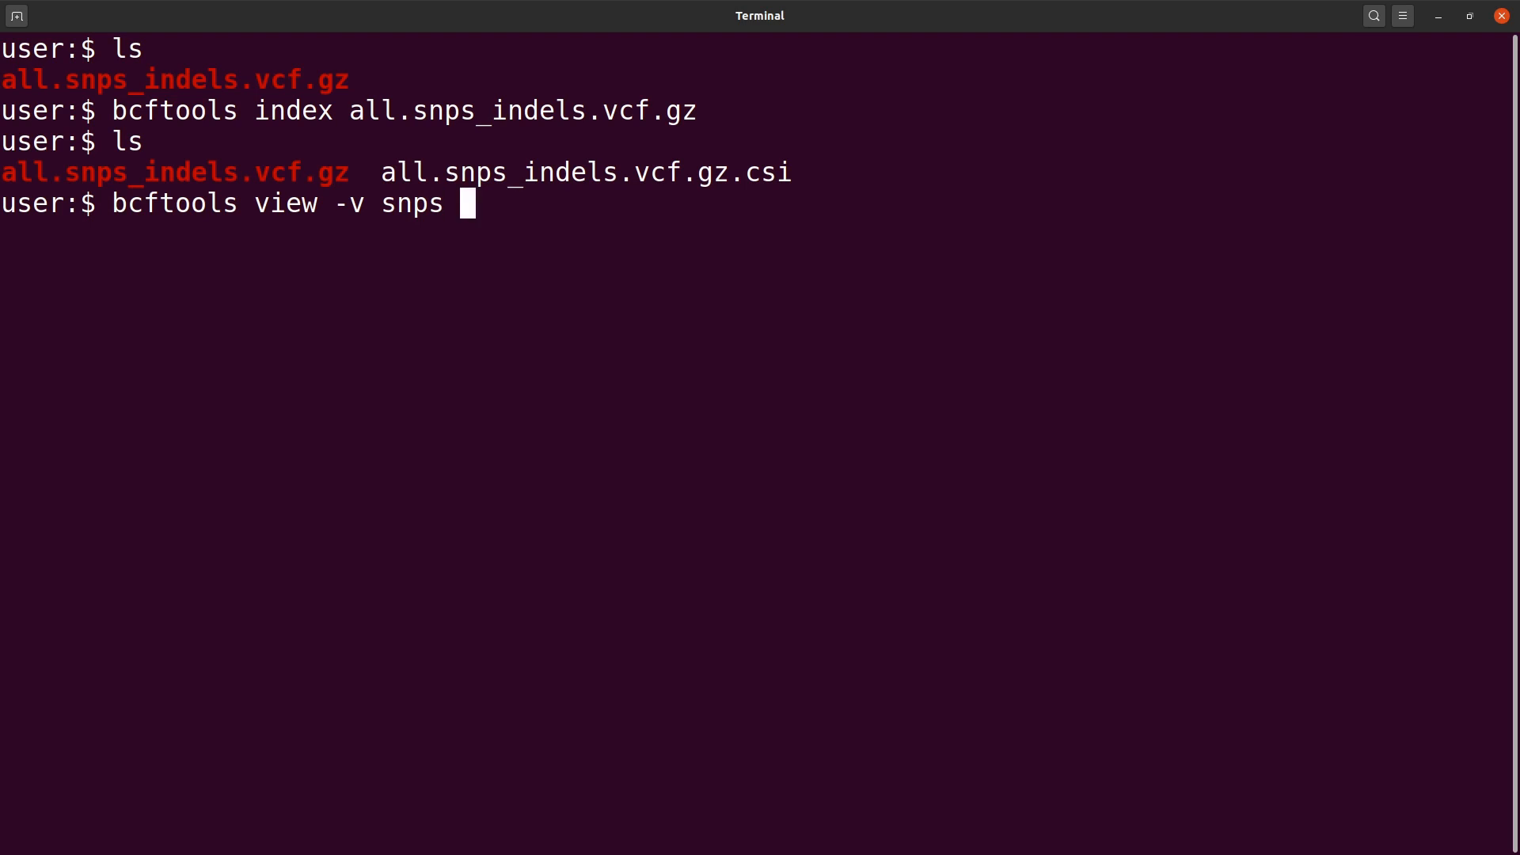
text(all.snps_indels.vcf.gz)
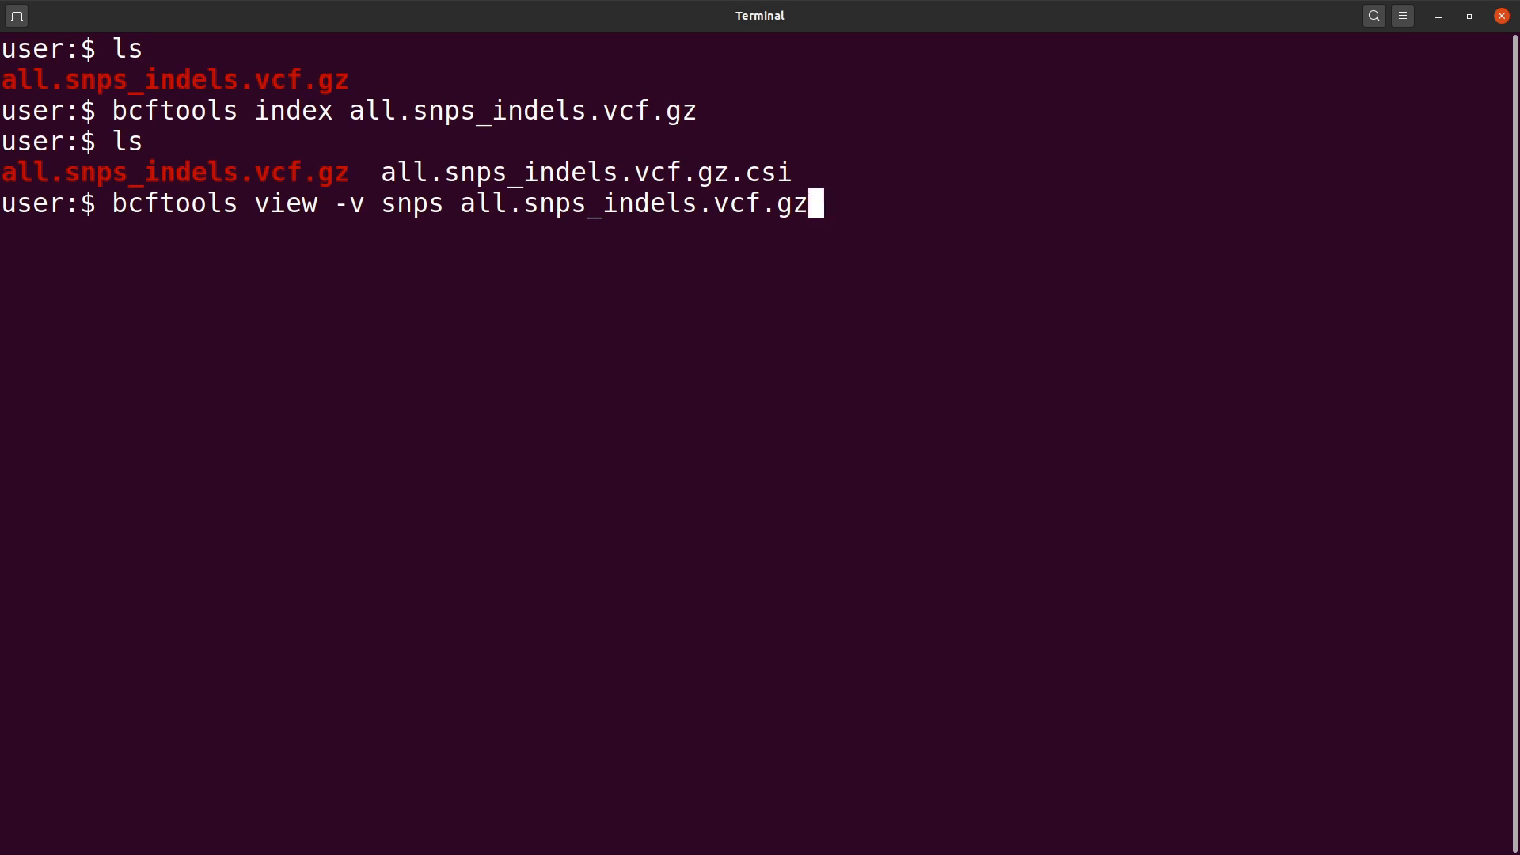
text(-)
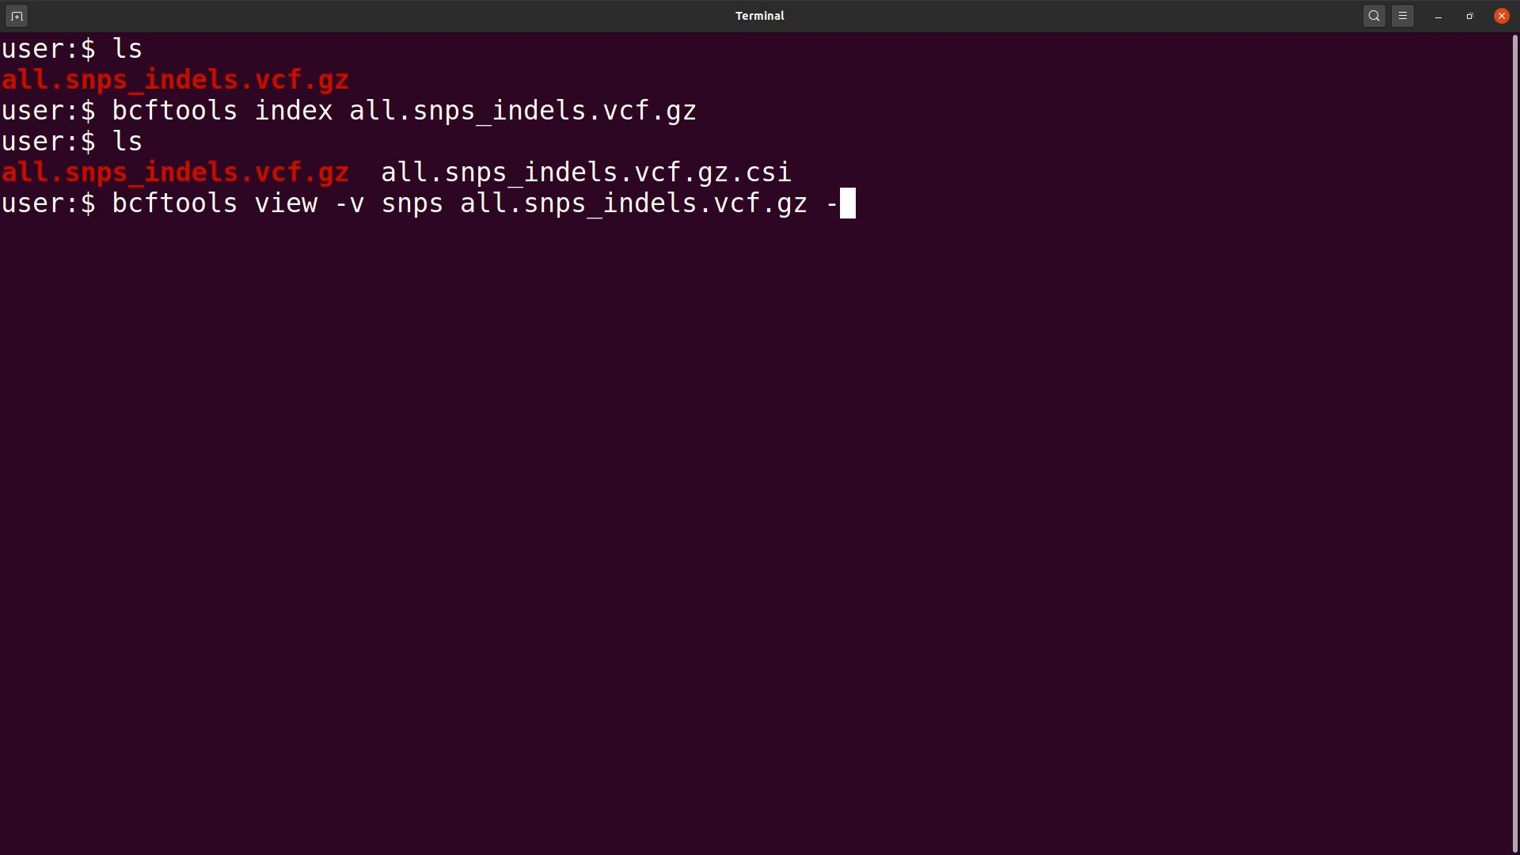
text(O)
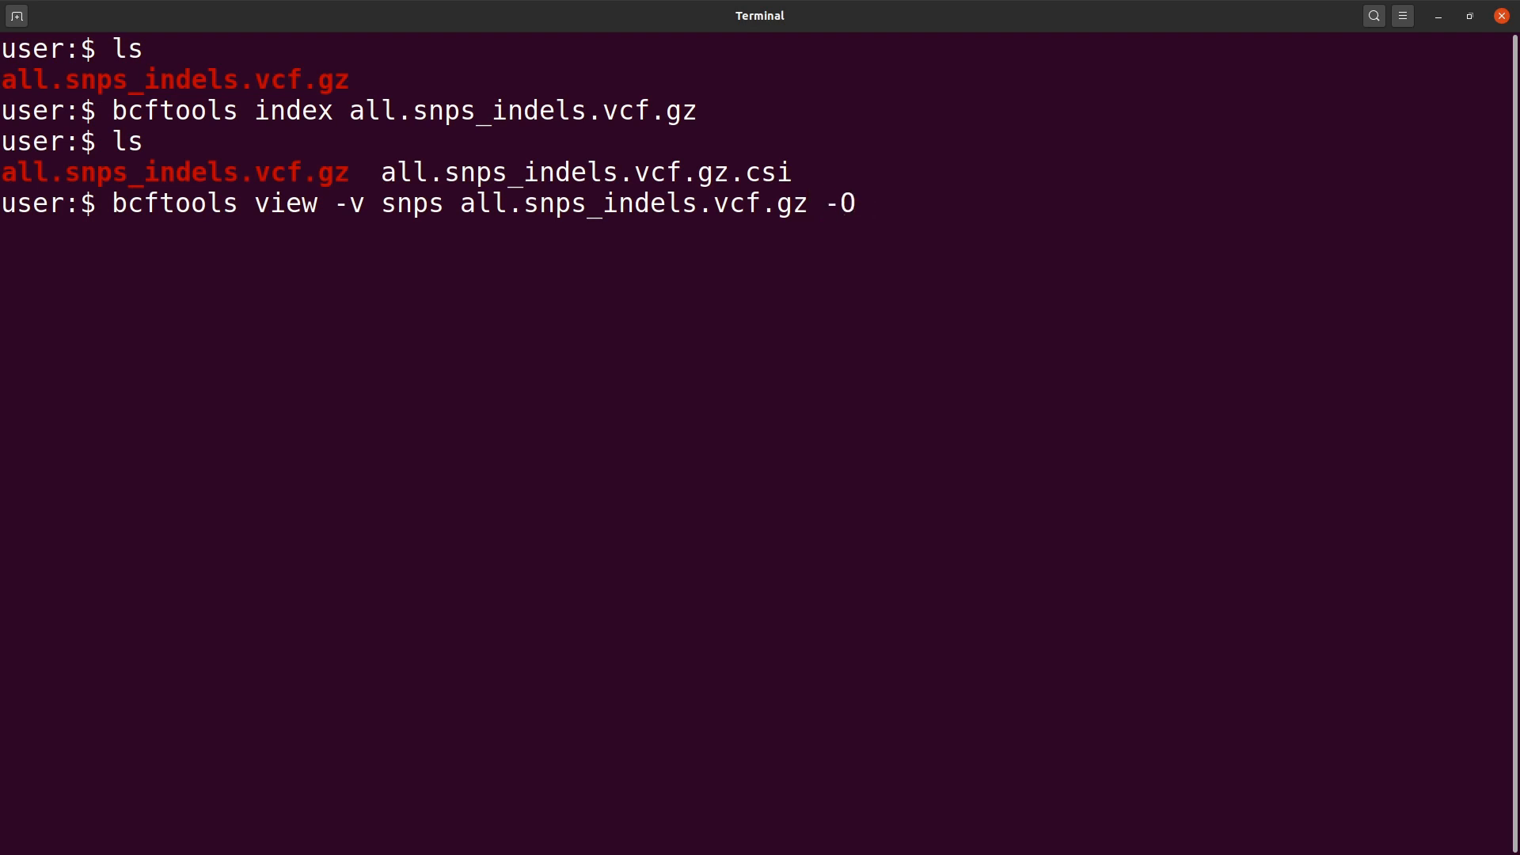
text(z -)
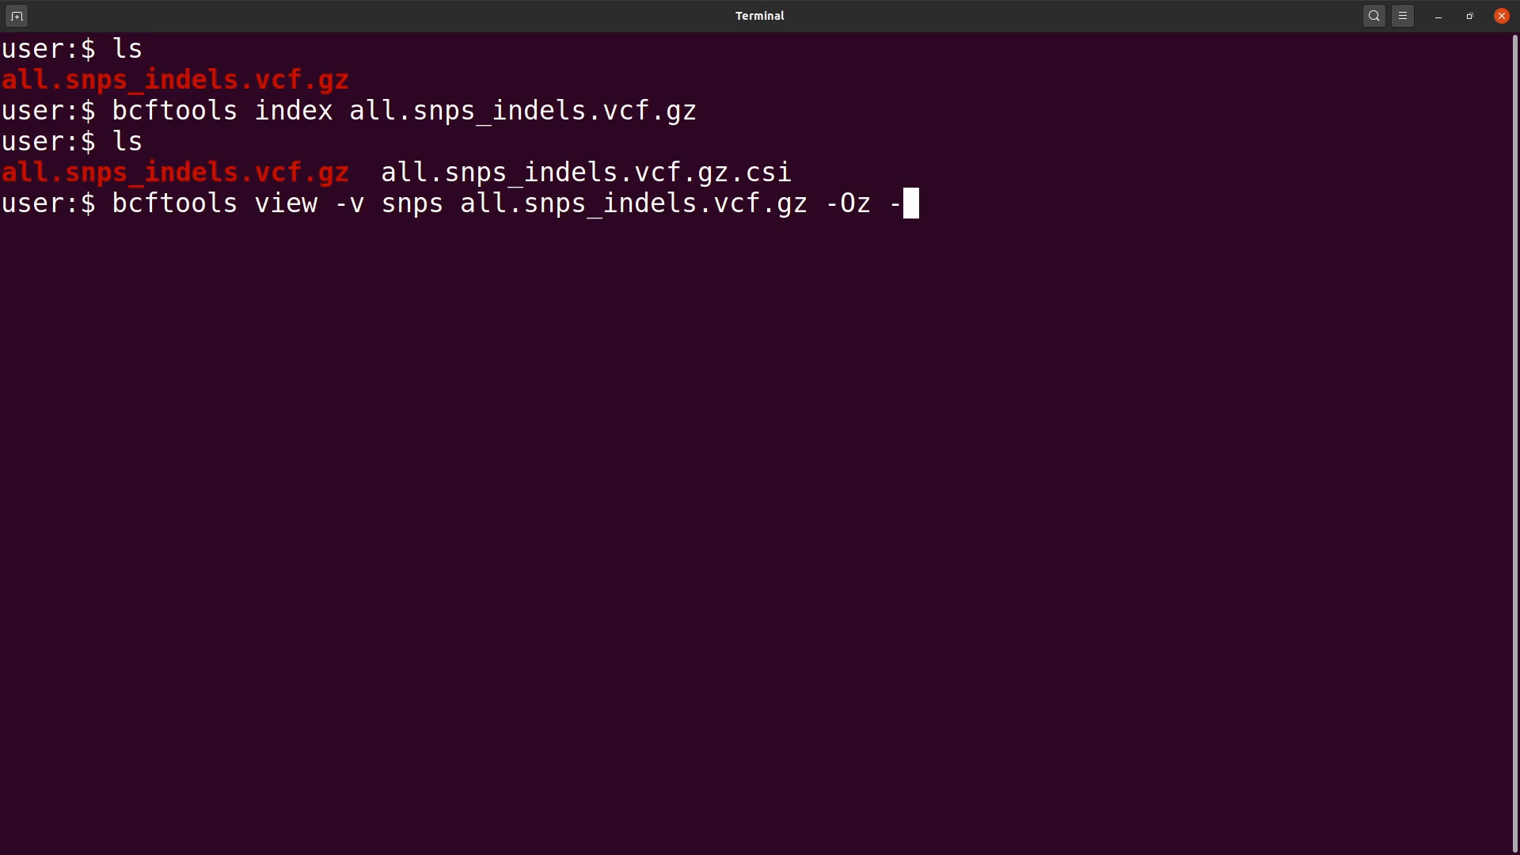
text(o)
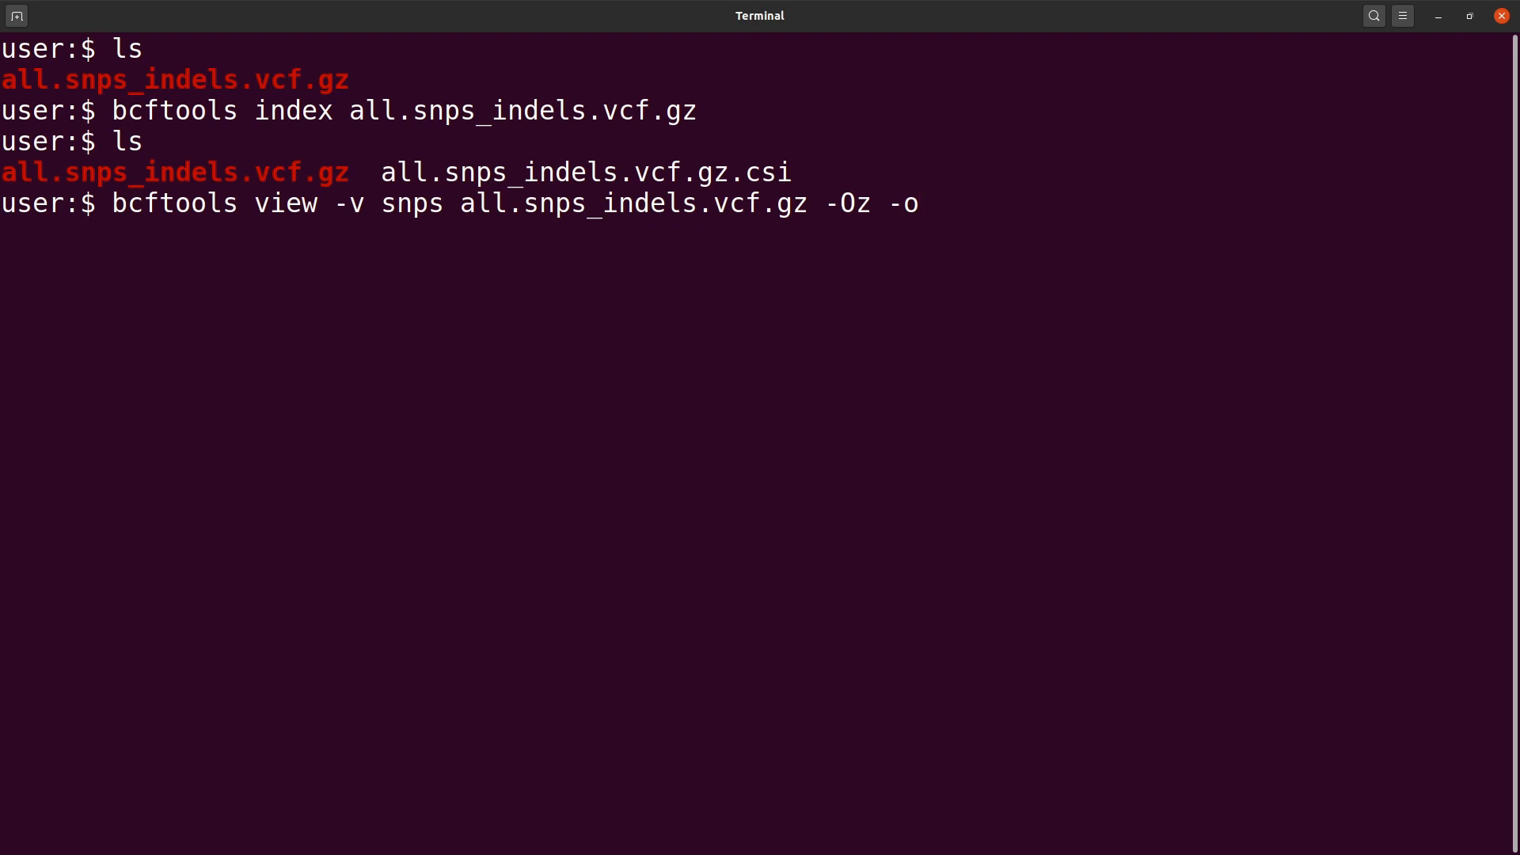
text(sn)
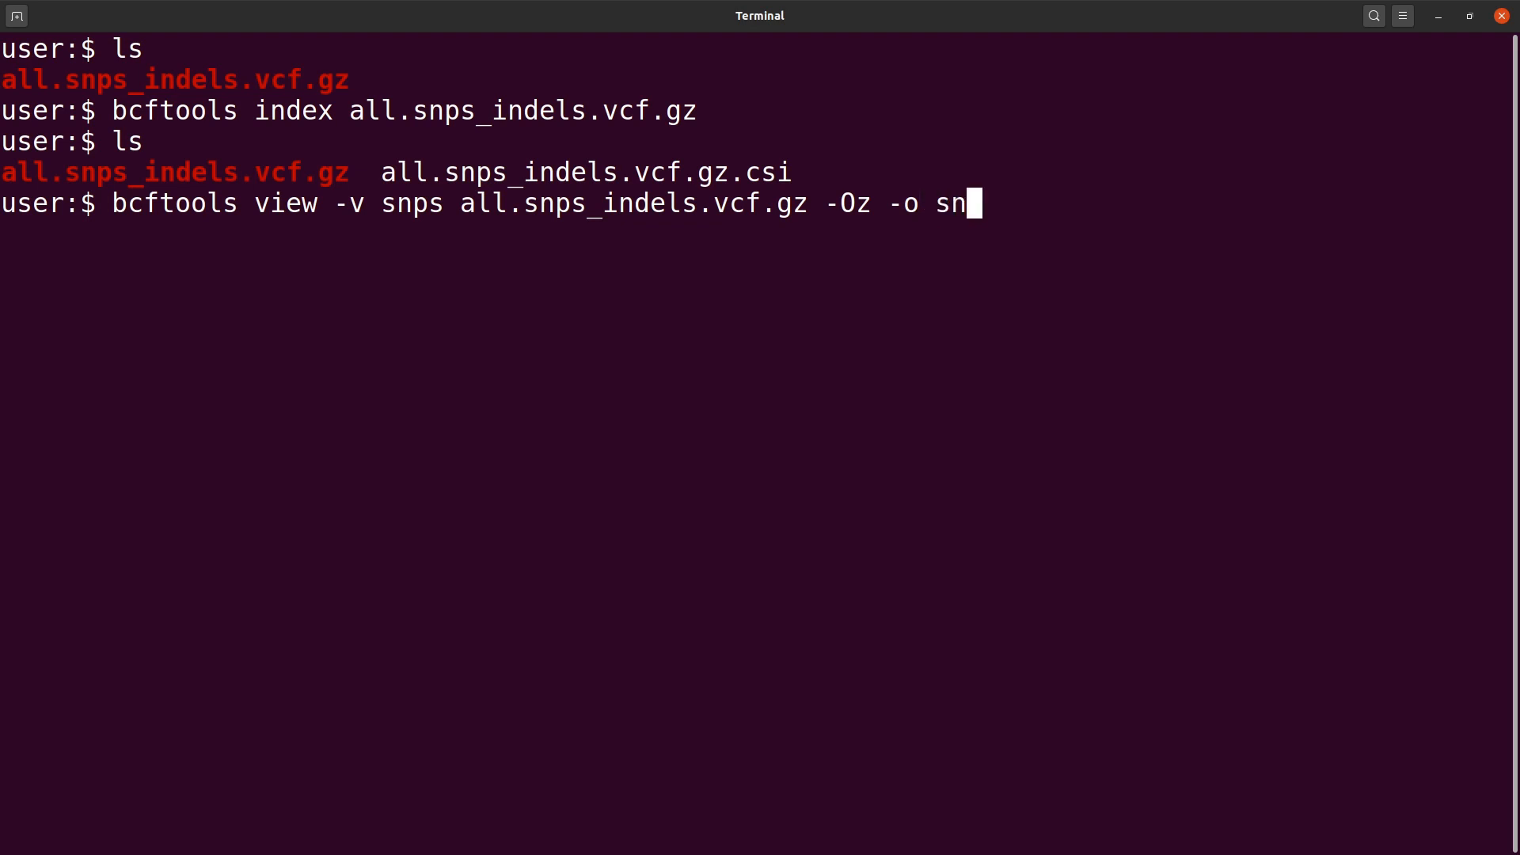
text(ps.vcf.g)
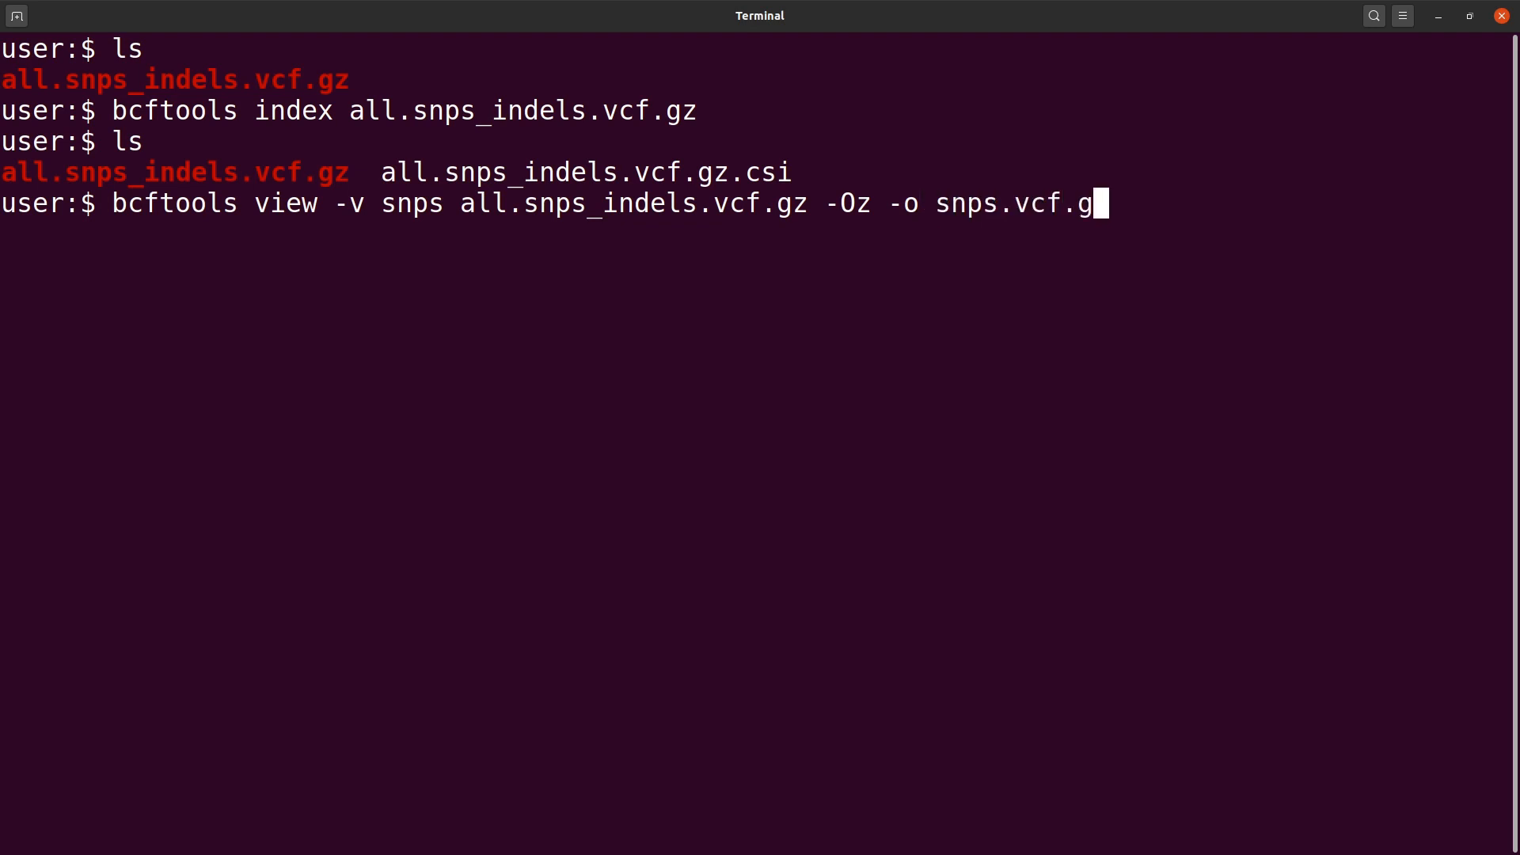
text(z)
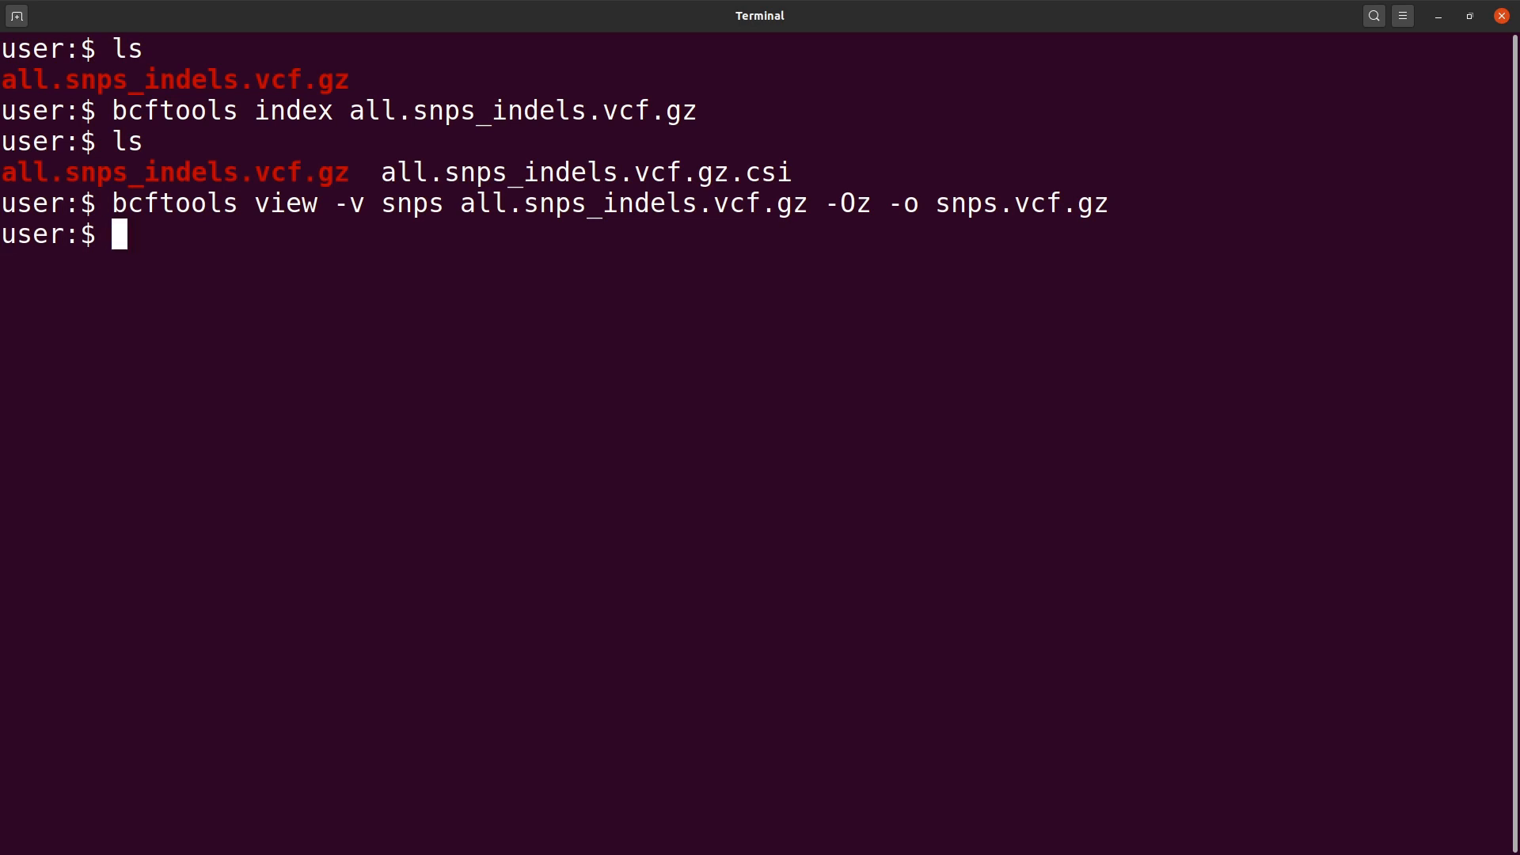
- Run the SNP extraction and list the folder to check snps.vcf.gz appeared
key(Return)
text(ls)
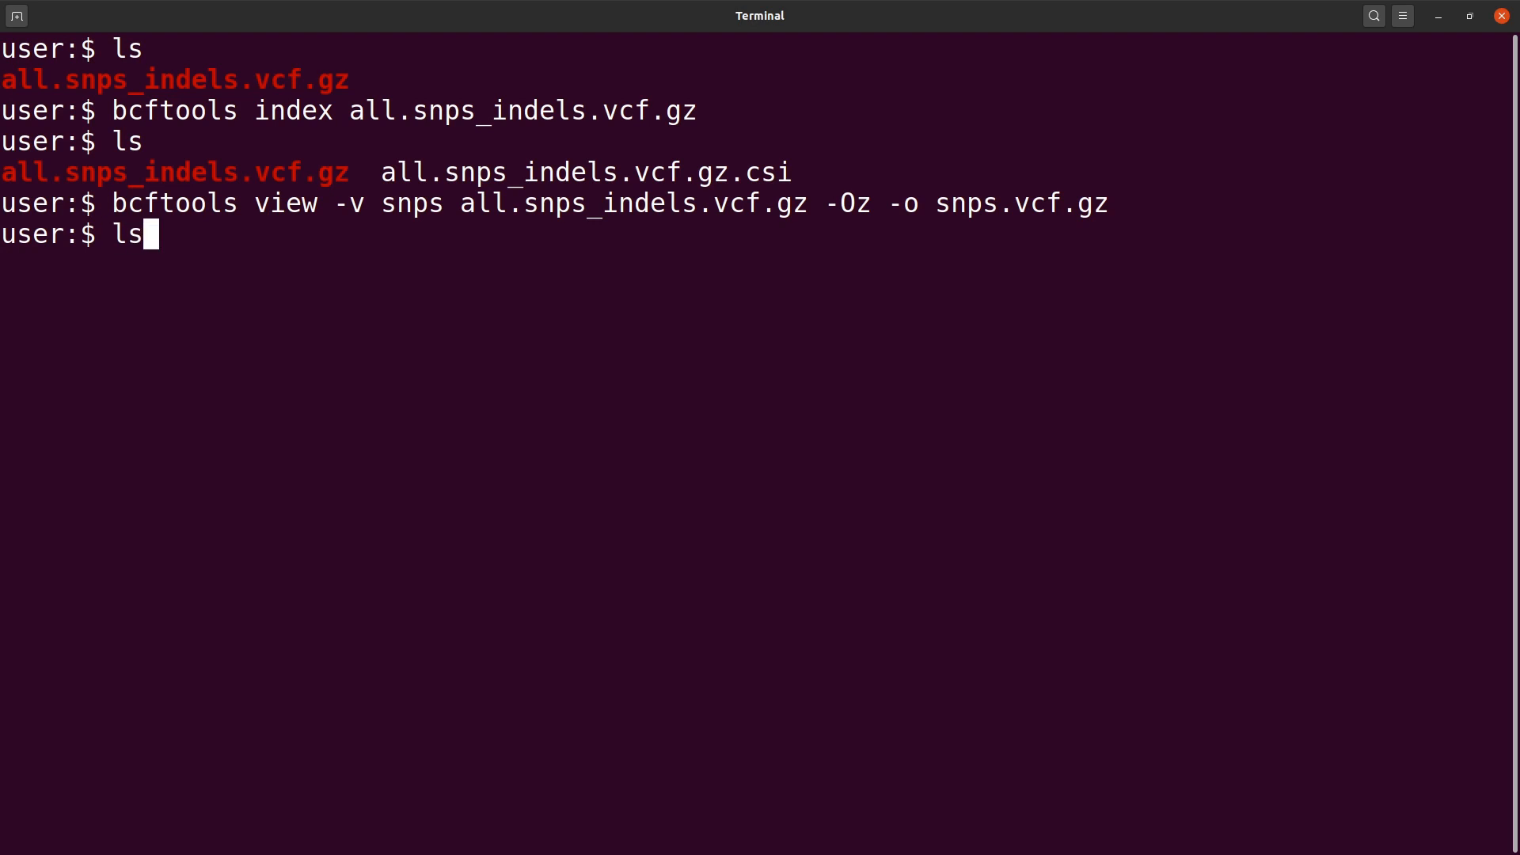
key(Return)
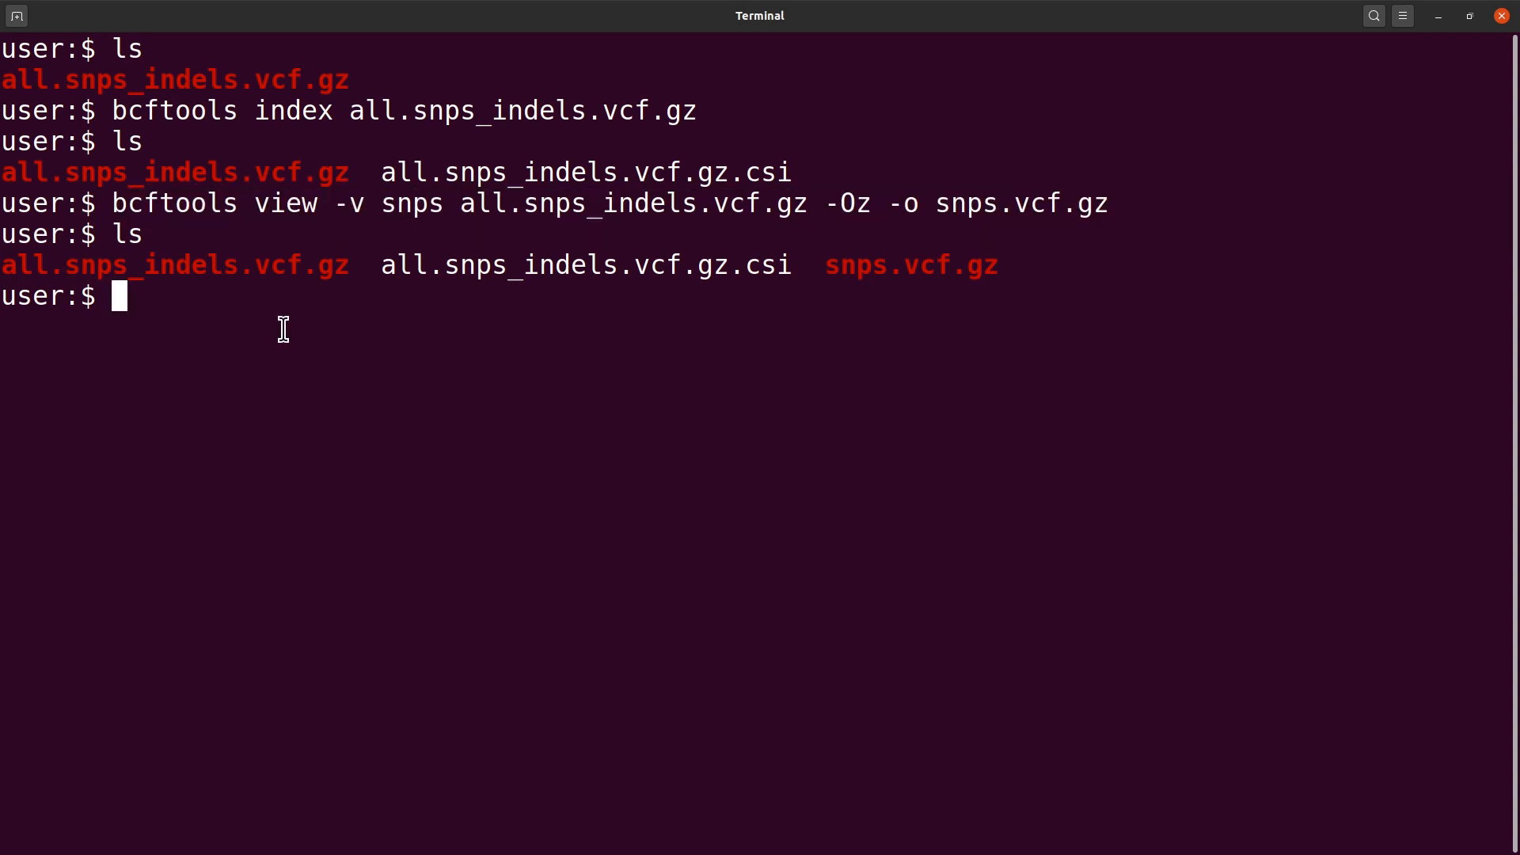
- Run bcftools view -v indels all.snps_indels.vcf.gz -Oz -o indels.vcf.gz
text(bcfto)
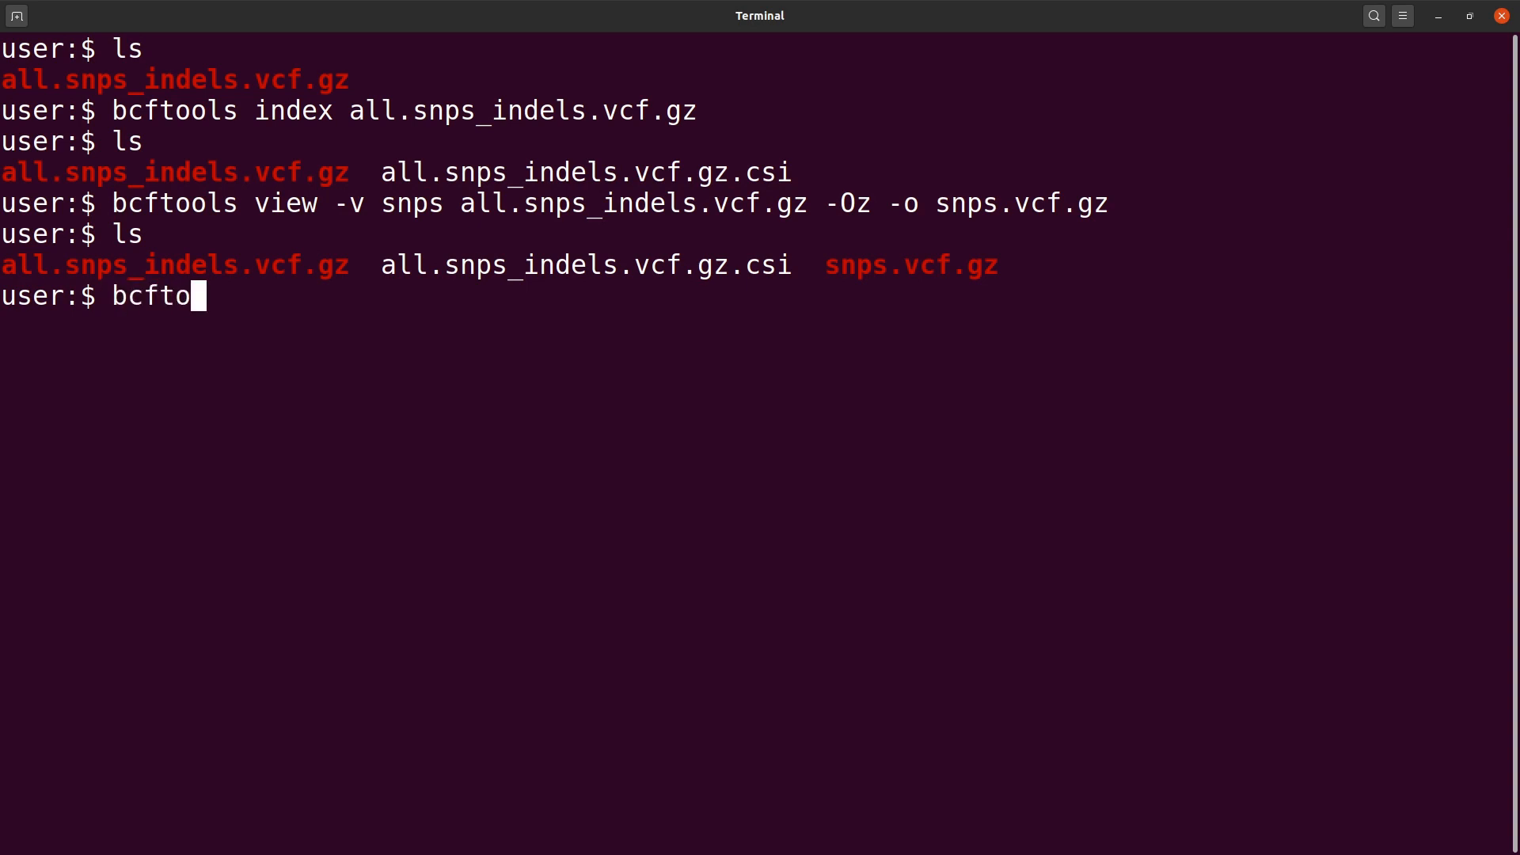
text(ols view -v)
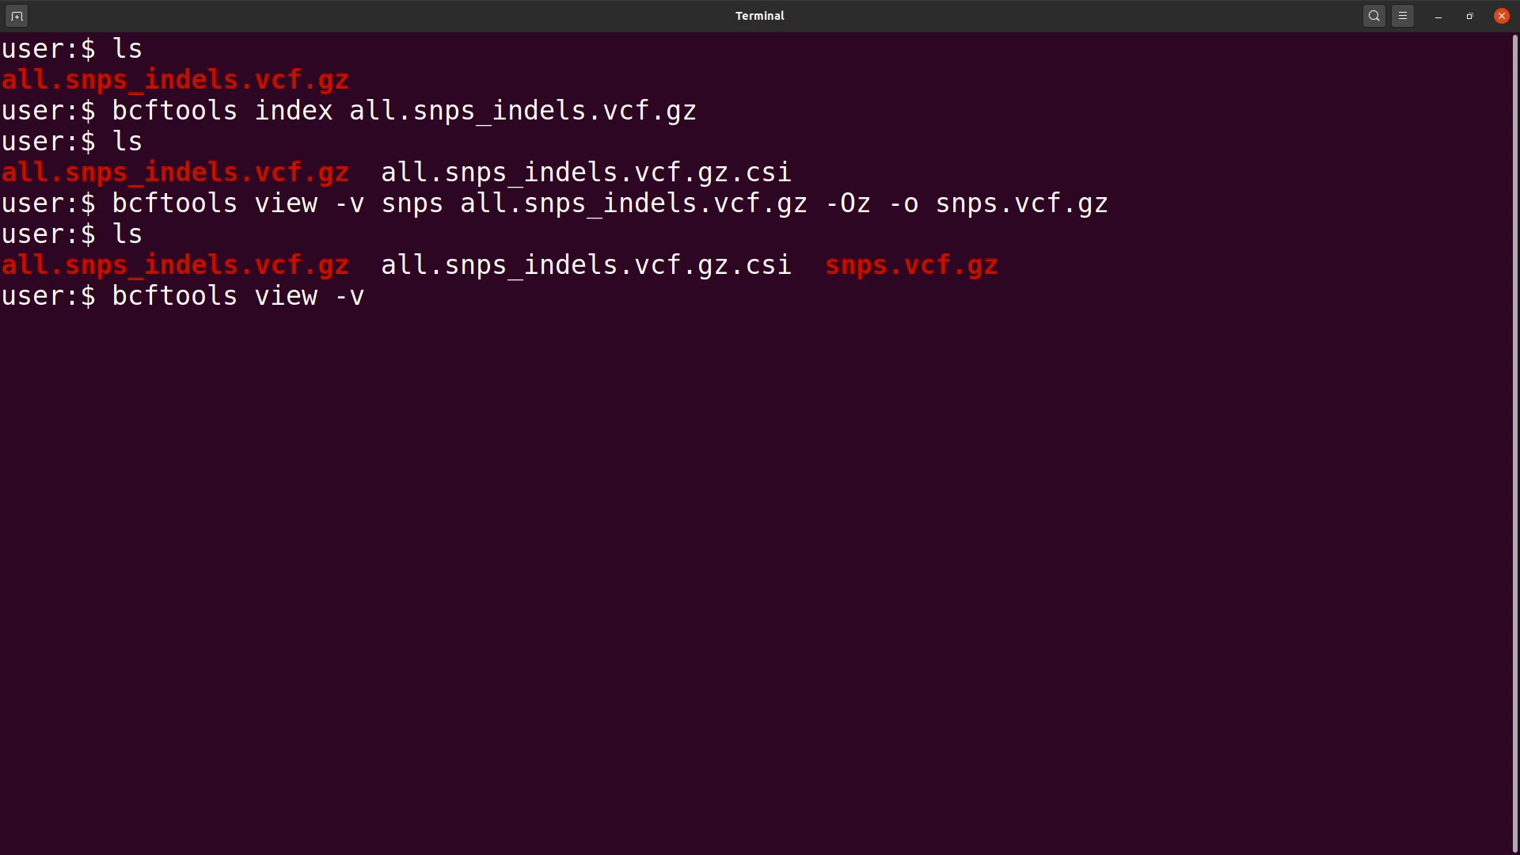
text(indels)
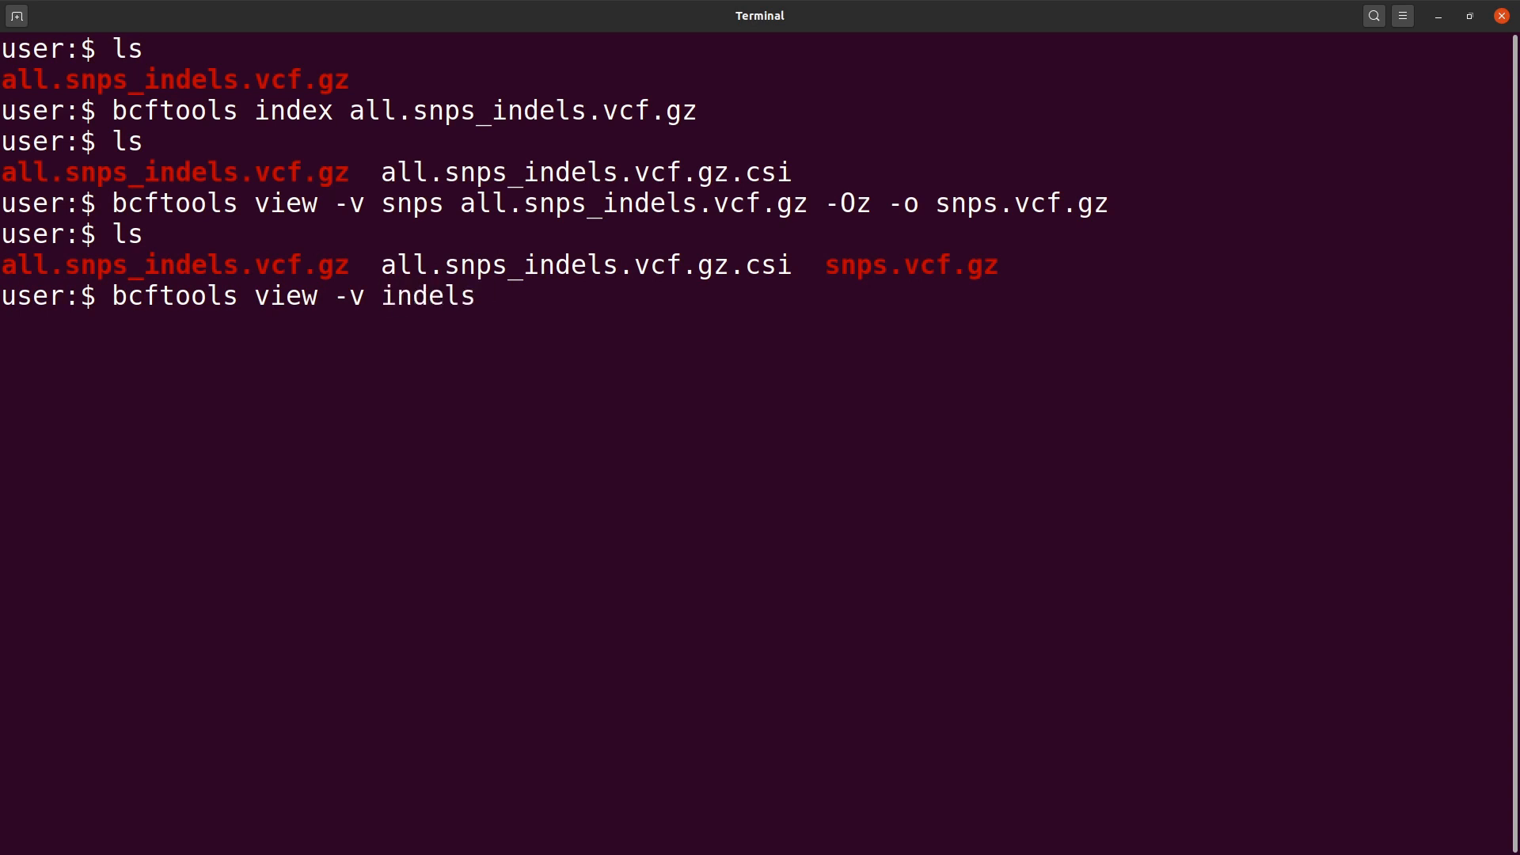
text(all.snps_indels.vcf.gz -)
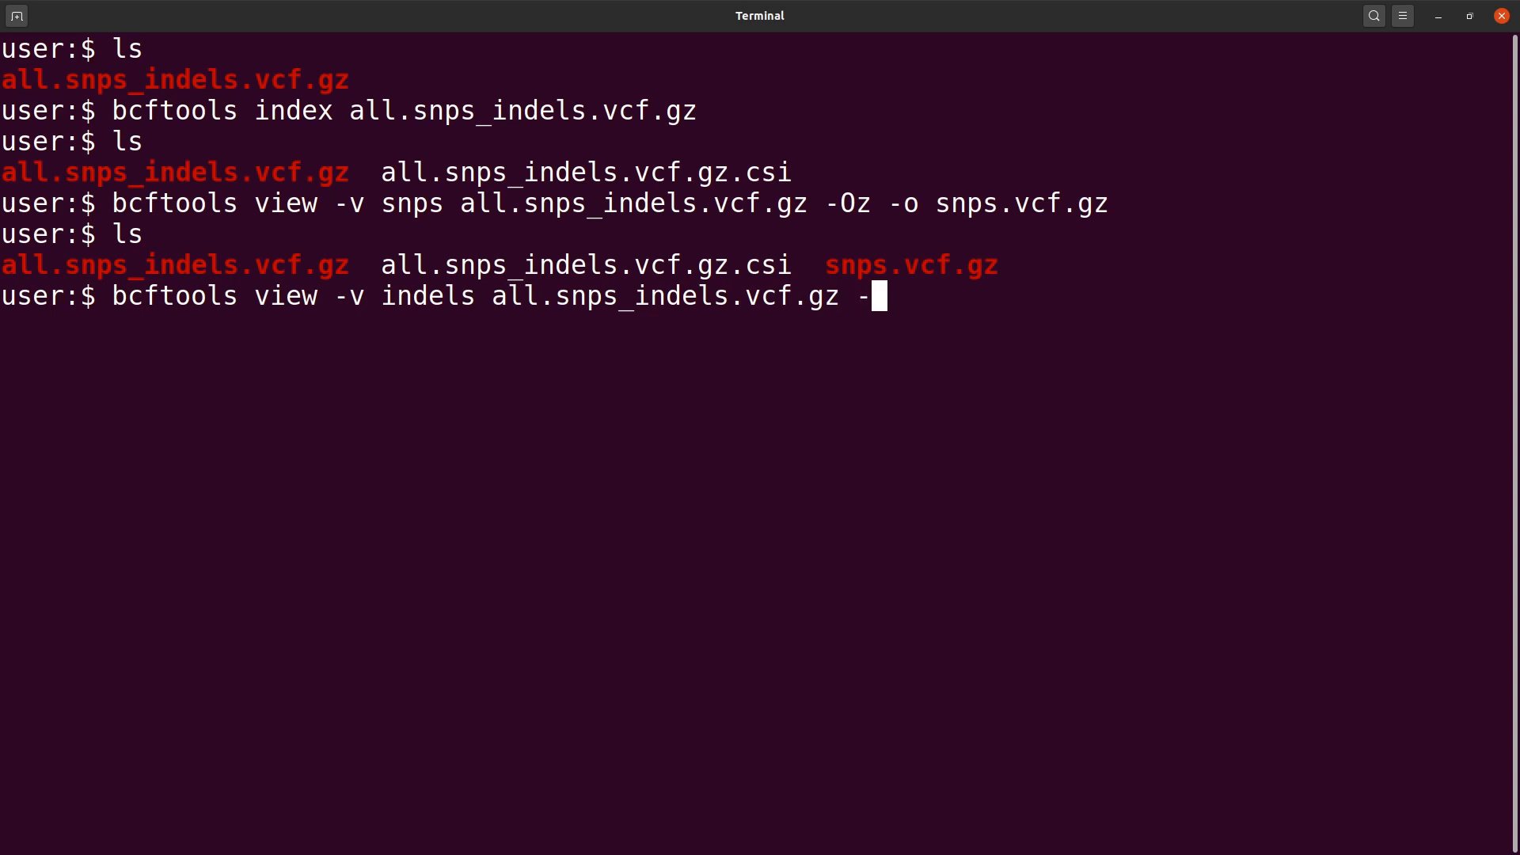
text(Oz)
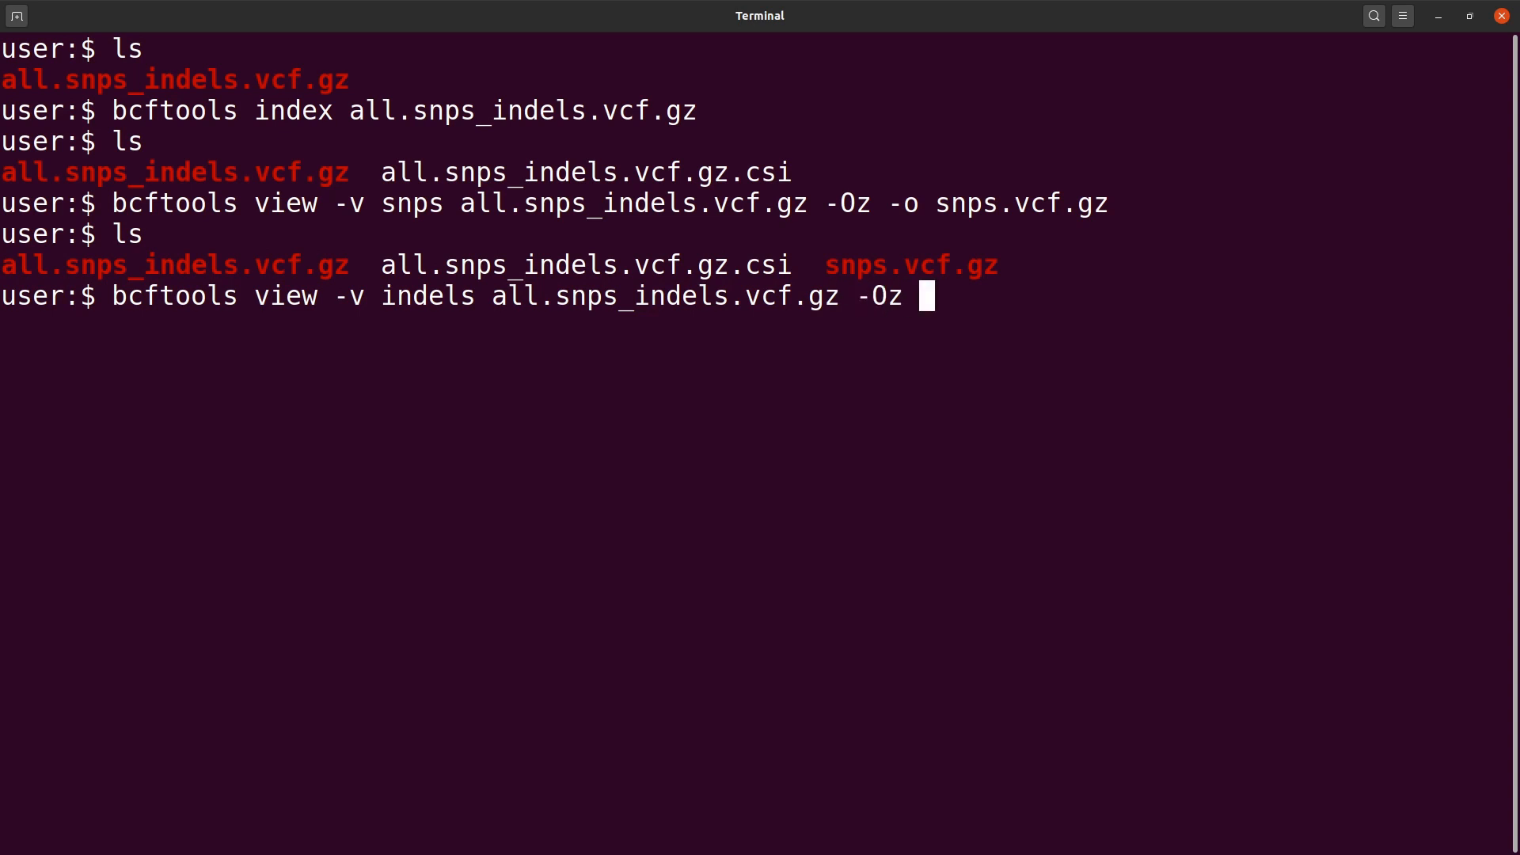
text(-o)
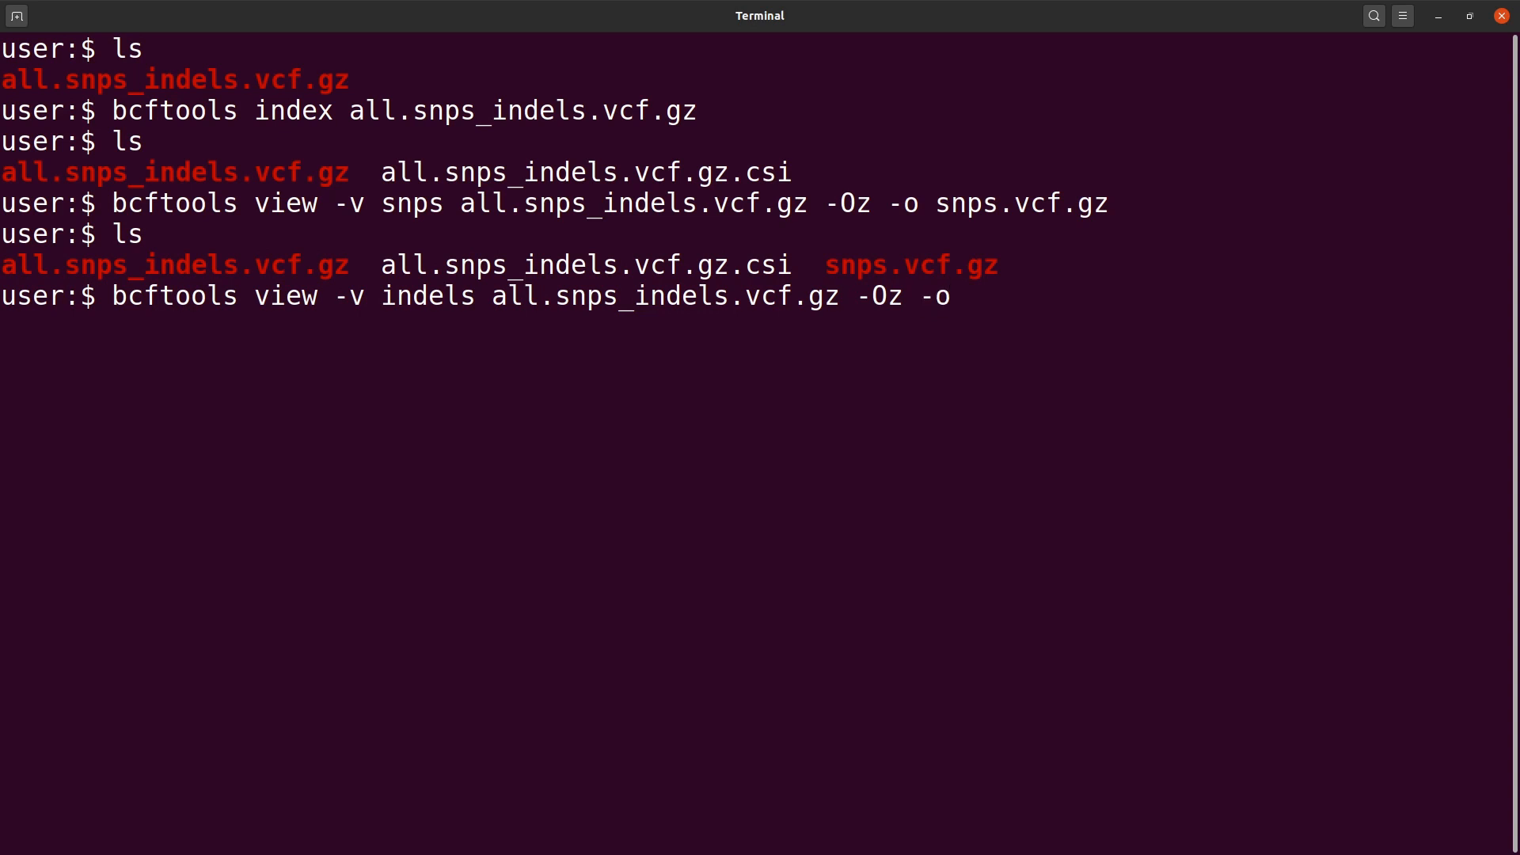
text(indels.)
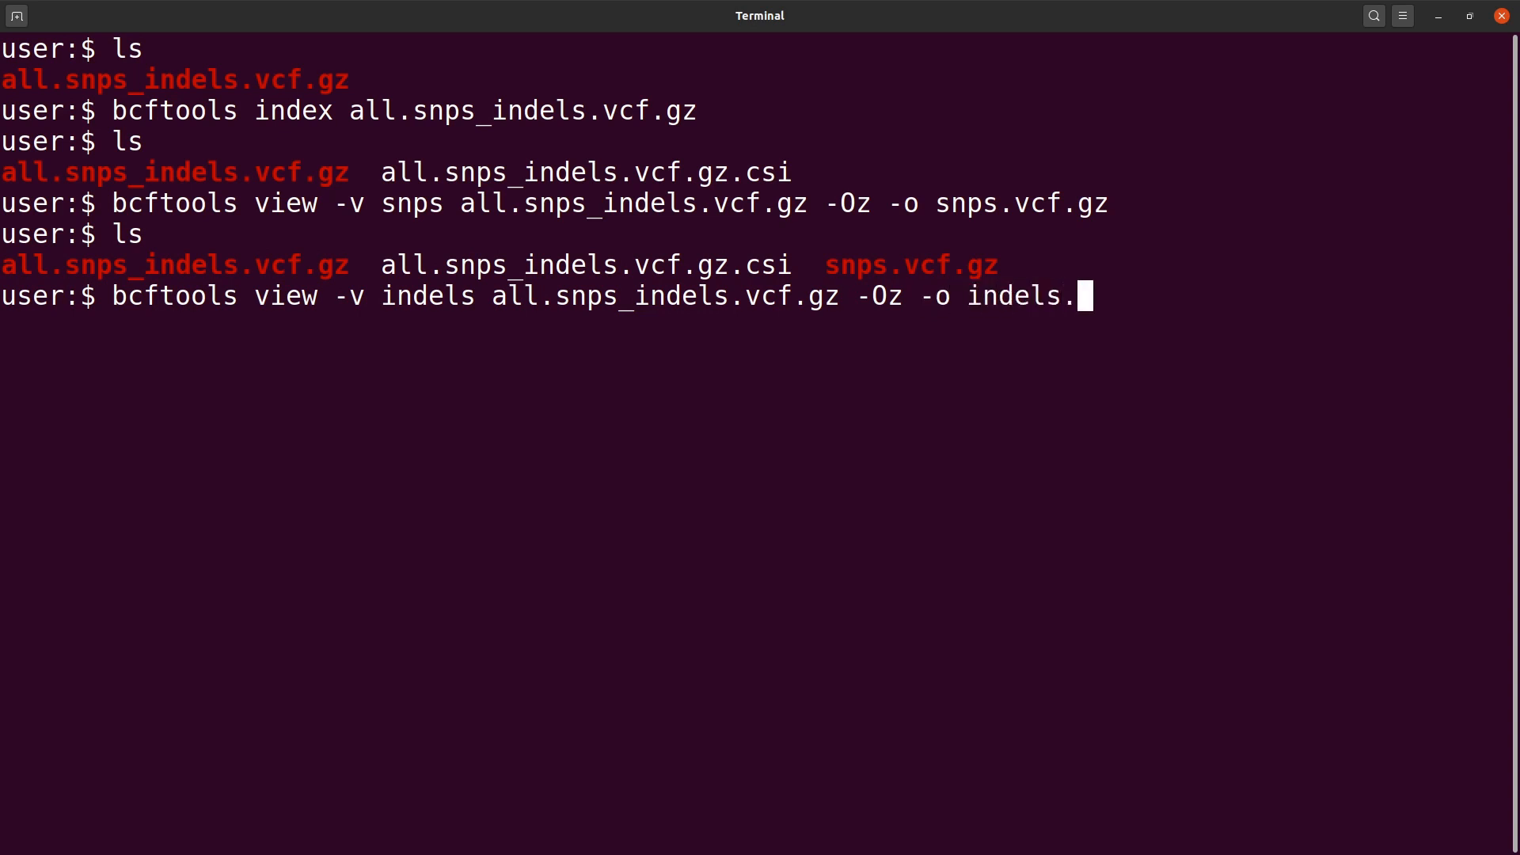
text(vcf.gz)
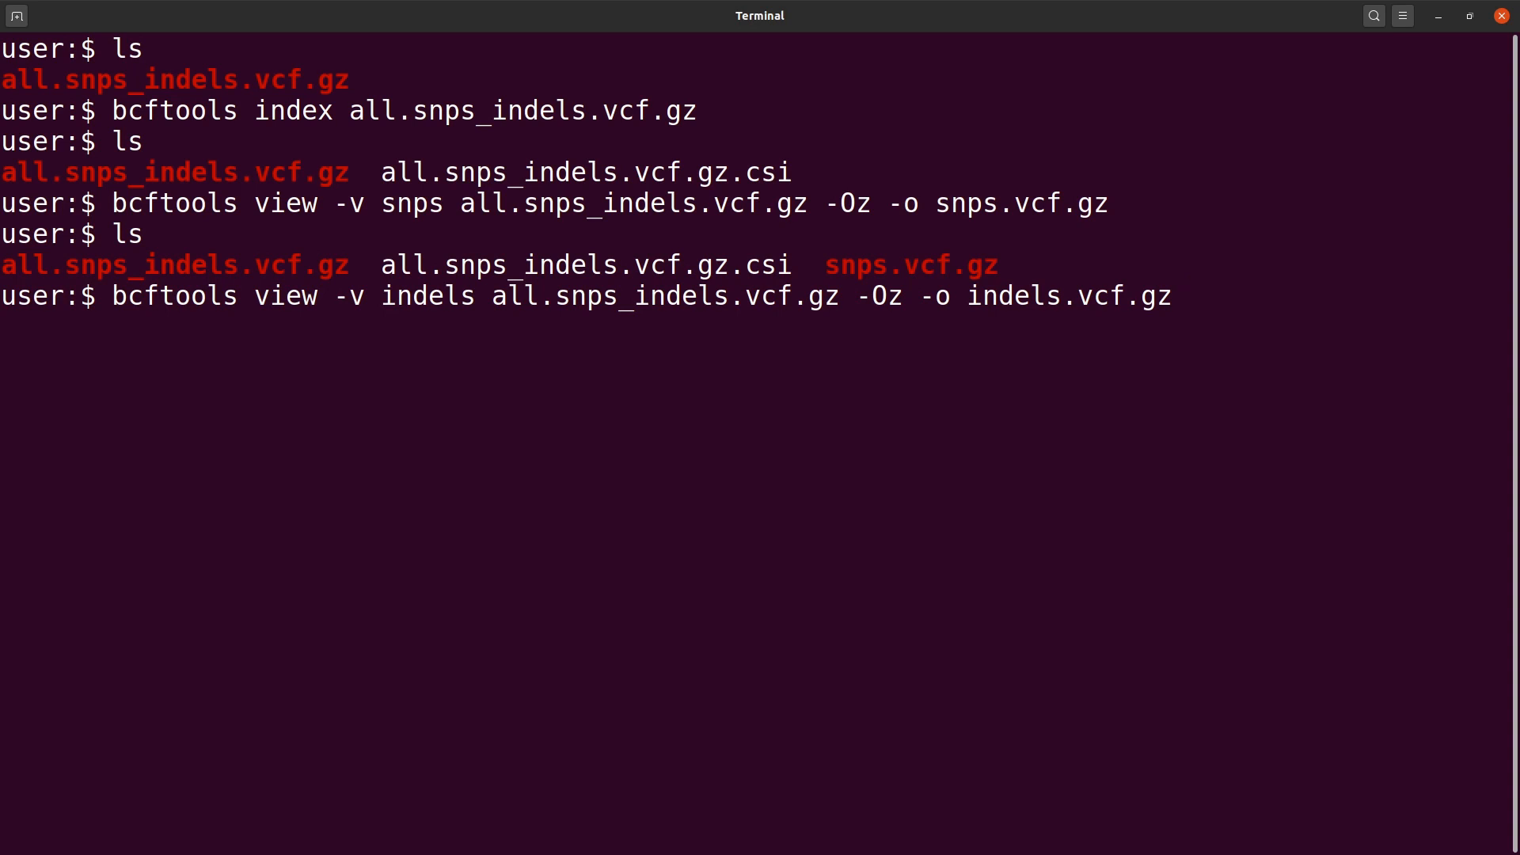
key(Return)
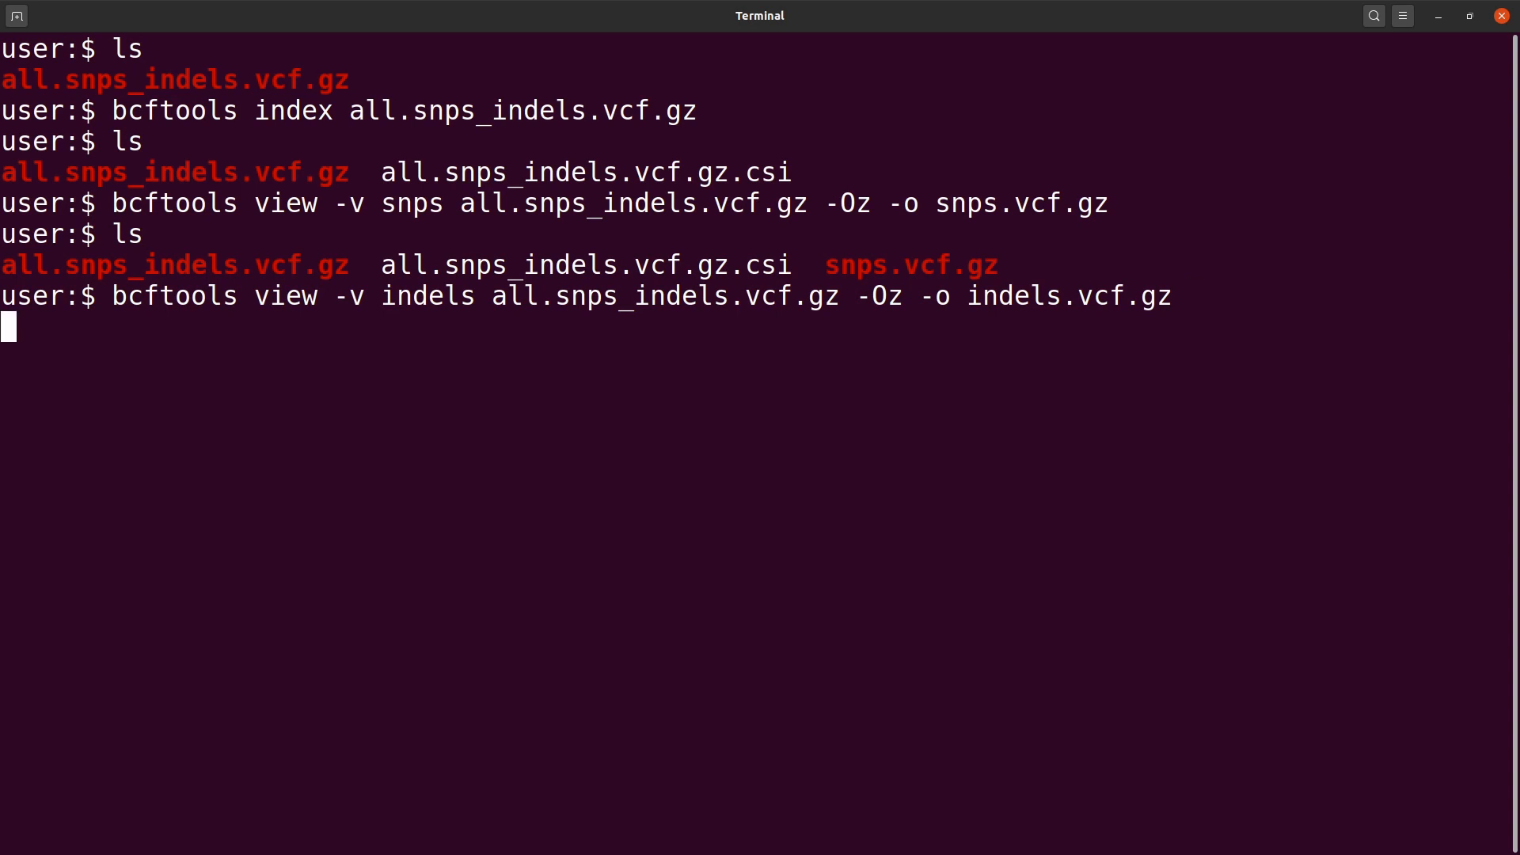